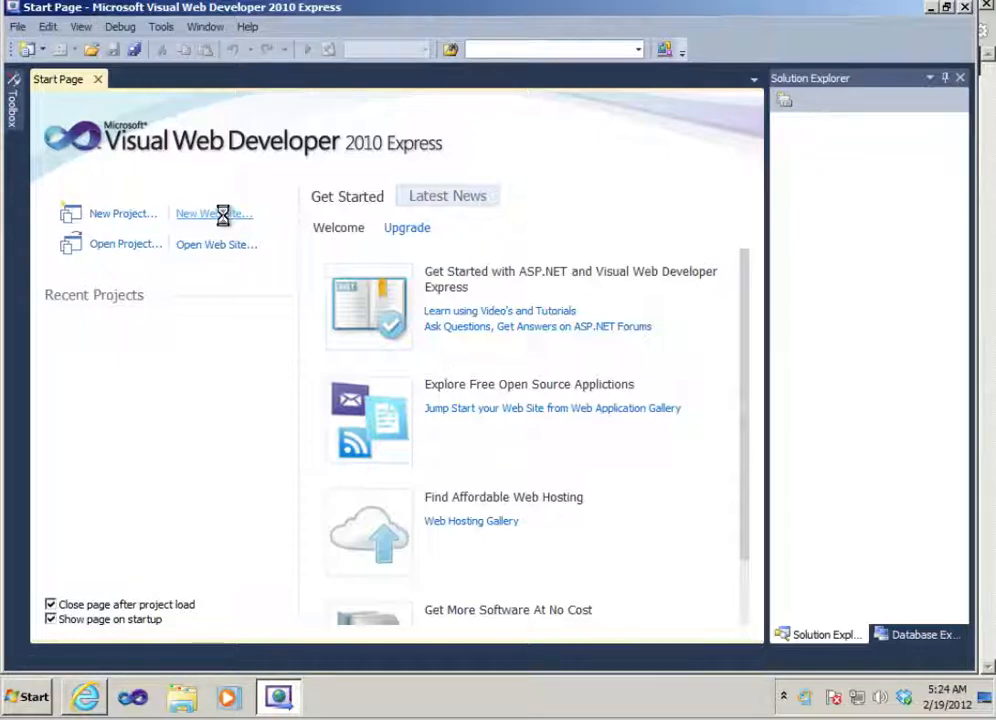
# Create a new Visual Basic ASP.NET Web Site named Jquery in the WebSites folder
pyautogui.click(213, 213)
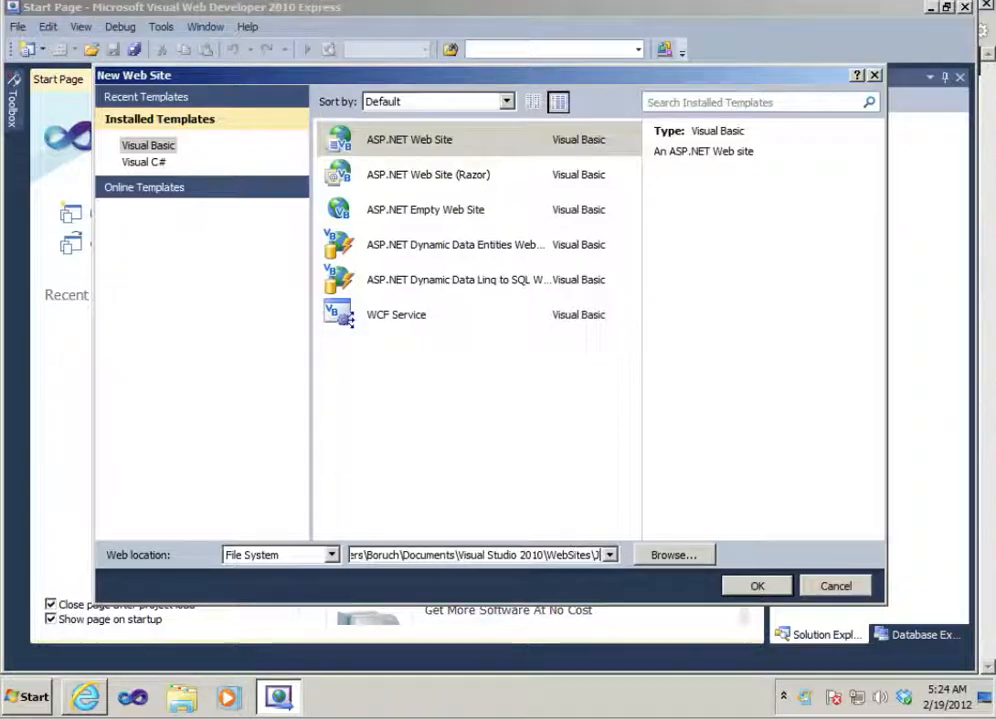
pyautogui.write('jquery')
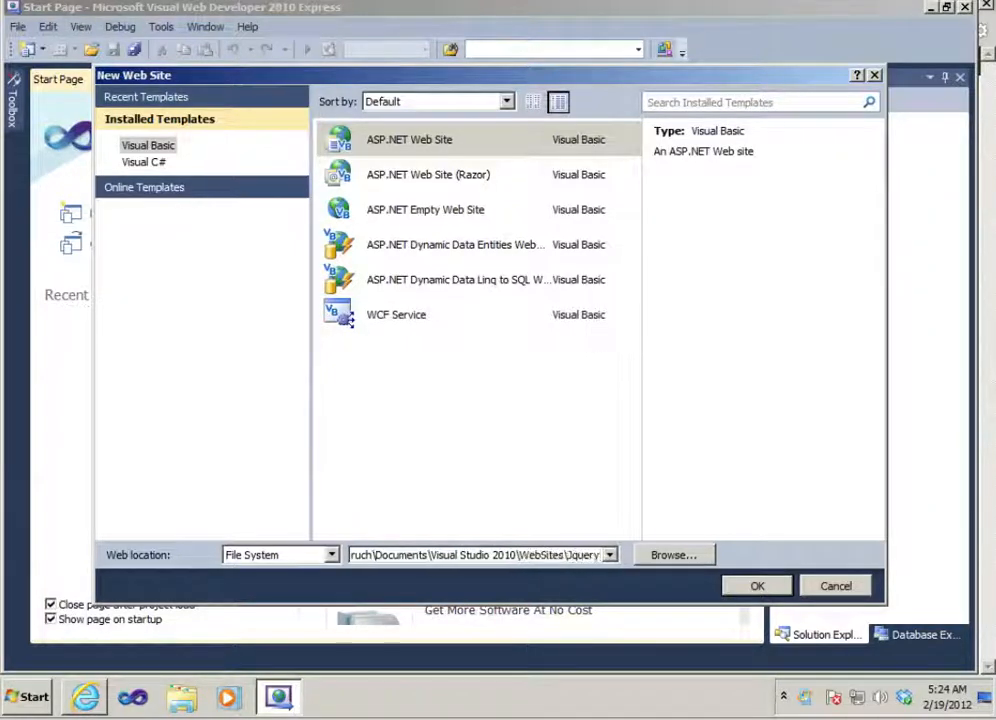
pyautogui.click(757, 585)
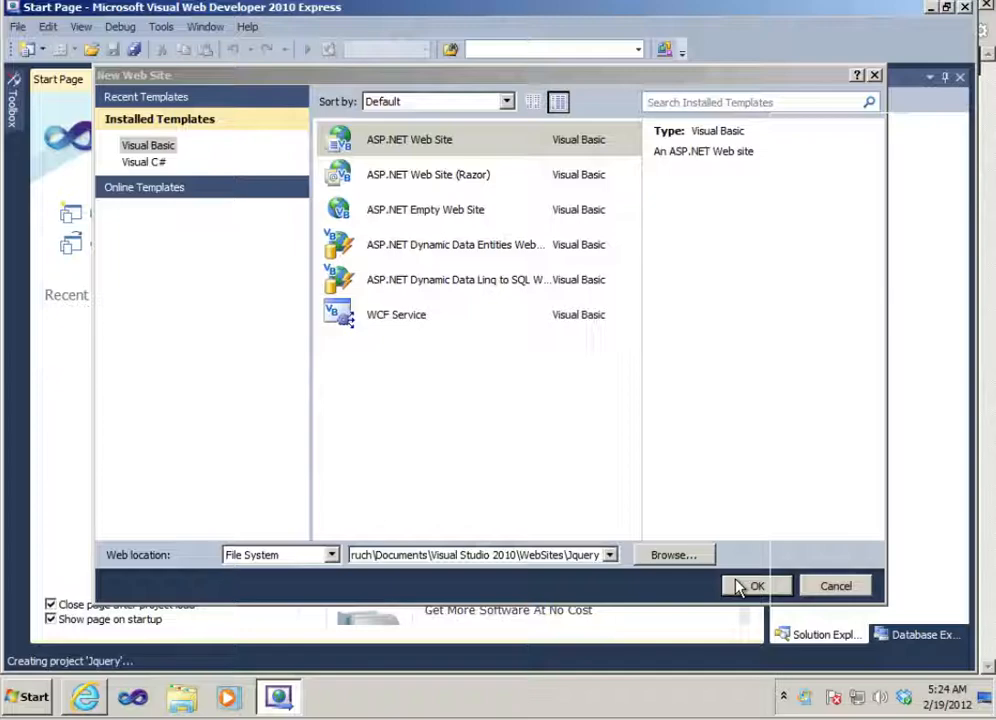
pyautogui.click(756, 585)
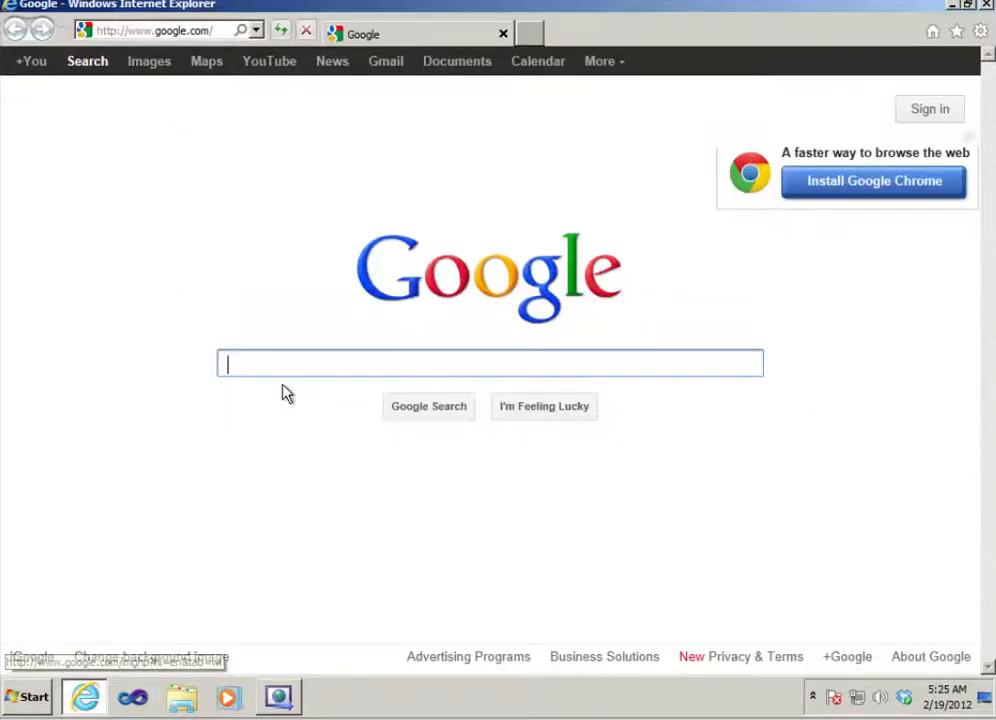
# Search Google for jquery and start saving the uncompressed jQuery 1.7.1 file
pyautogui.write('jquery')
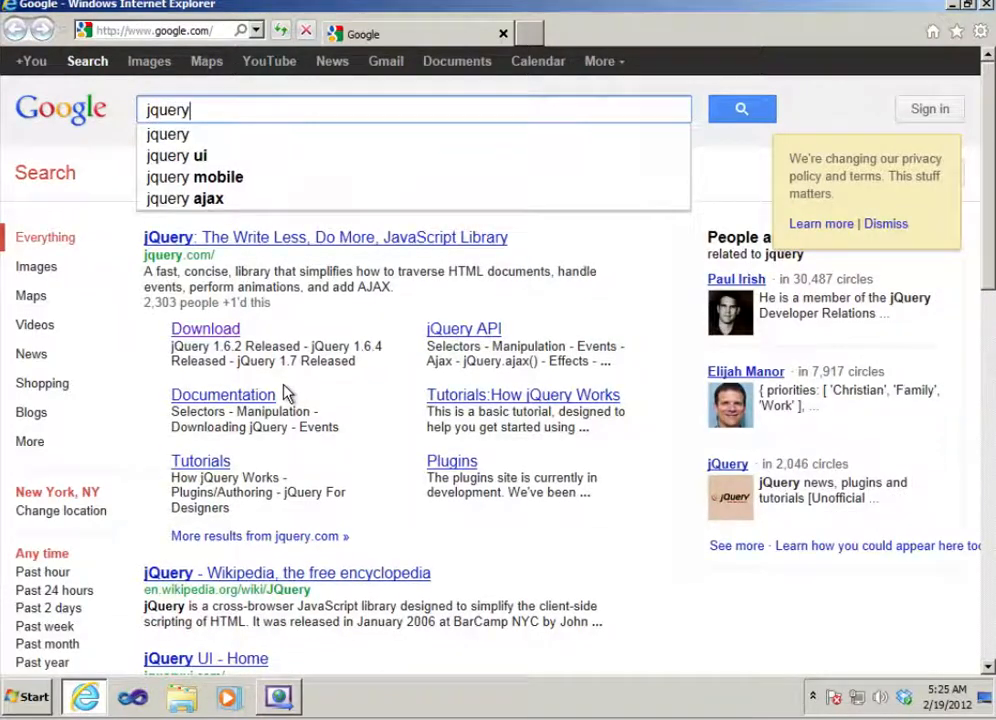
pyautogui.click(205, 328)
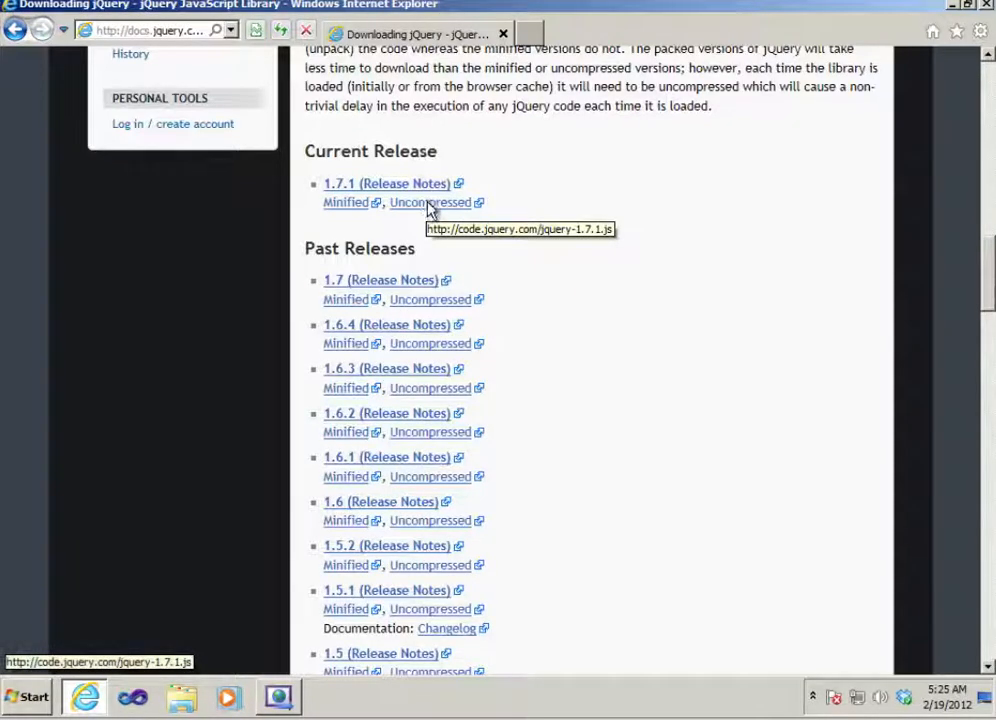
pyautogui.rightClick(430, 202)
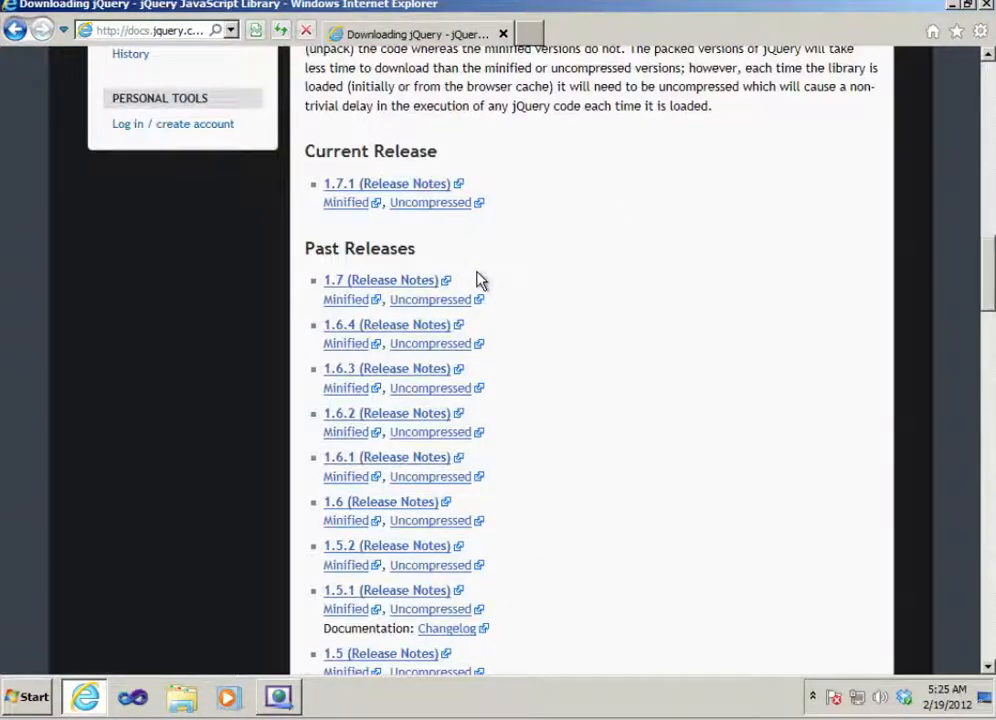
pyautogui.click(345, 202)
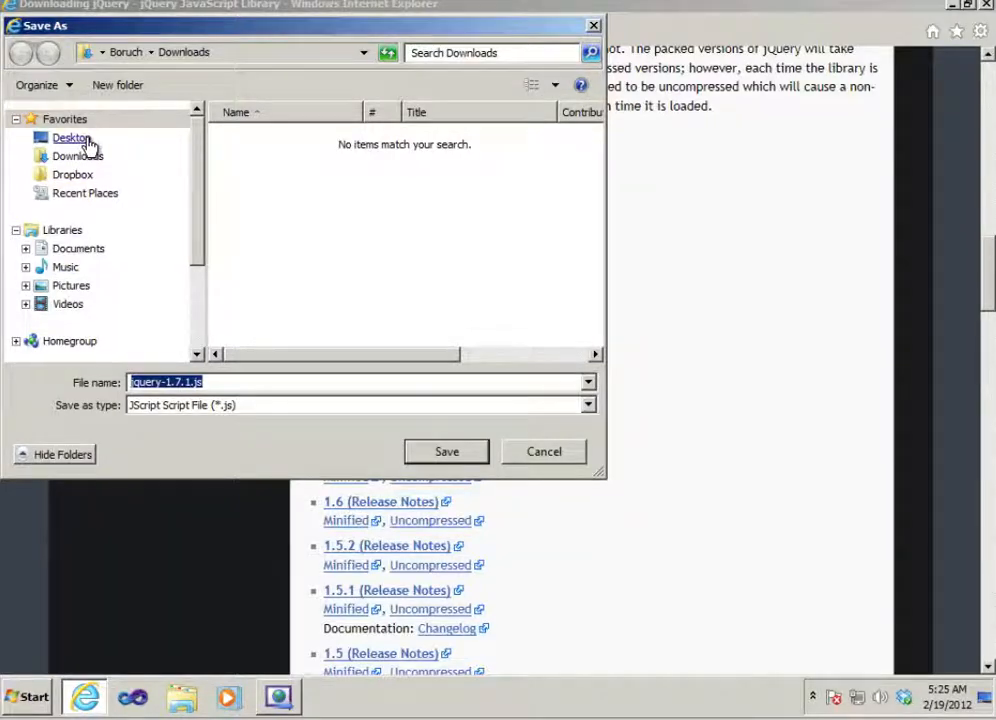
# Save jquery-1.7.1.js into Documents > Visual Studio 2010 > WebSites > Jquery > Scripts
pyautogui.click(78, 248)
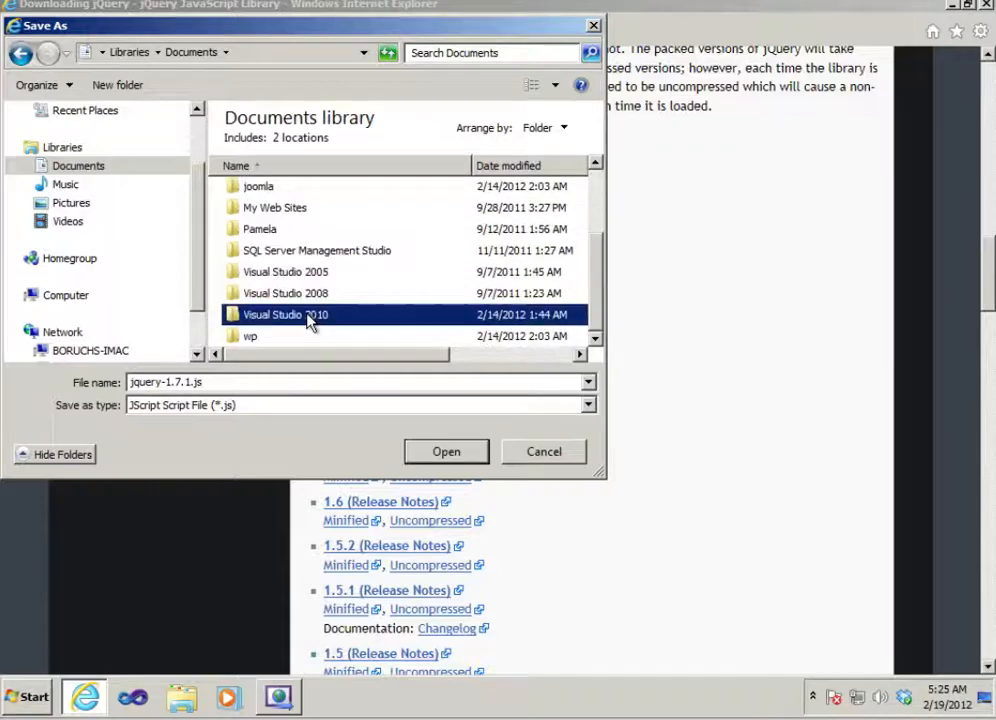
pyautogui.doubleClick(285, 314)
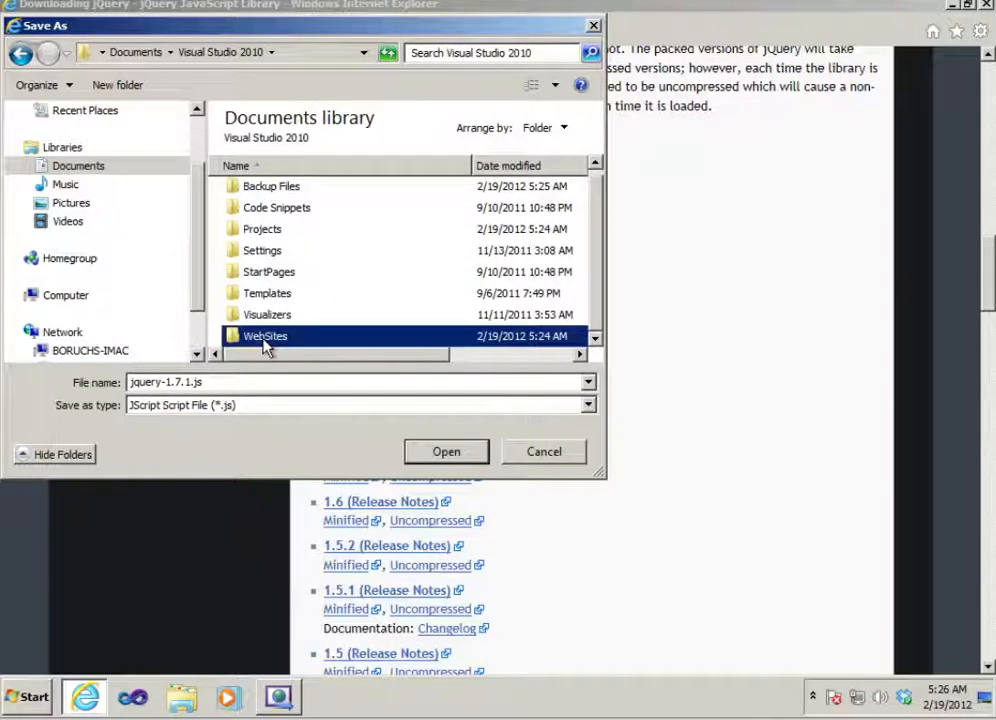
pyautogui.doubleClick(265, 335)
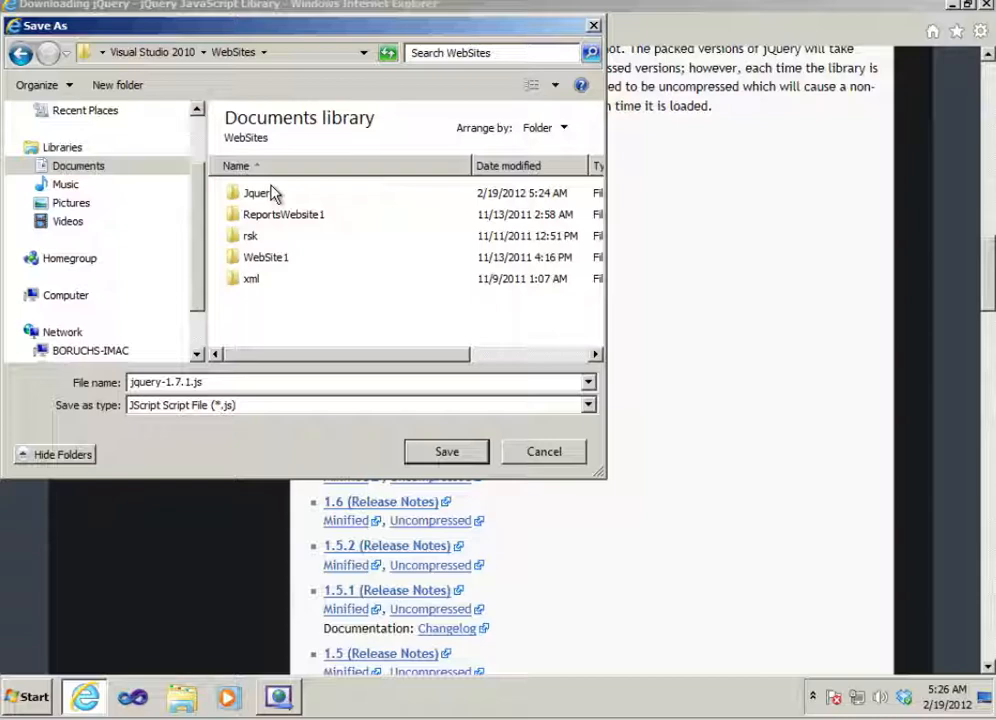
pyautogui.moveTo(287, 253)
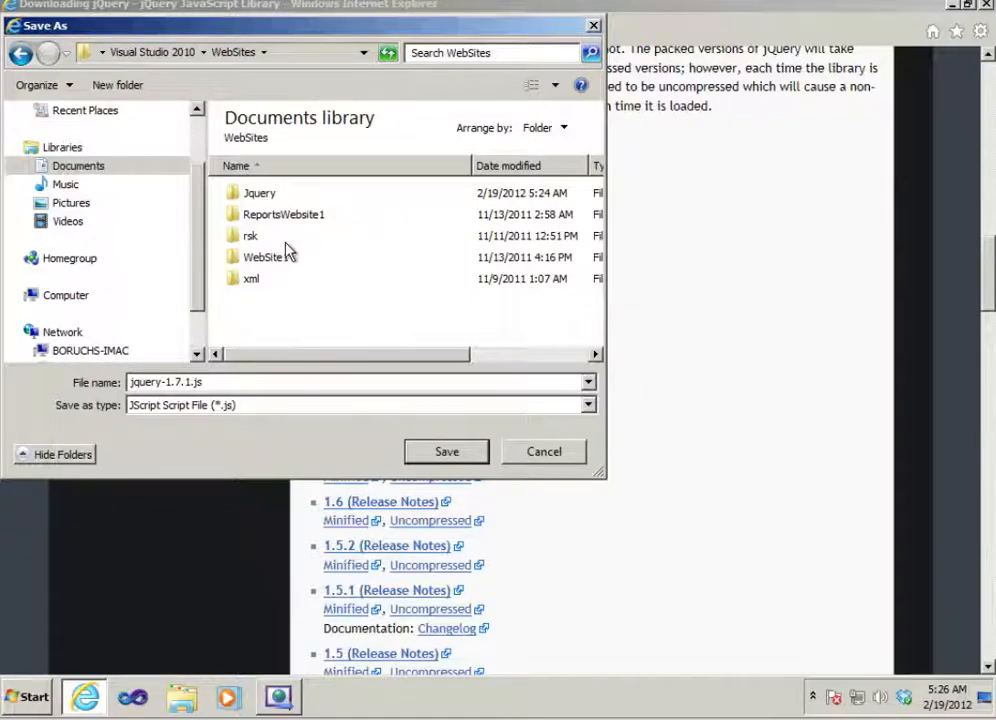
pyautogui.doubleClick(259, 193)
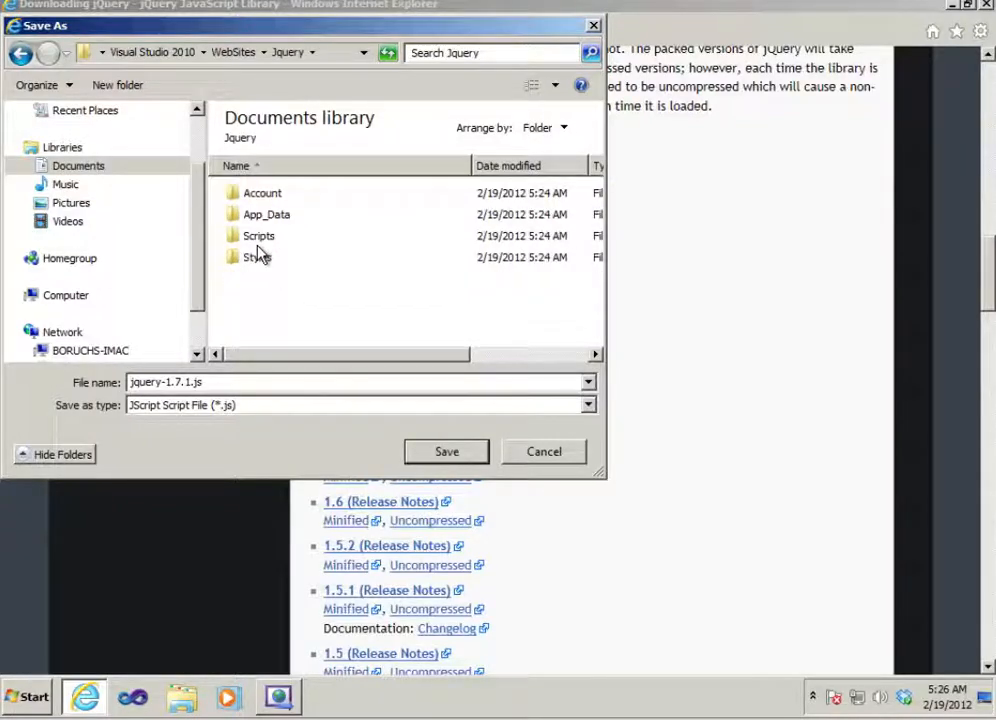
pyautogui.doubleClick(258, 235)
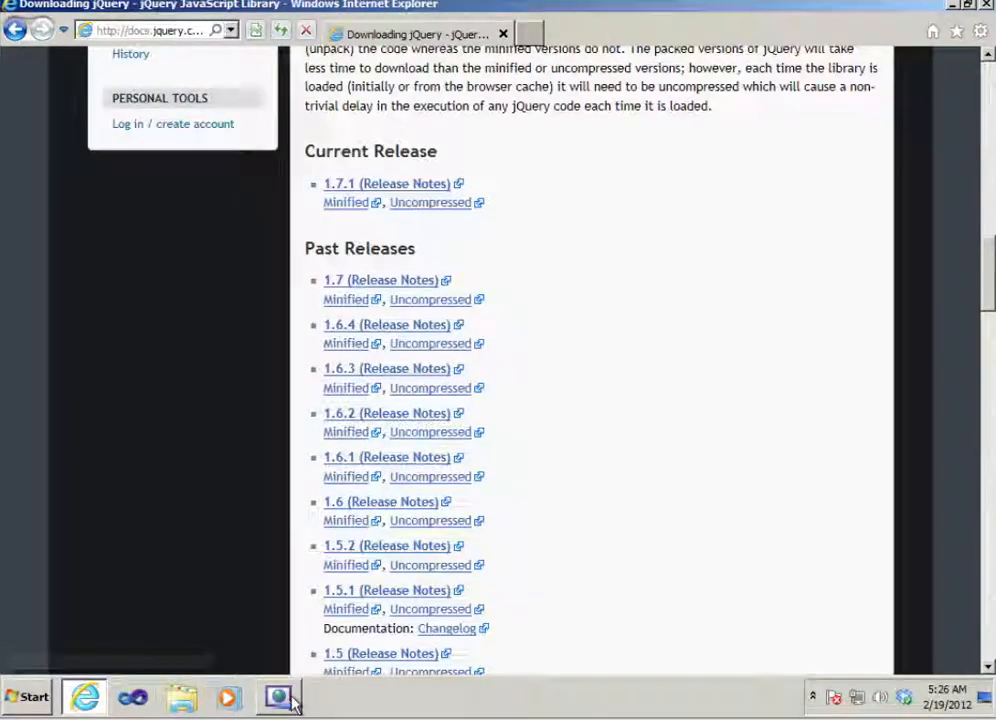
# Show jquery-1.7.1.js under Scripts and delete Default.aspx's default h2 and p welcome markup
pyautogui.click(278, 697)
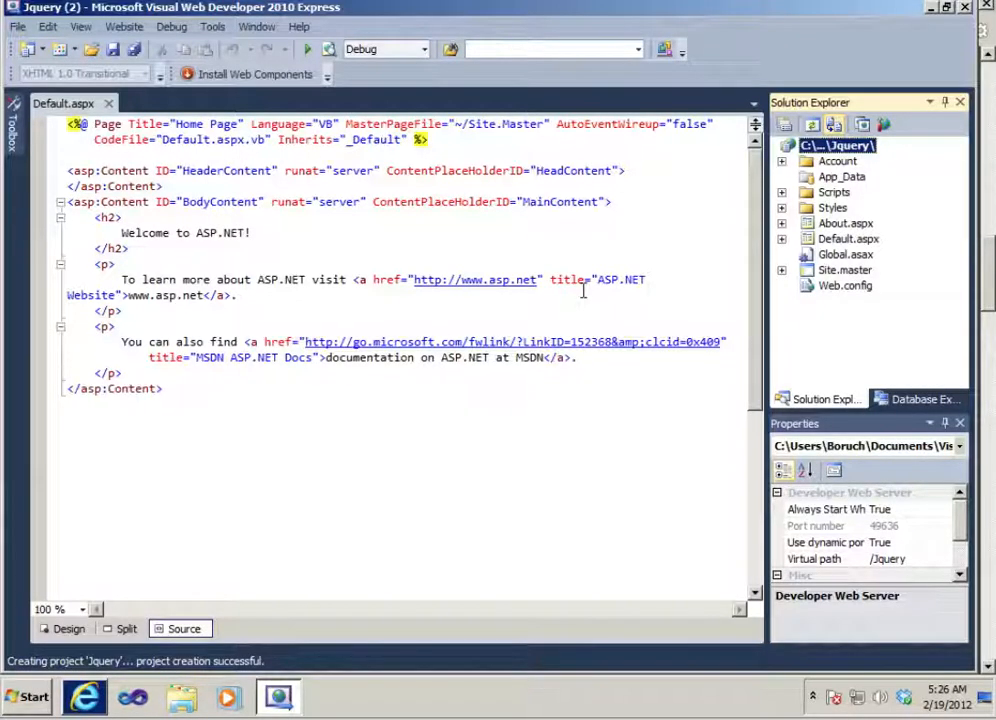
pyautogui.click(782, 192)
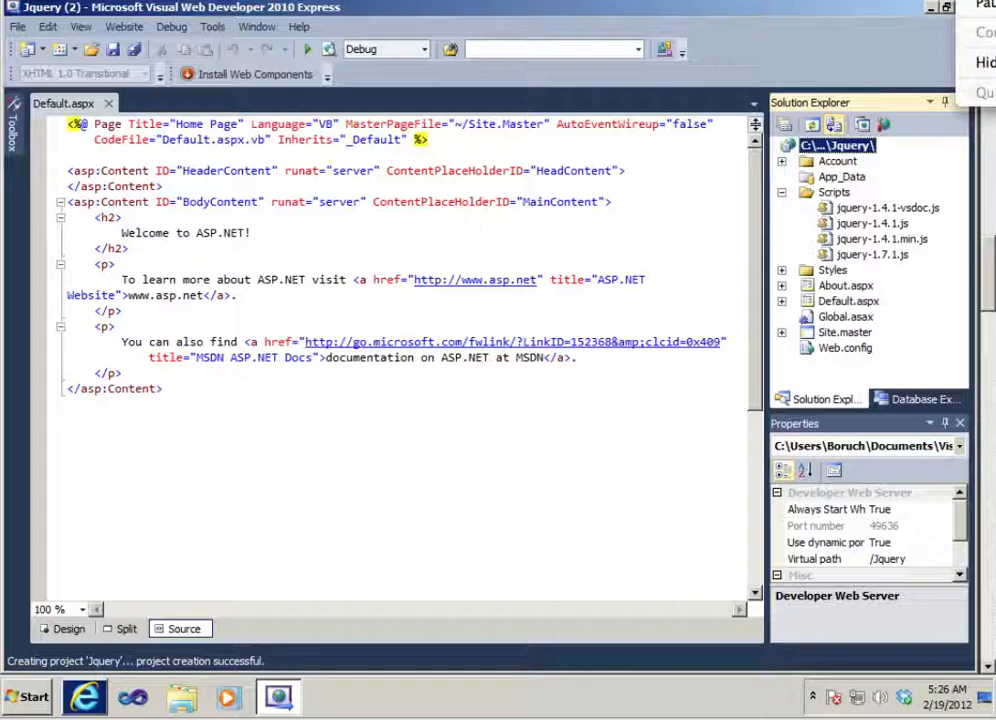
pyautogui.click(872, 254)
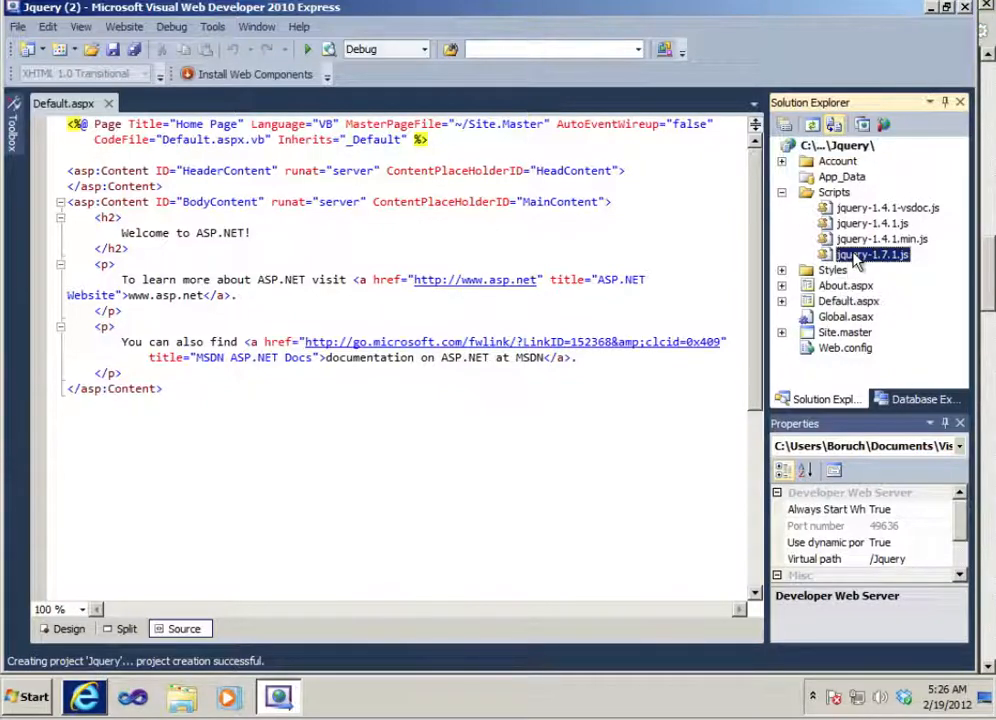
pyautogui.click(872, 254)
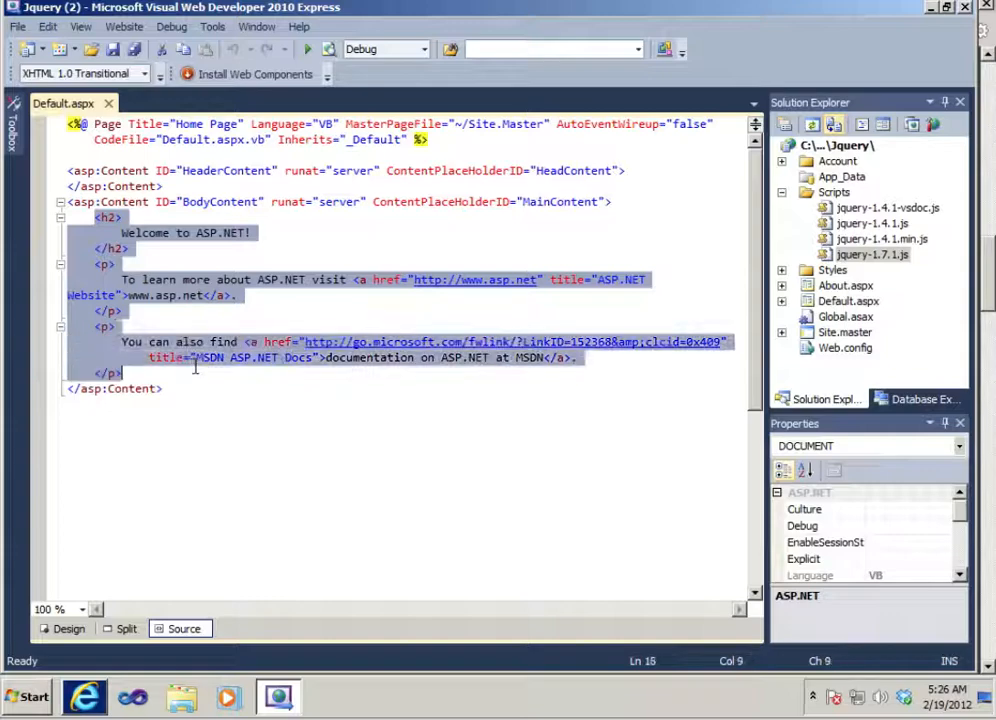
pyautogui.press('Delete')
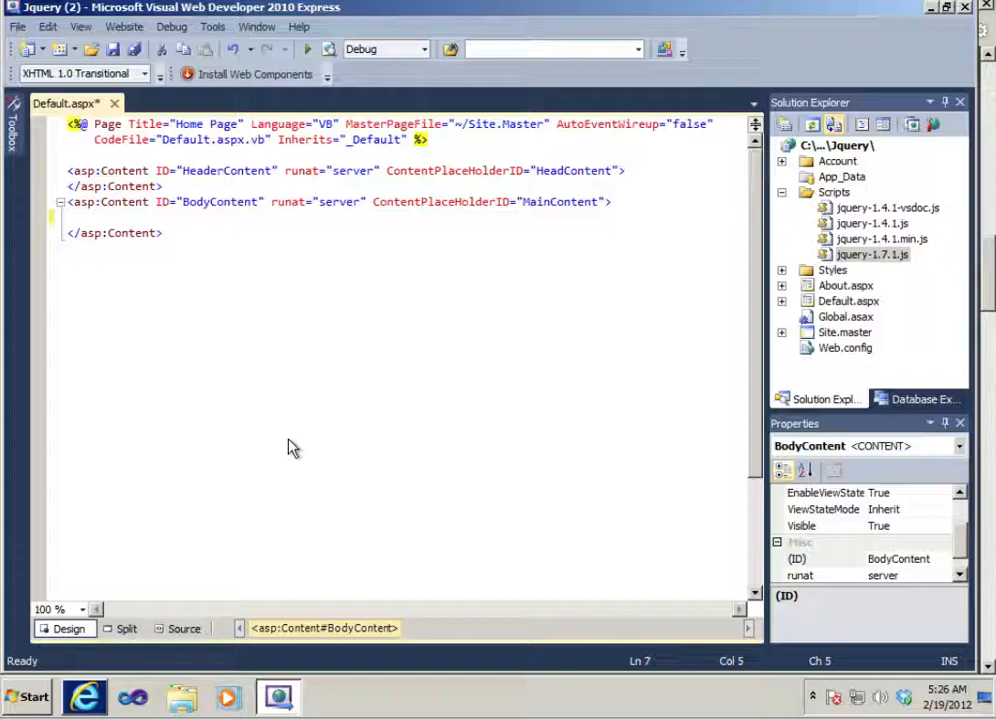
# In Design view, add a TextBox and Button from the Standard toolbox, then open Web.config
pyautogui.click(68, 628)
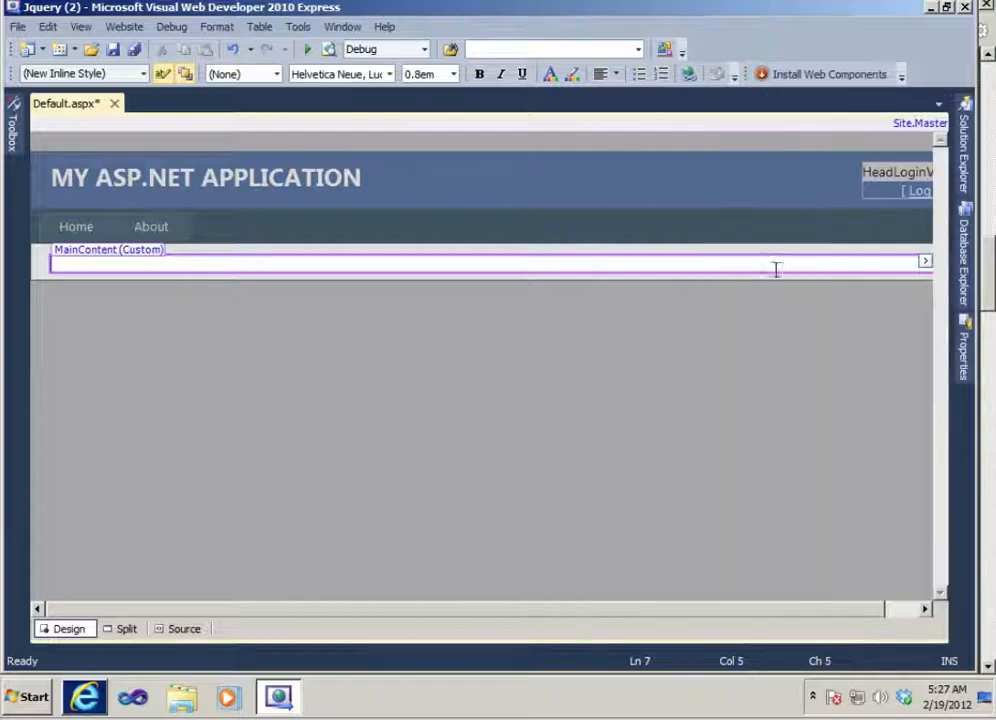
pyautogui.click(14, 130)
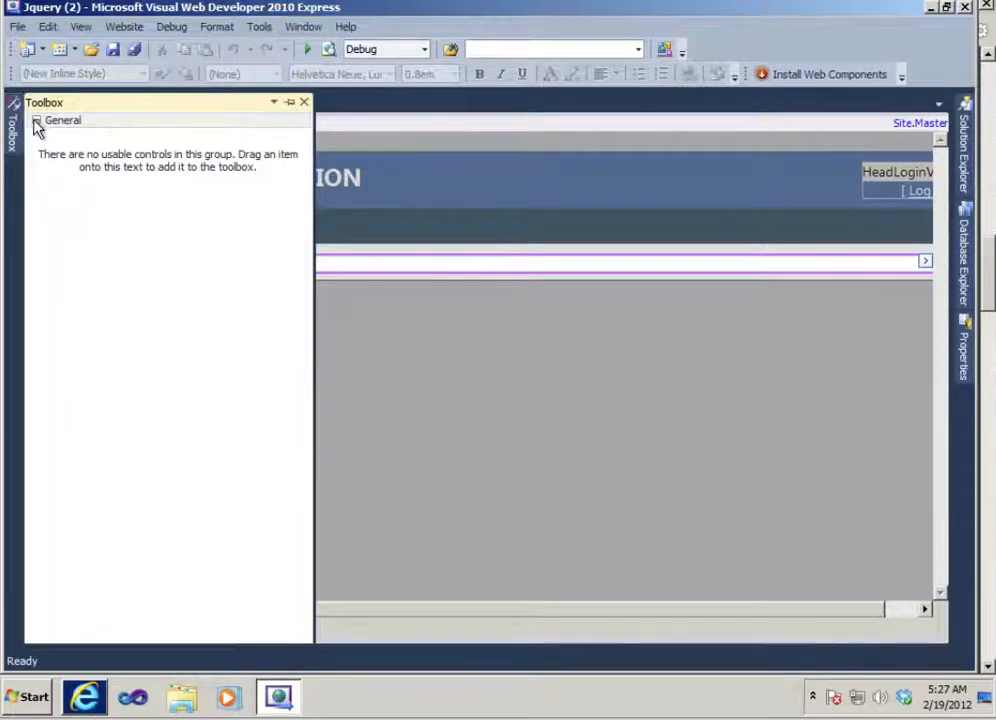
pyautogui.click(45, 120)
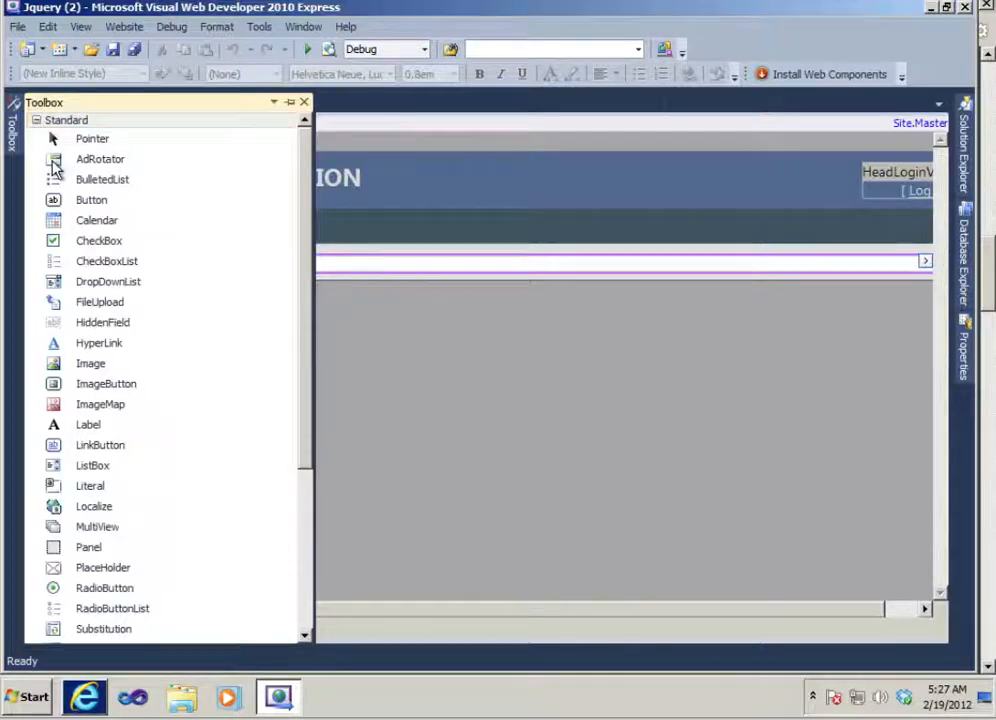
pyautogui.click(108, 281)
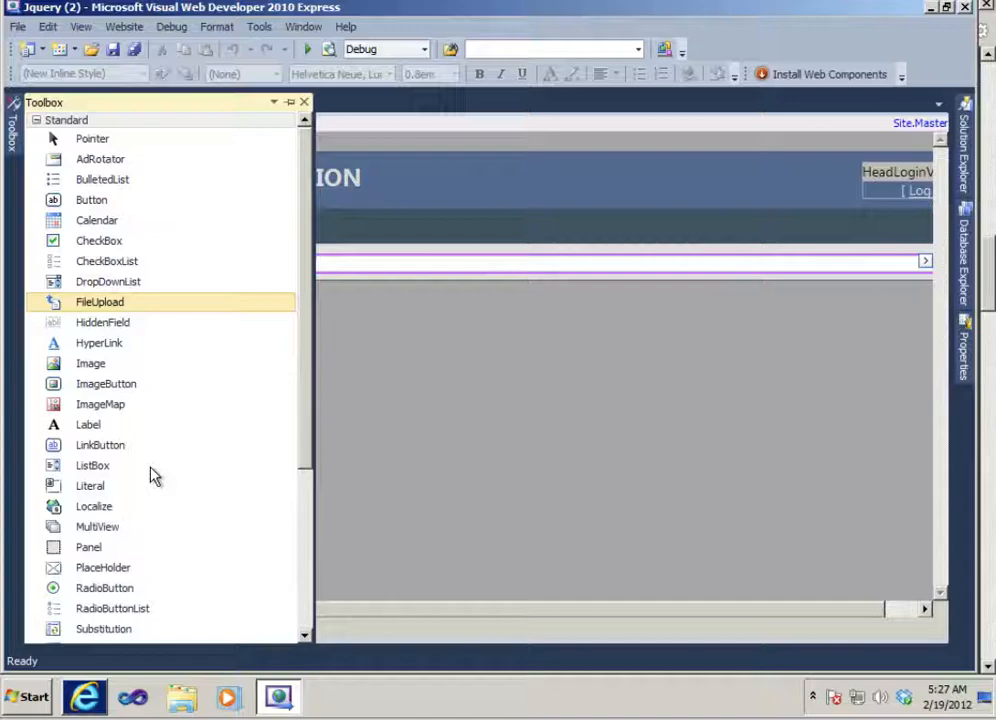
pyautogui.scroll(-3)
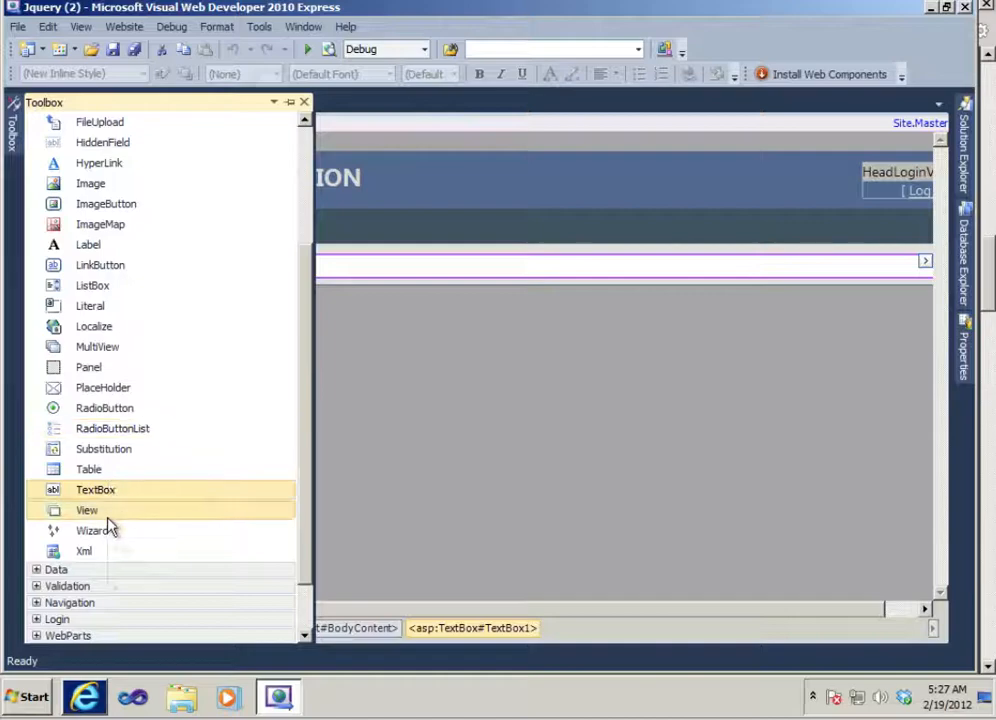
pyautogui.moveTo(92, 530)
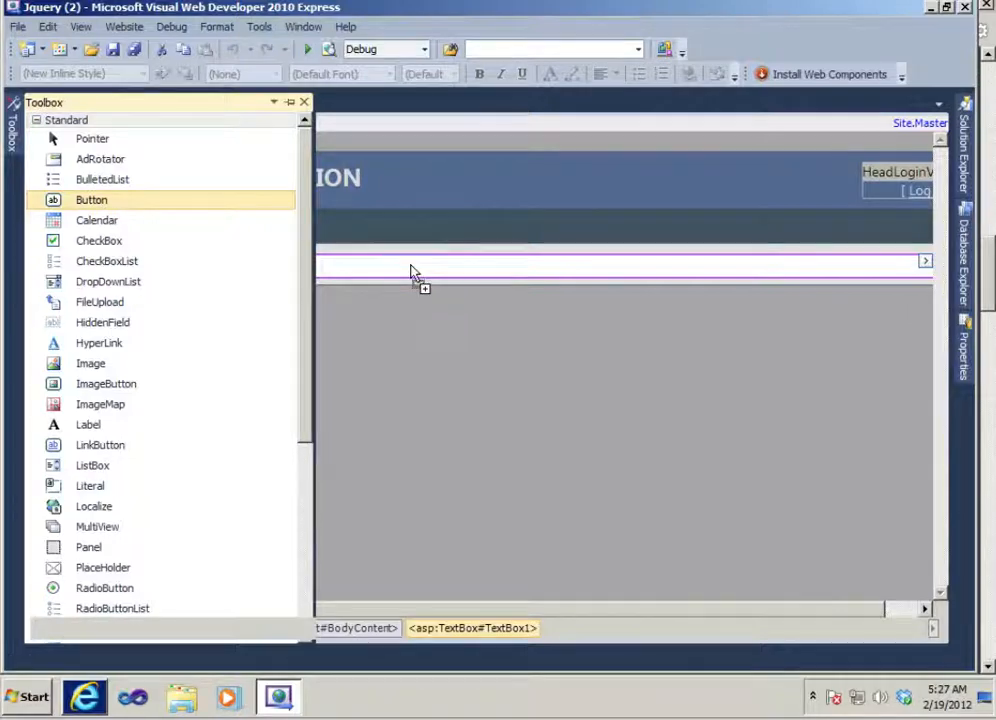
pyautogui.moveTo(91, 199); pyautogui.dragTo(201, 268)
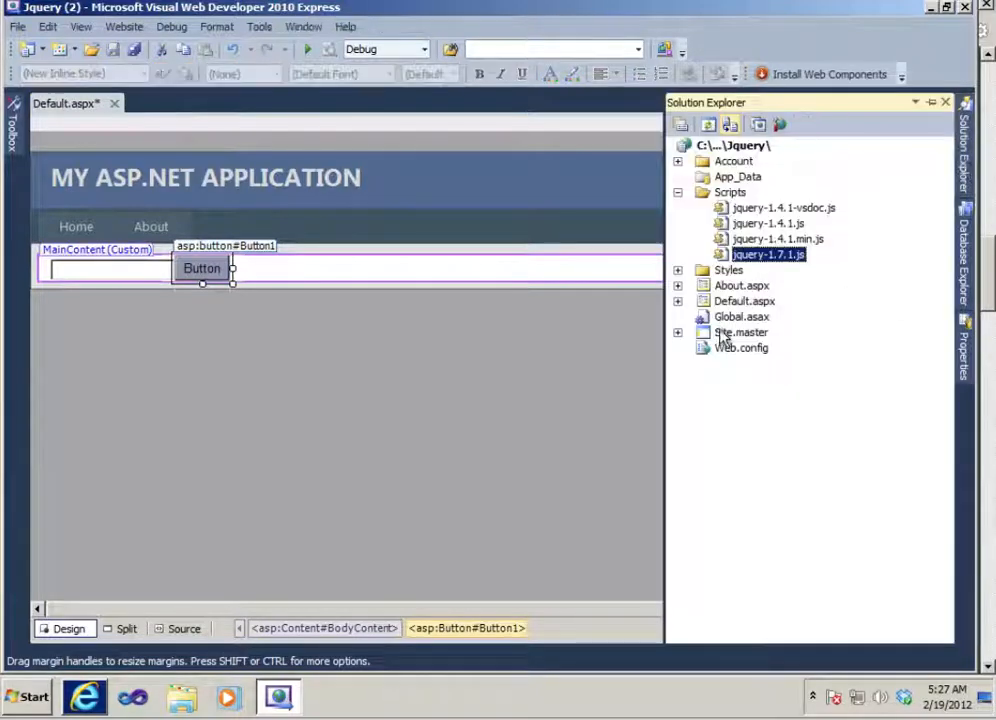
pyautogui.click(741, 347)
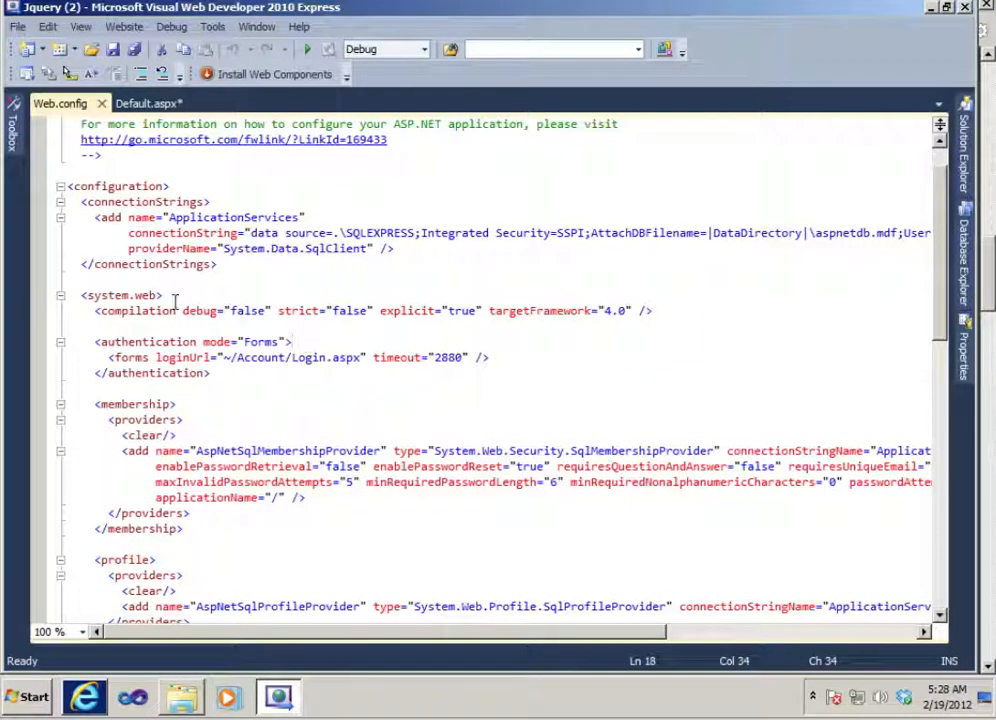
# Add <pages clientIDMode="Static" /> under system.web in Web.config
pyautogui.click(218, 295)
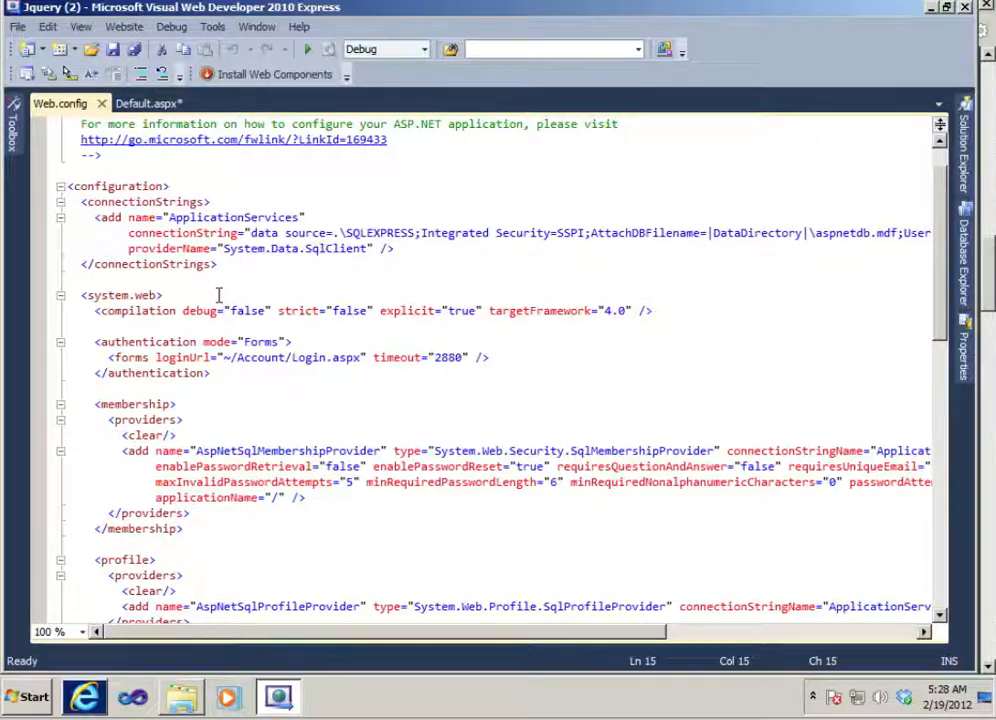
pyautogui.press('enter')
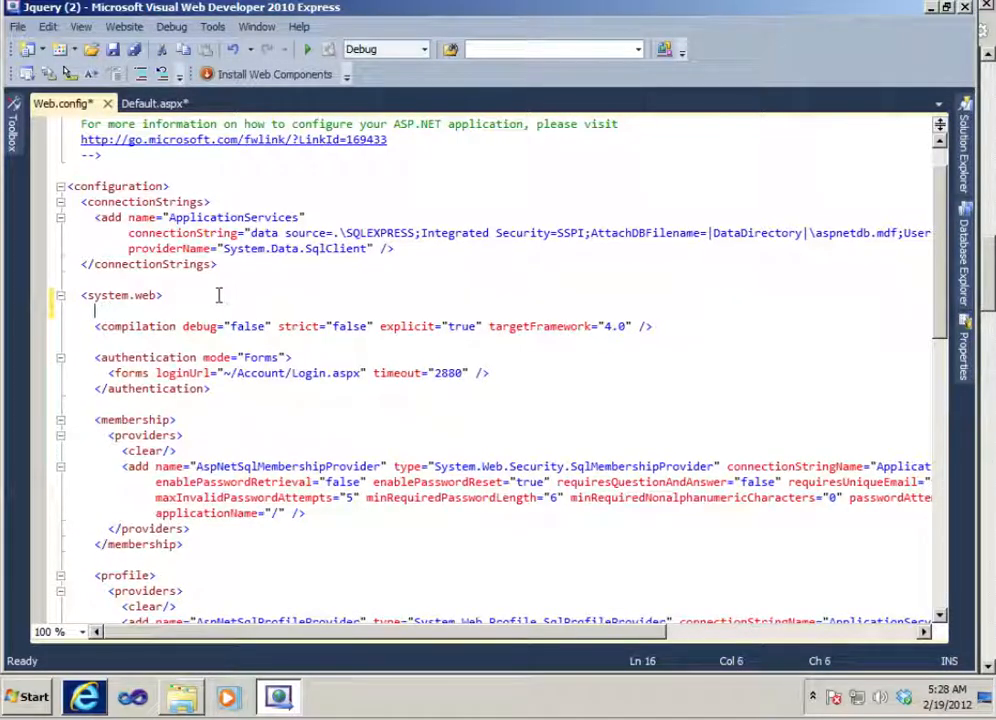
pyautogui.write('page')
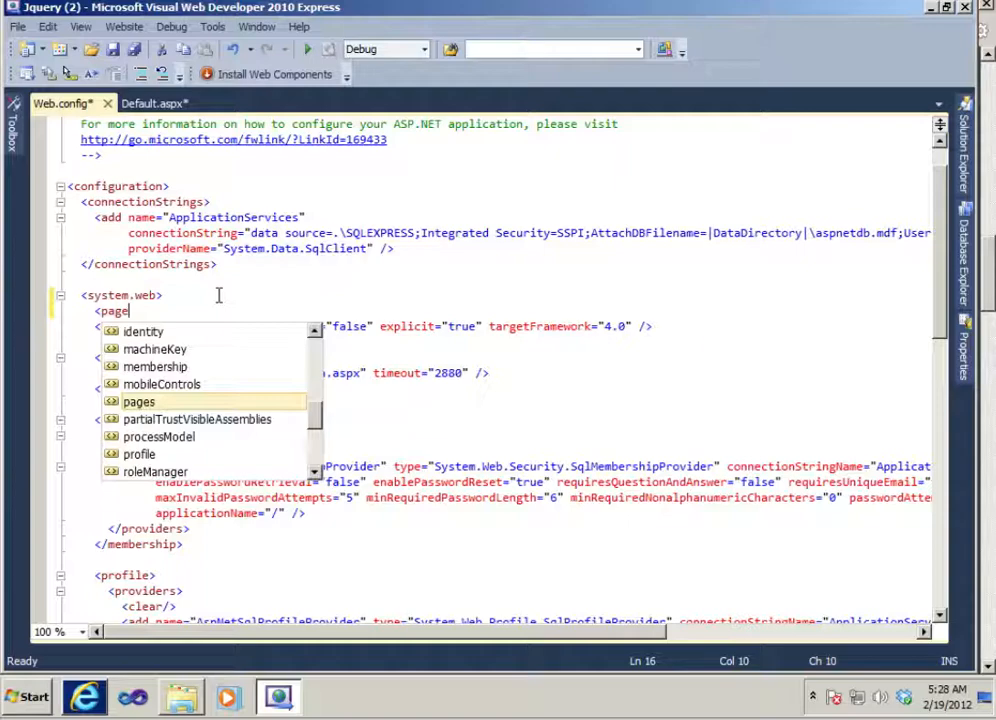
pyautogui.write('clientIDMode="Static')
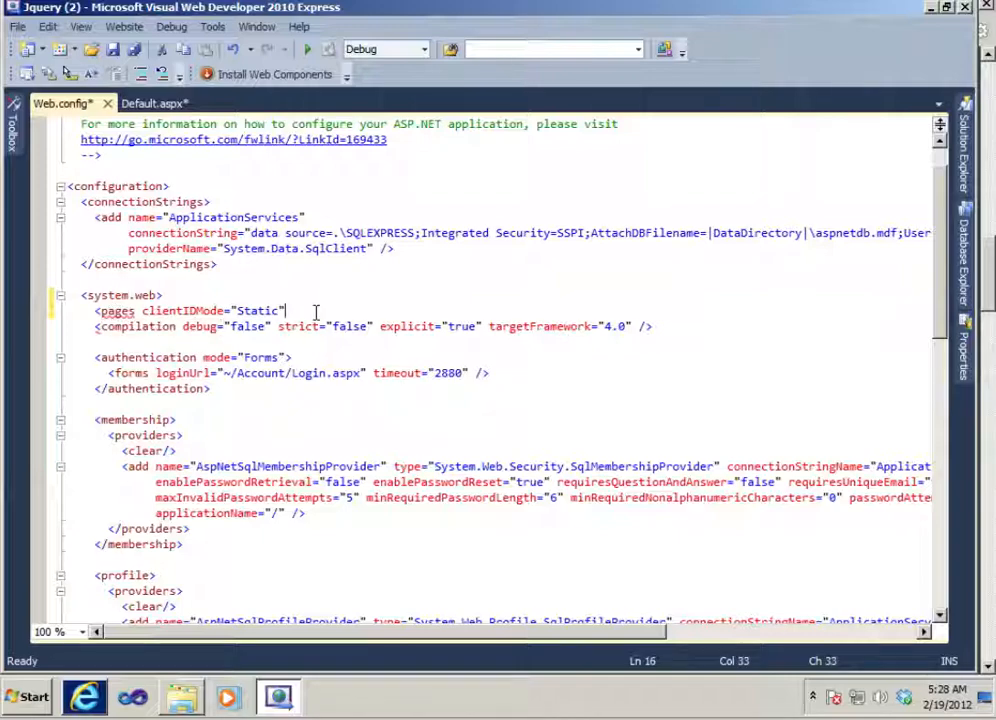
pyautogui.write('/>')
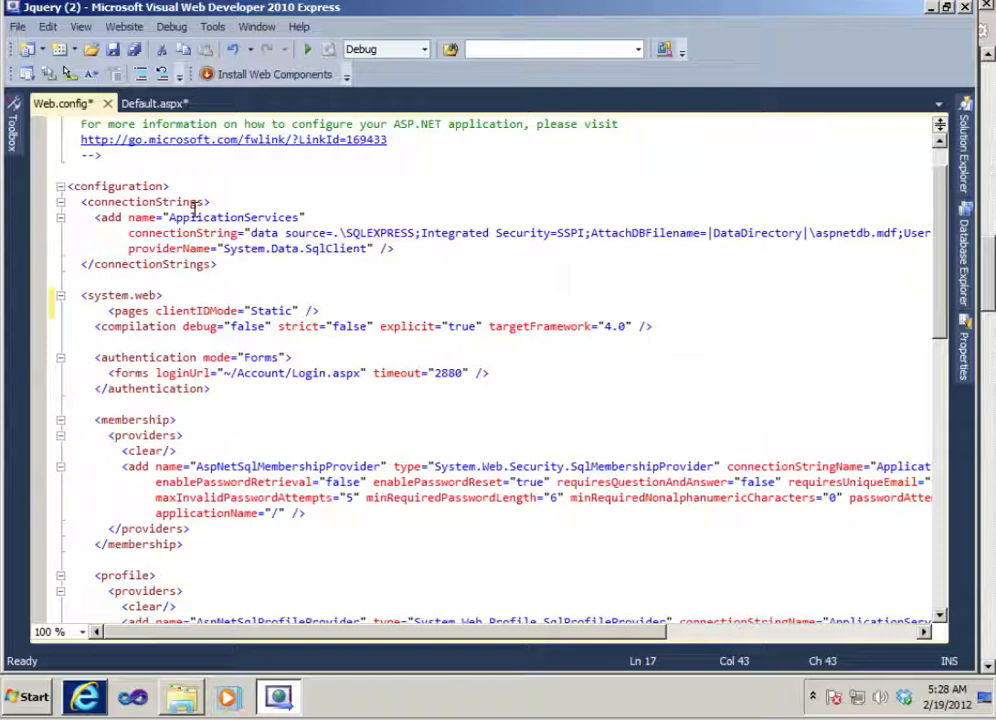
pyautogui.click(155, 103)
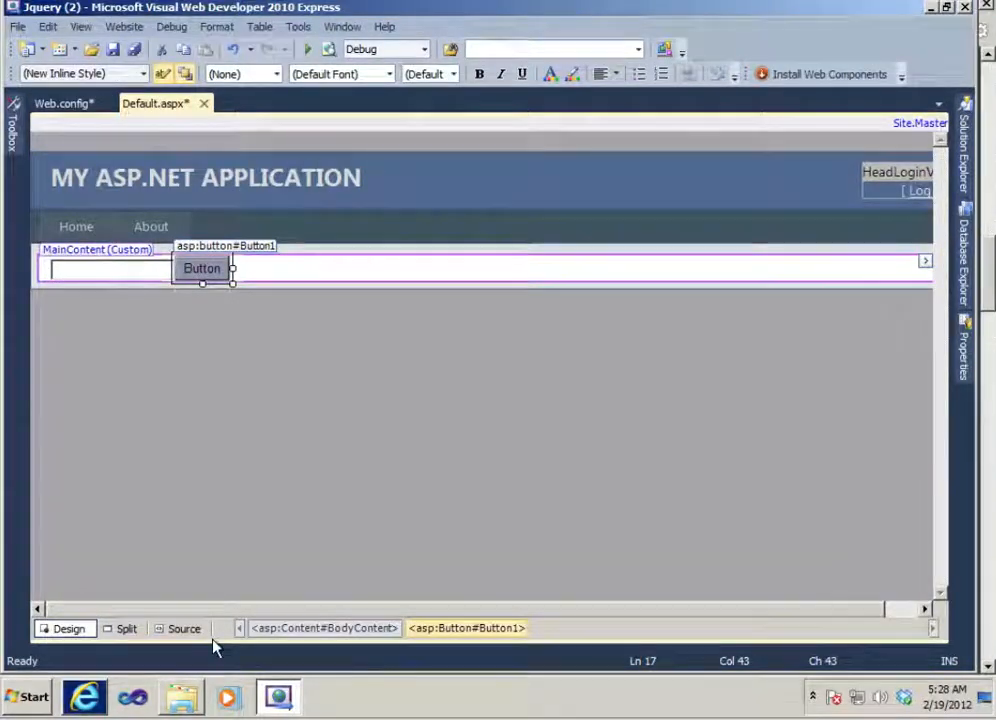
# In Source view, drag jquery-1.7.1.js in to add its script reference below the button
pyautogui.click(184, 628)
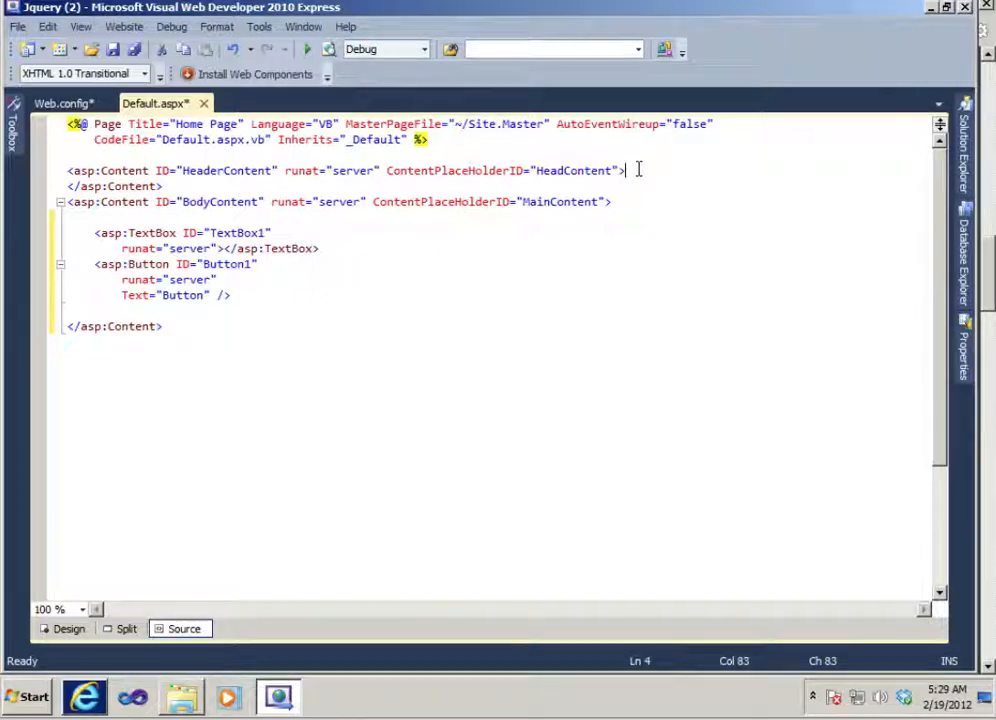
pyautogui.click(109, 186)
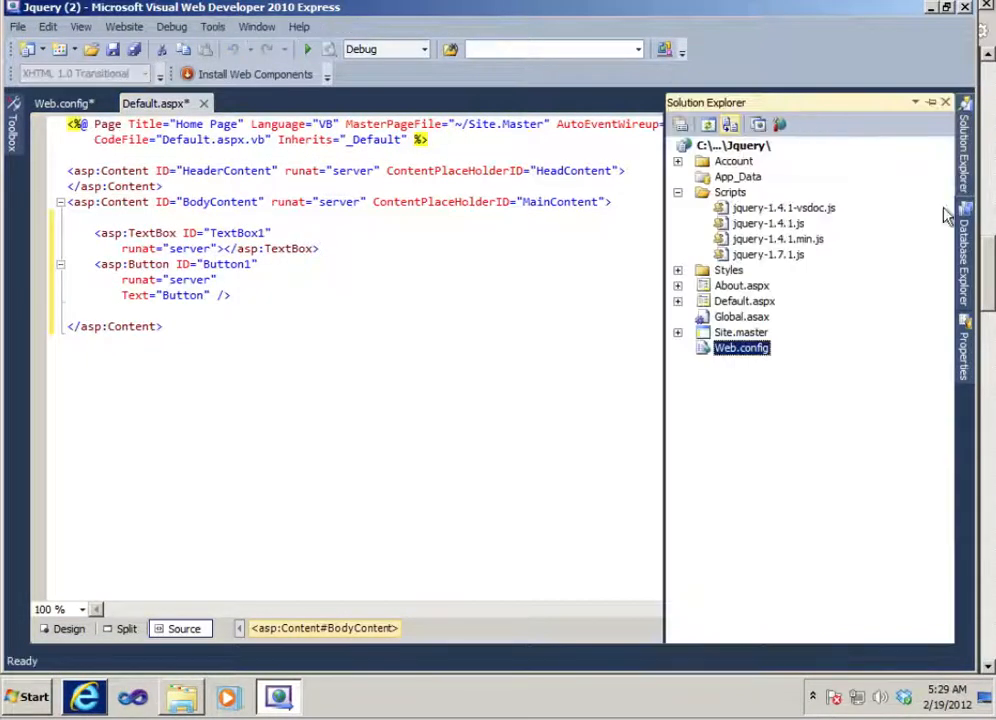
pyautogui.click(769, 254)
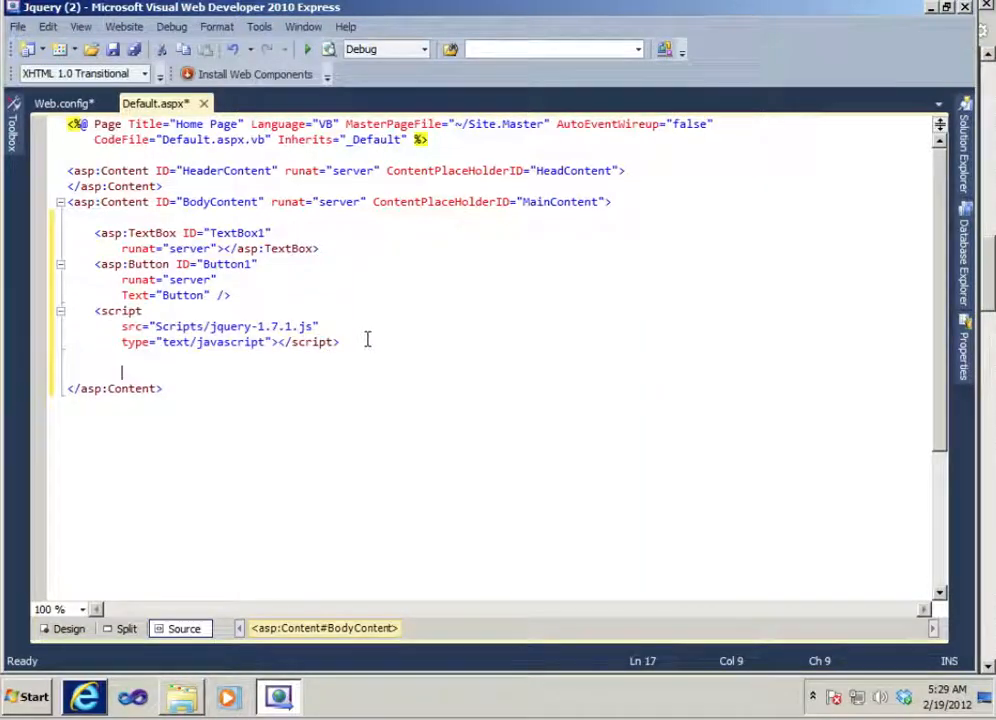
# Add a new <script type="text/javascript"> block below the jQuery reference
pyautogui.write('<')
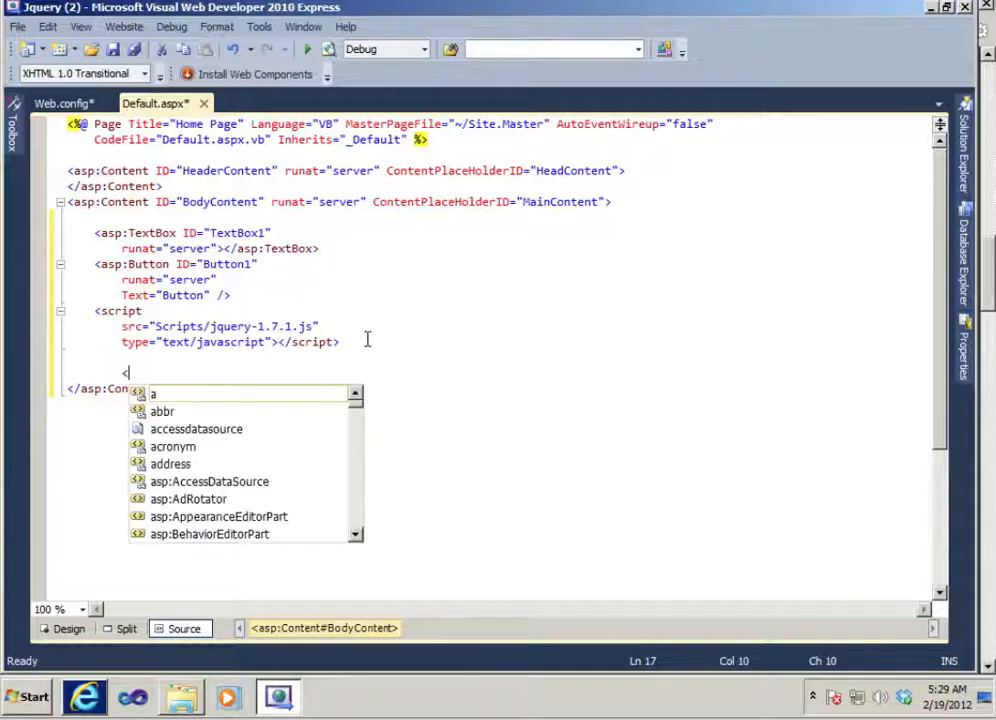
pyautogui.write('script ty')
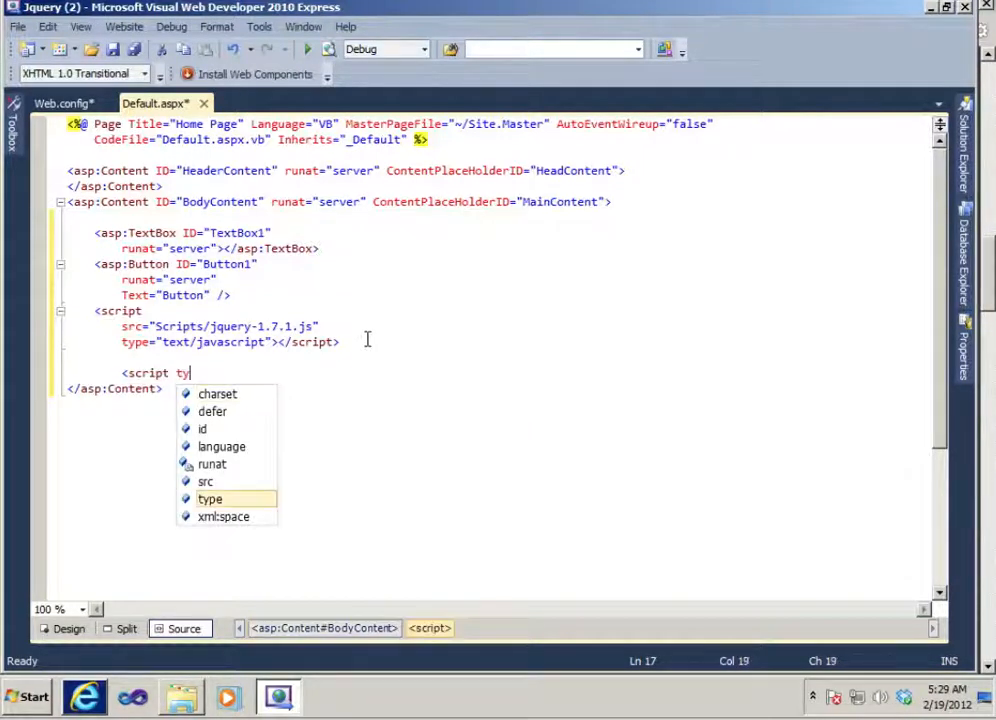
pyautogui.write('pe="text/jscript')
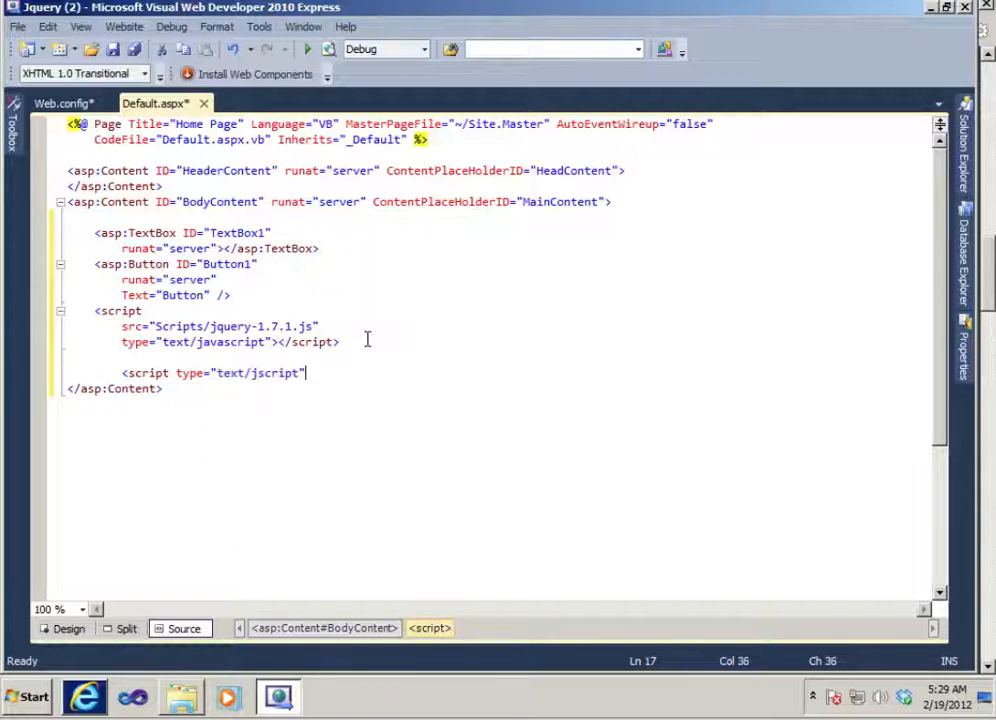
pyautogui.write('>')
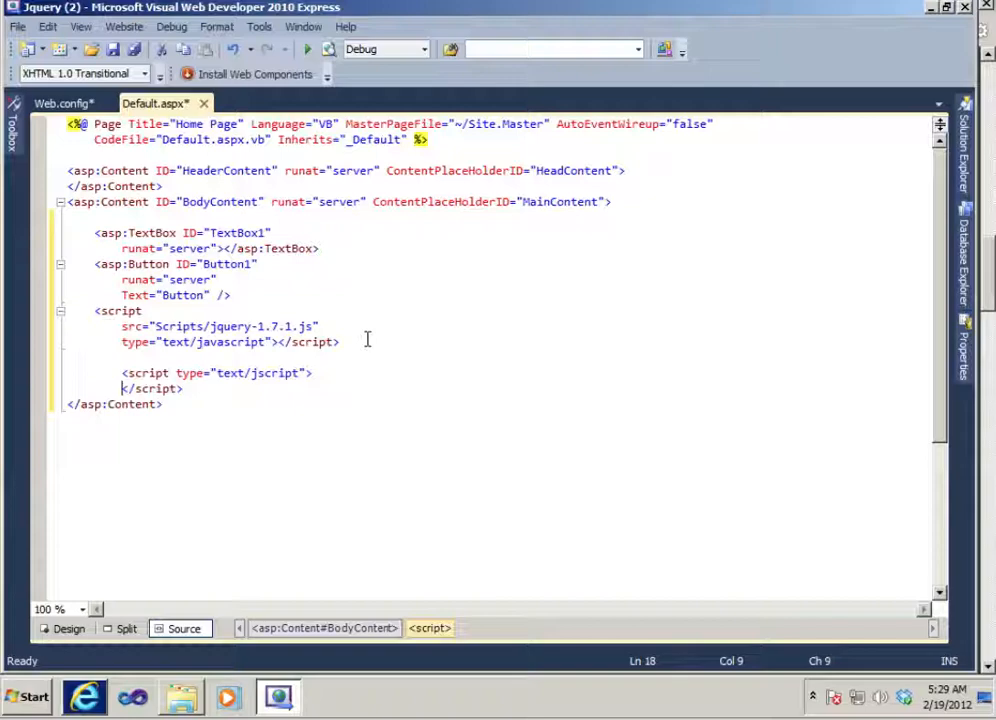
pyautogui.press('enter')
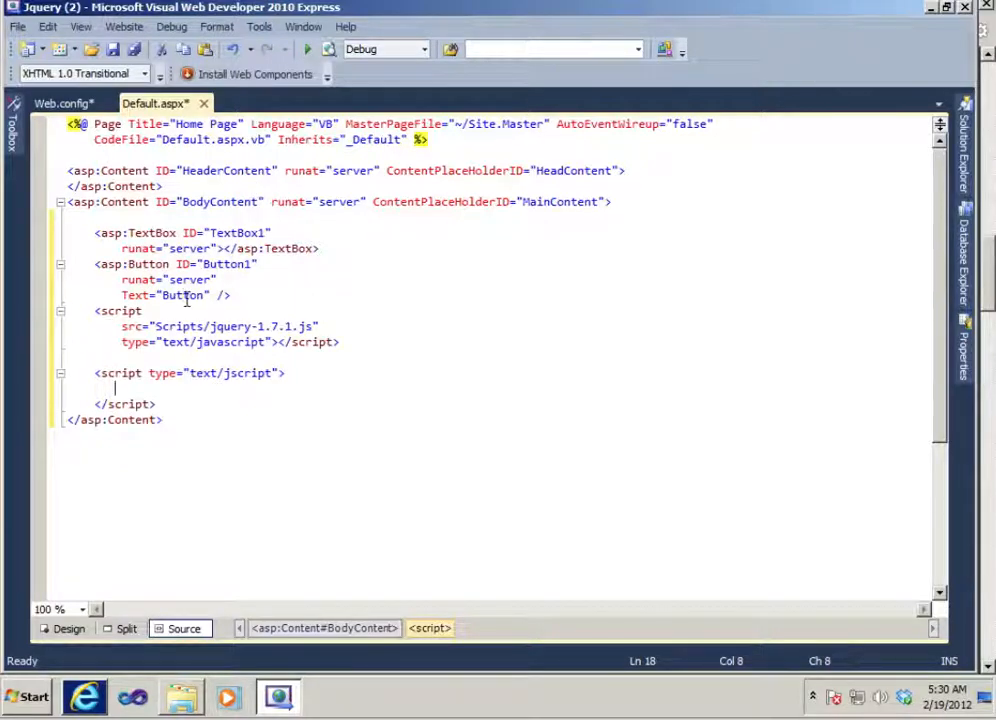
# Write an empty $('#Button1').click(function () { }); handler inside the script block
pyautogui.doubleClick(184, 295)
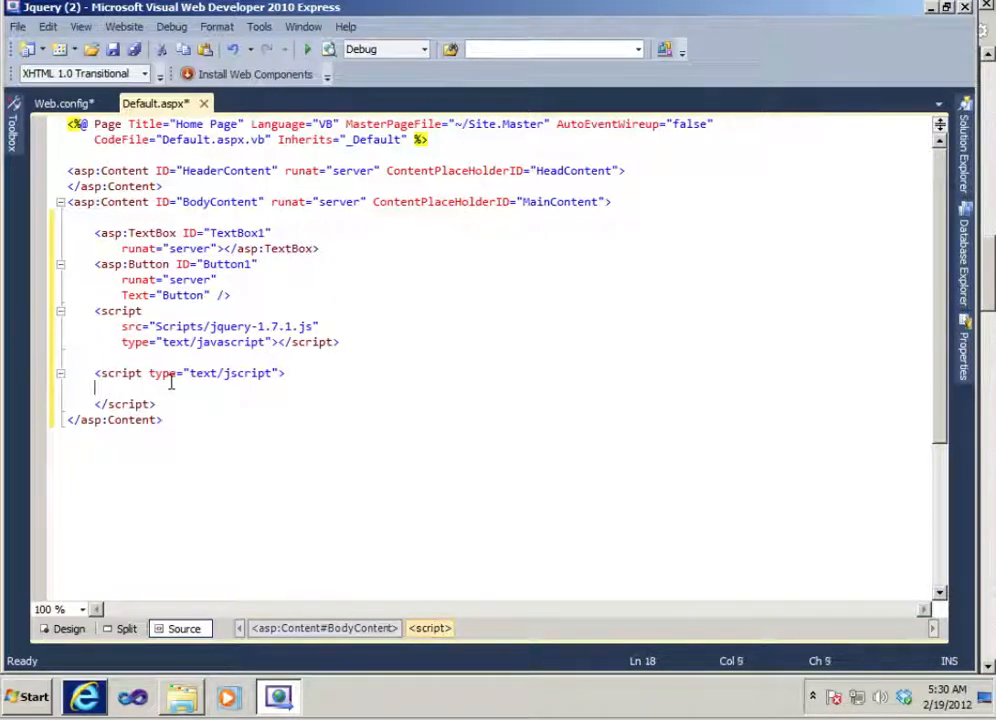
pyautogui.write('$')
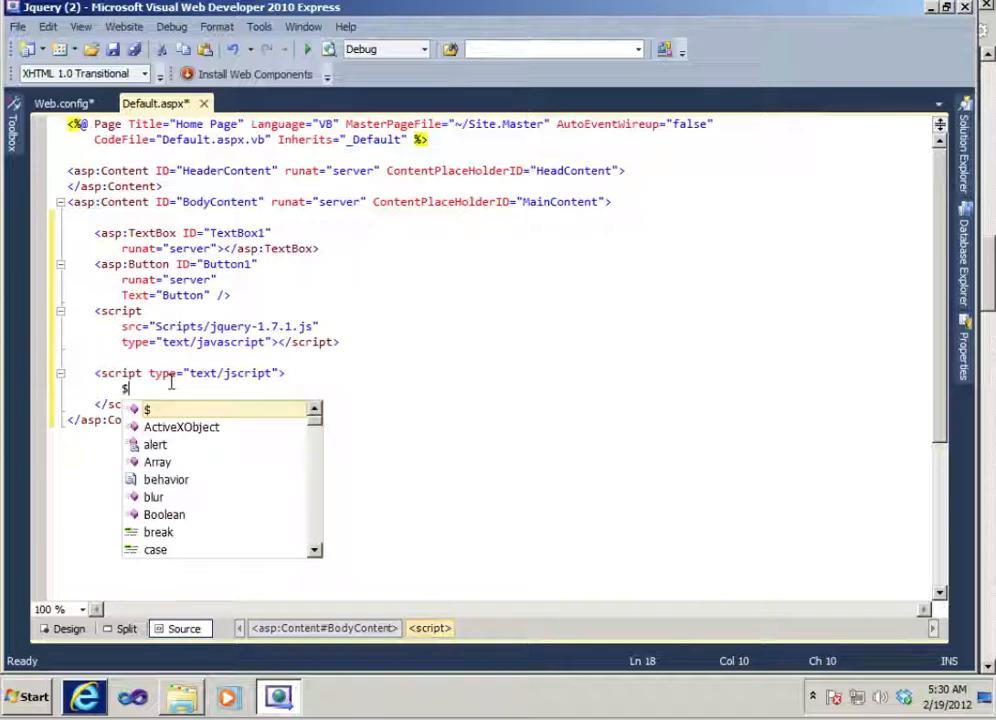
pyautogui.write('(')
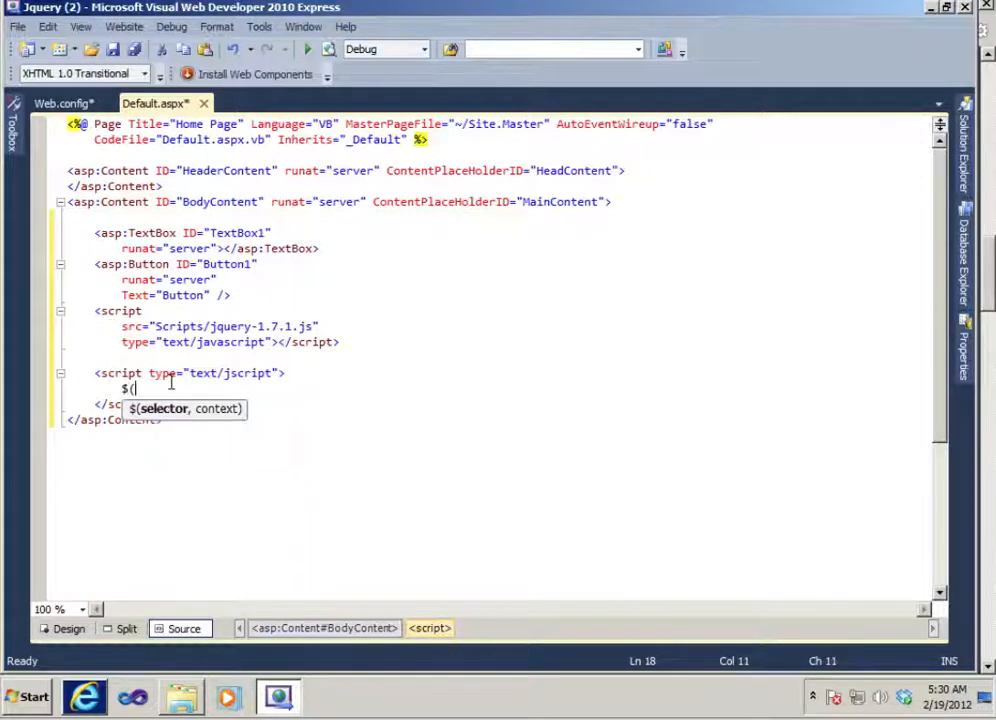
pyautogui.write("'")
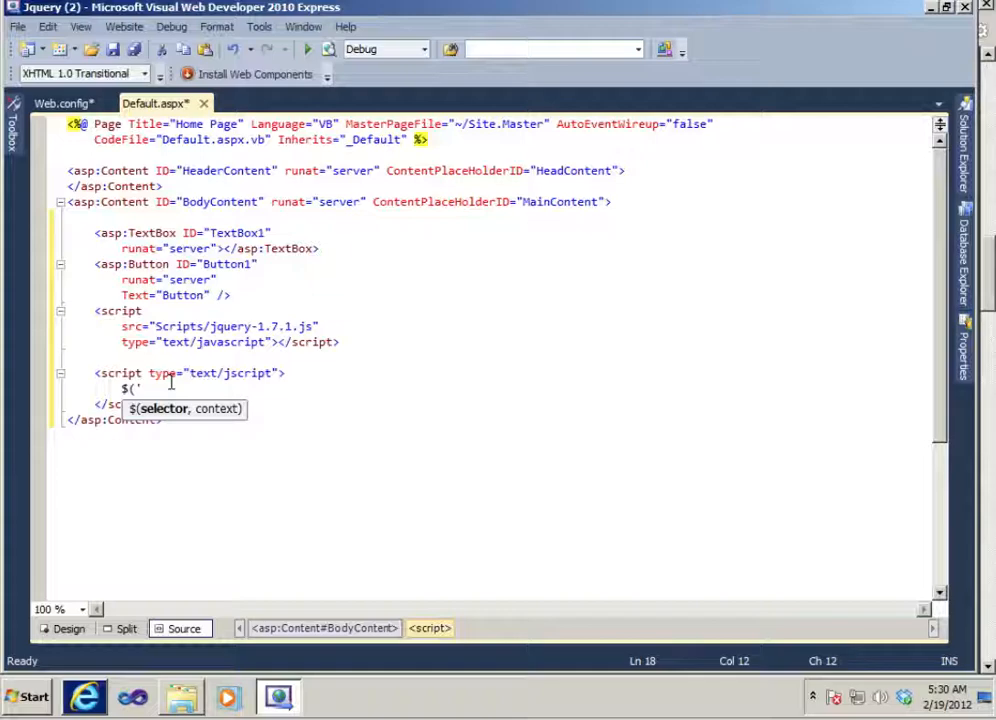
pyautogui.write('#')
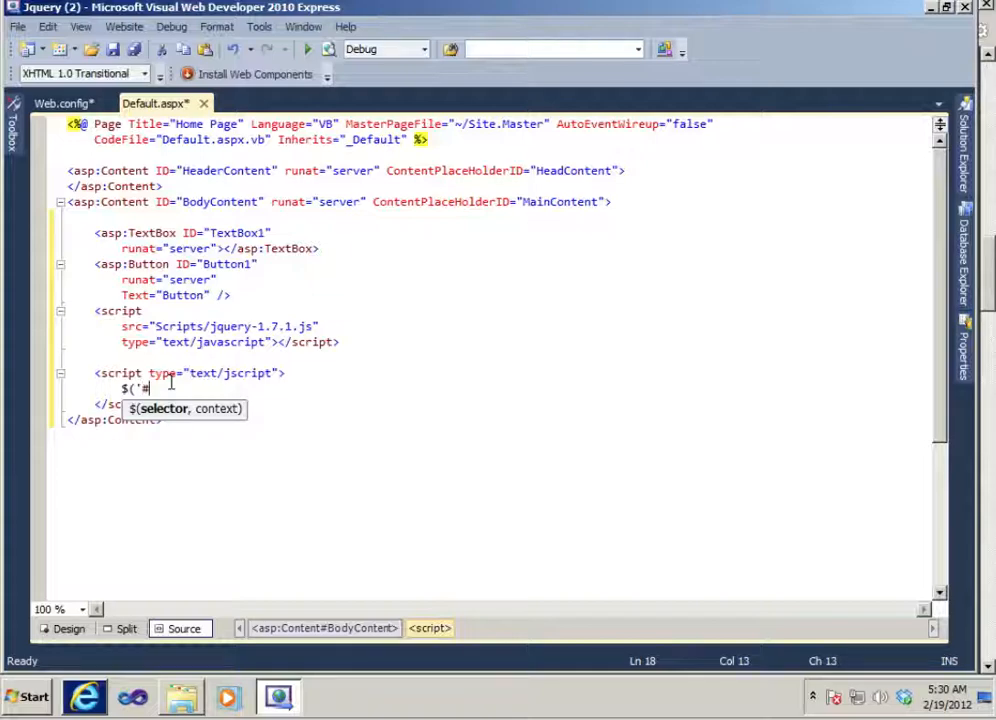
pyautogui.write('Button1')
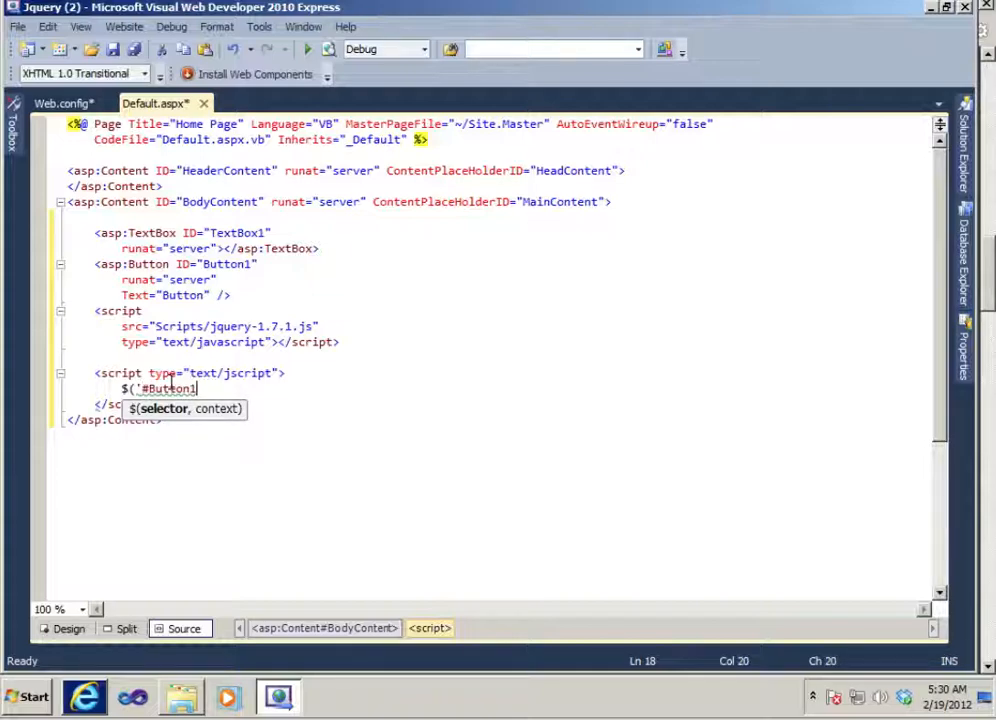
pyautogui.write(').c')
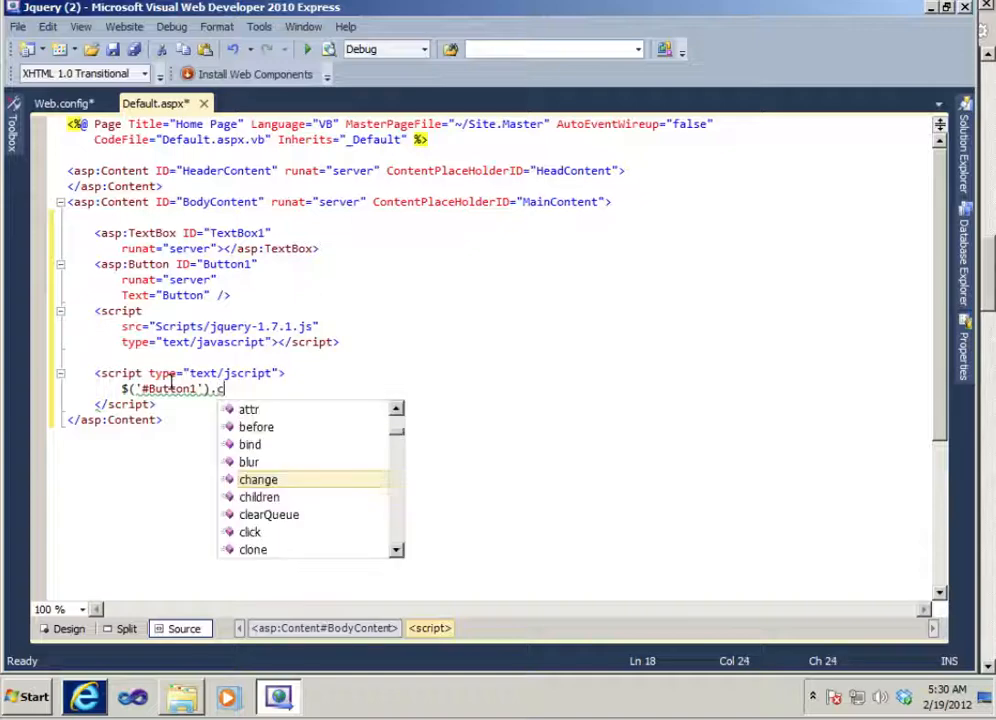
pyautogui.write('lick')
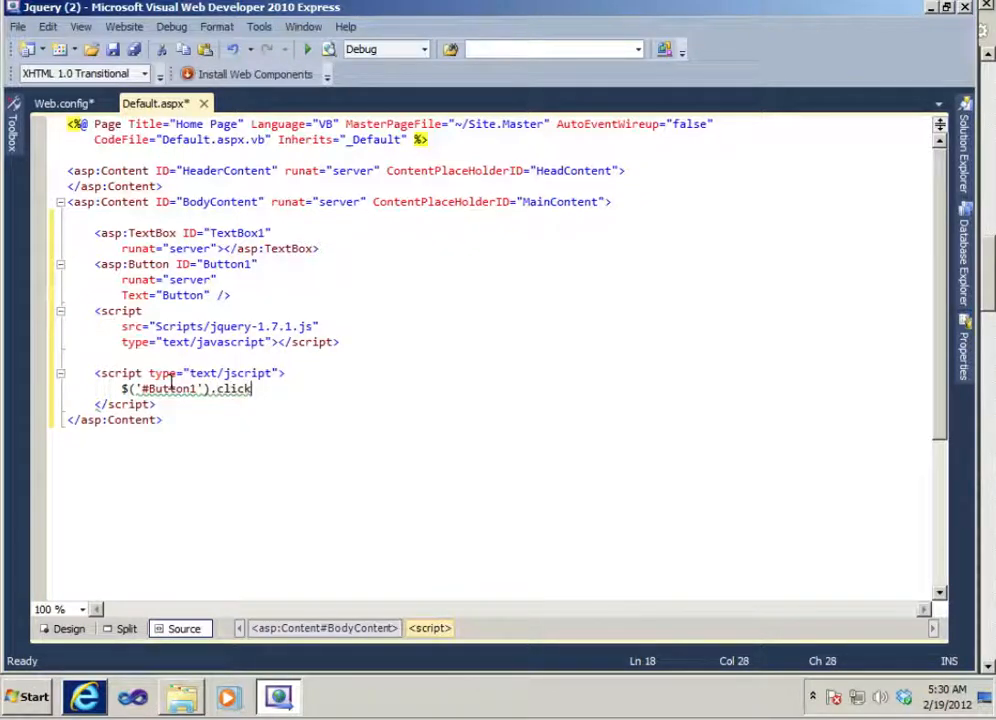
pyautogui.write('(')
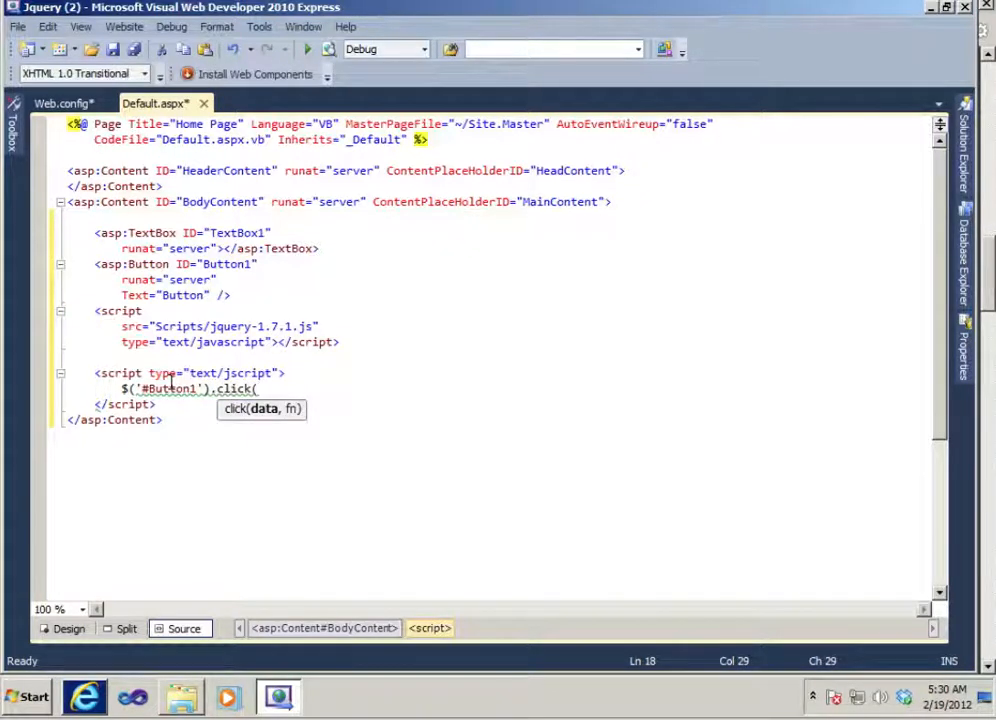
pyautogui.write(');')
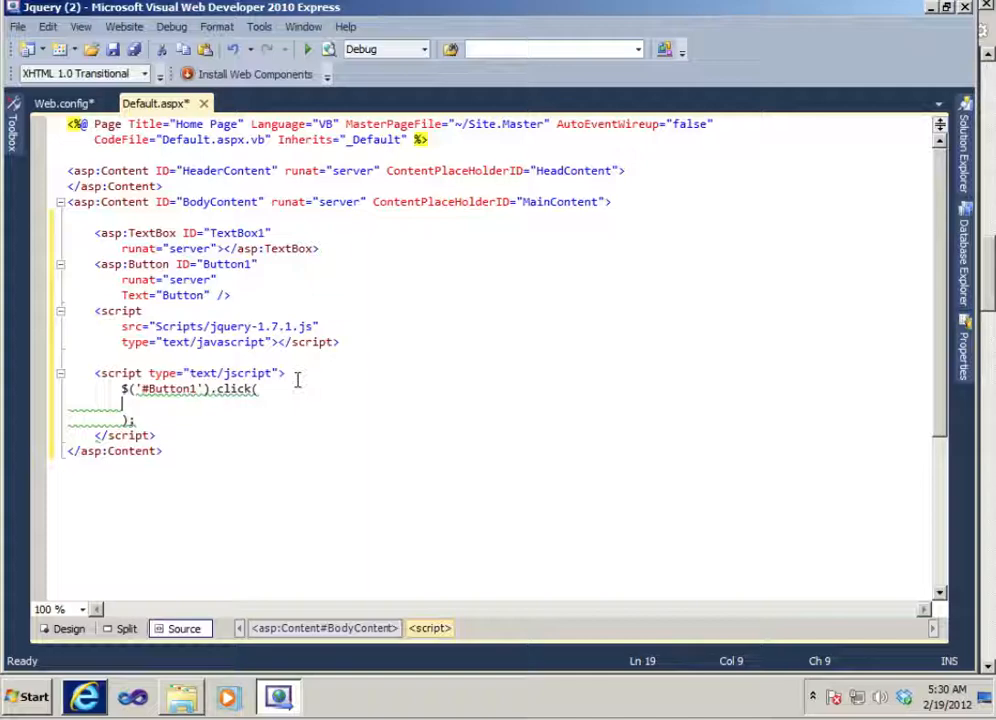
pyautogui.write('function (')
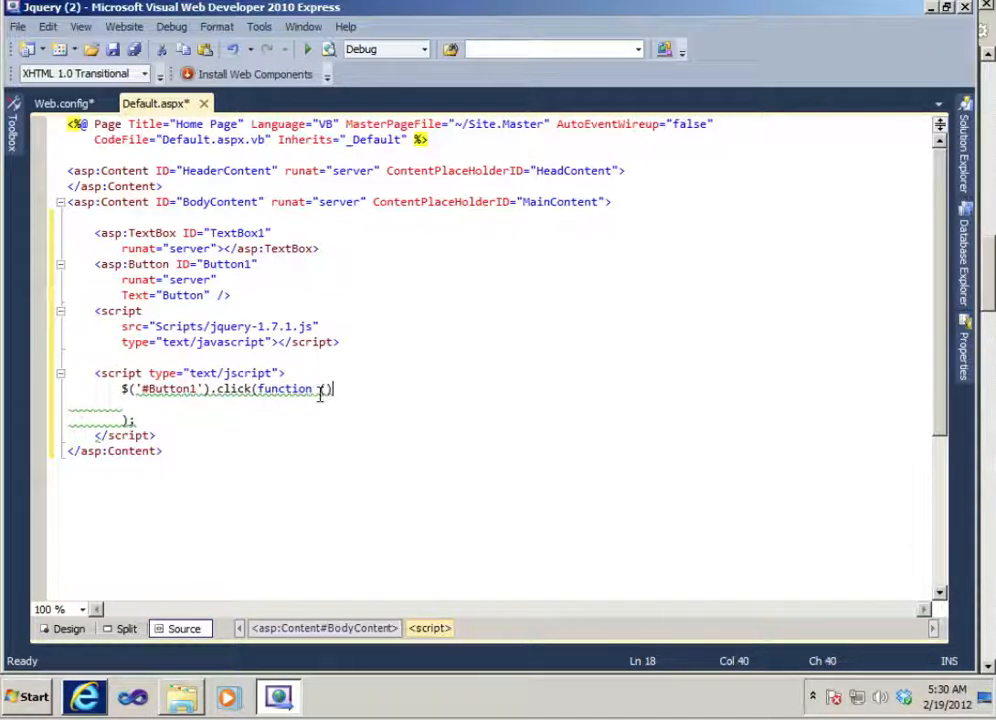
pyautogui.write('{')
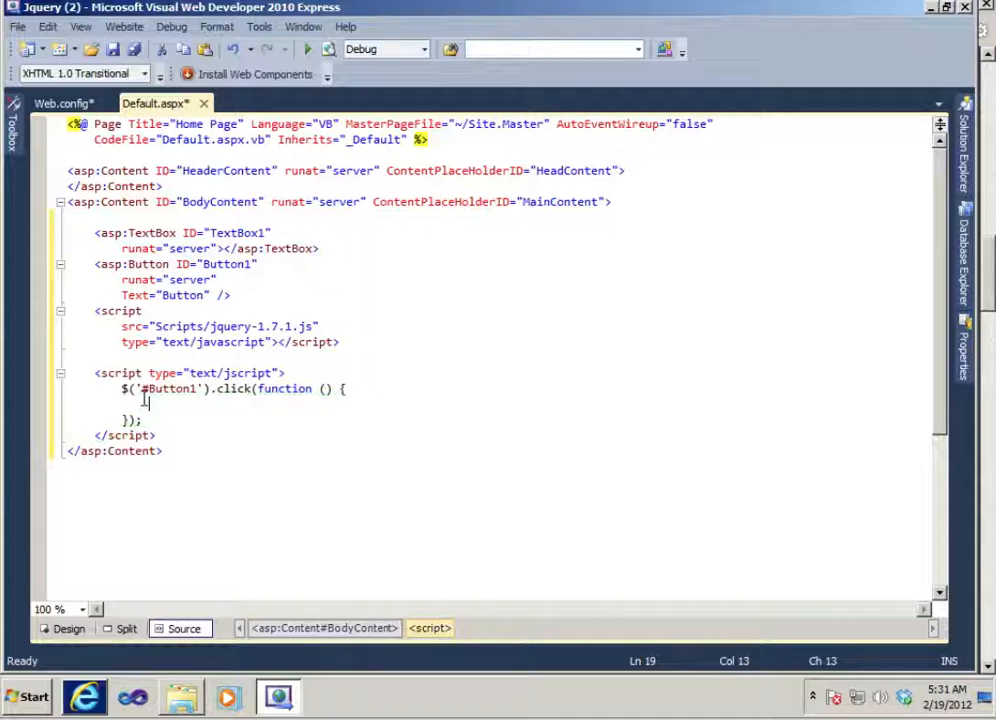
# Add an if ($('#TextBox1').val() == '') condition inside the click handler
pyautogui.write('if ()')
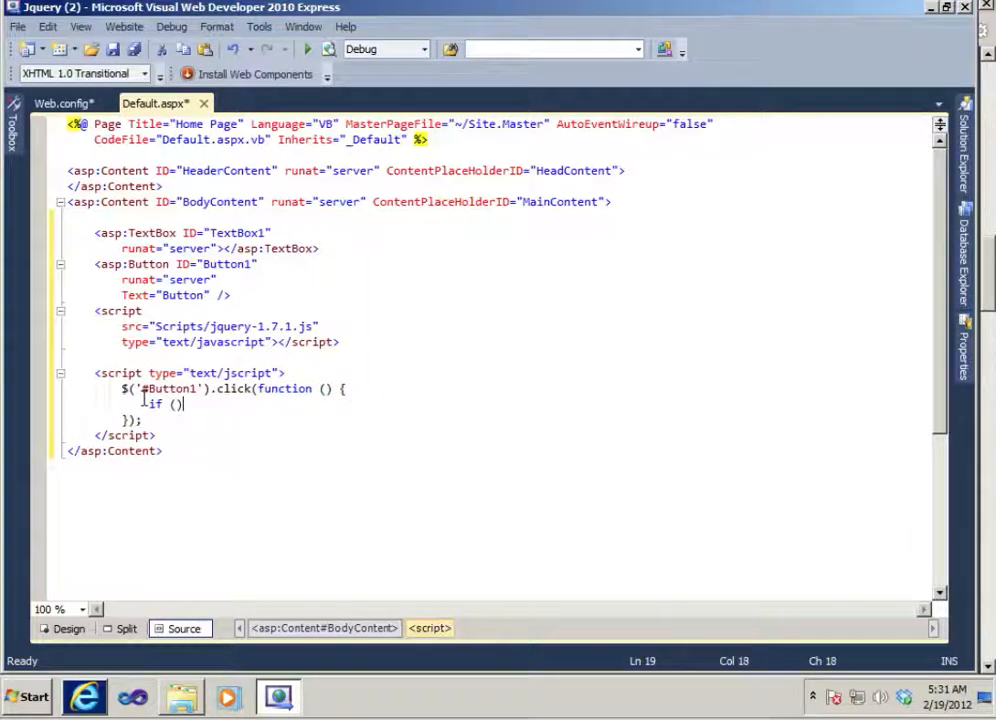
pyautogui.write('{')
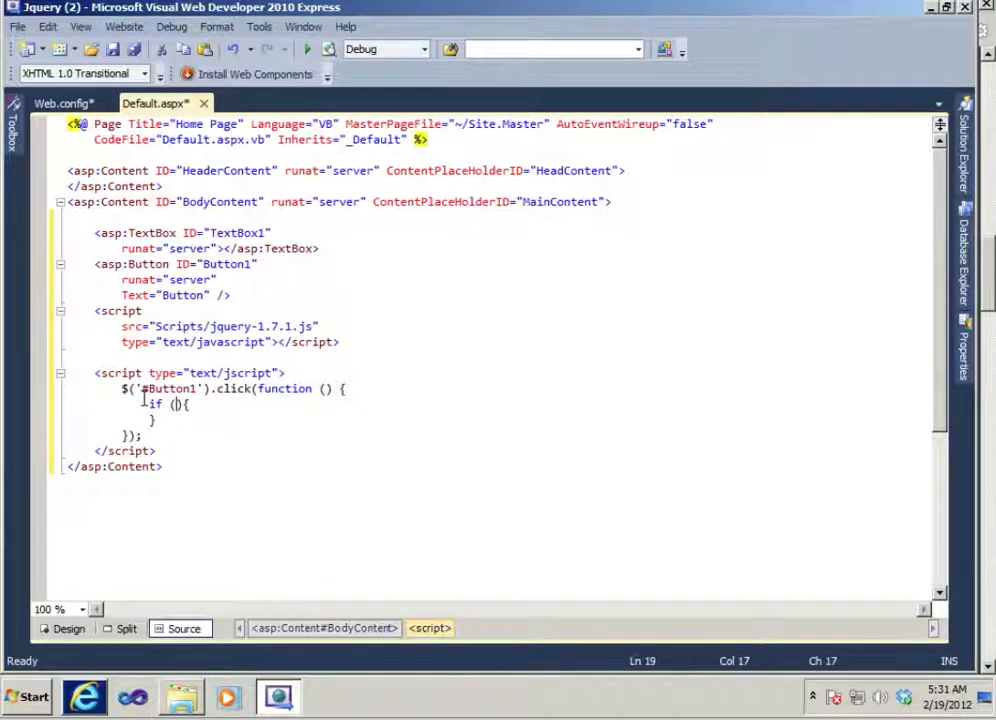
pyautogui.write('$')
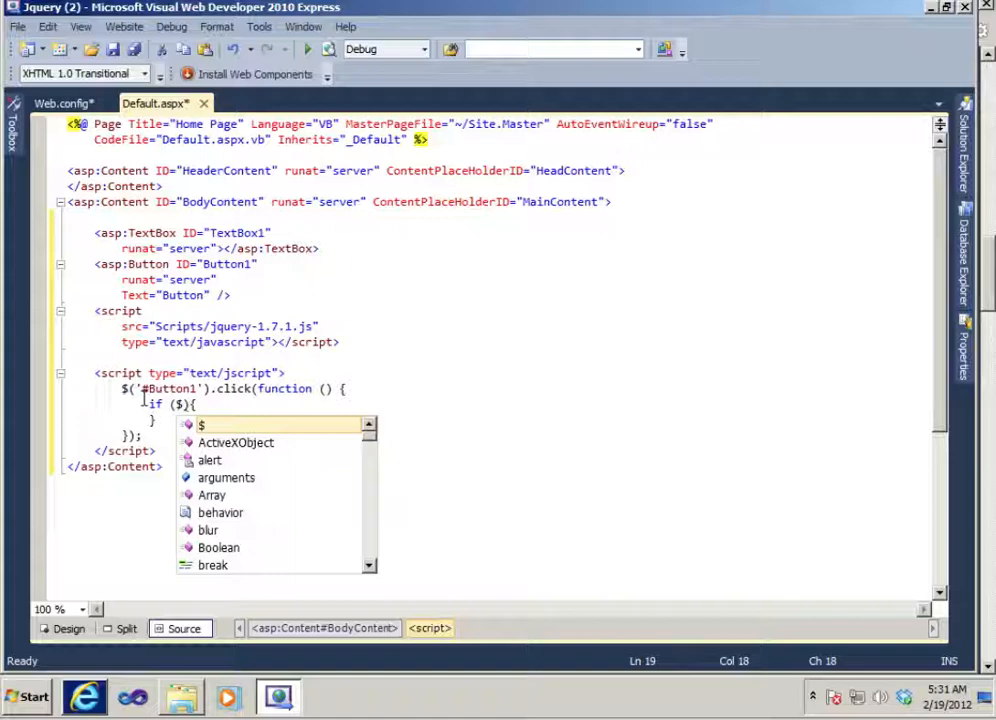
pyautogui.write('(')
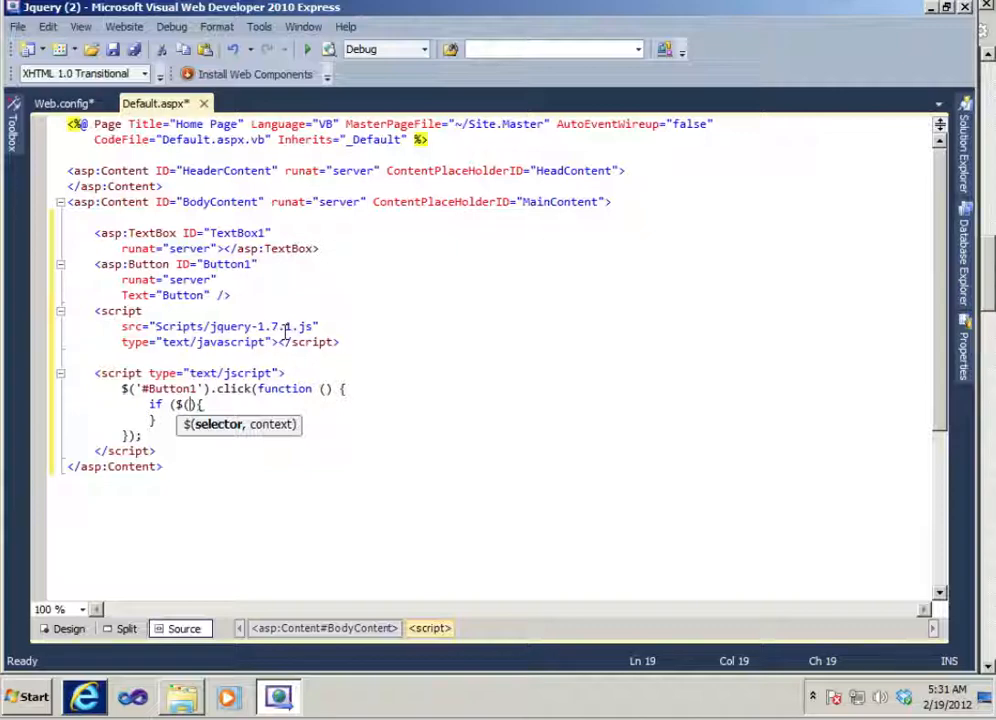
pyautogui.write("'")
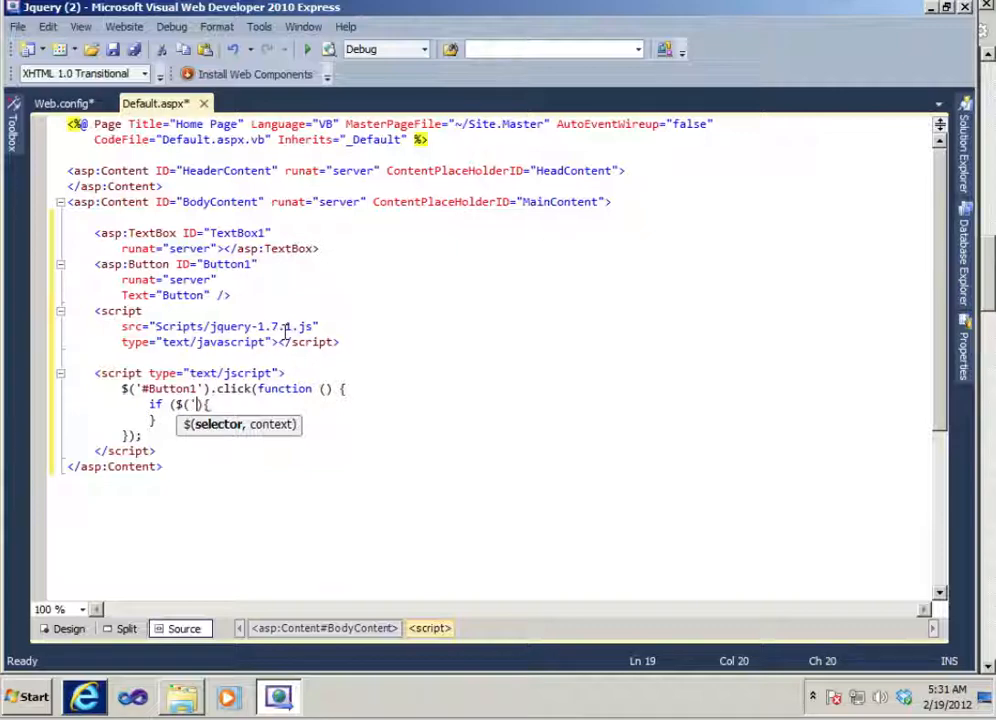
pyautogui.write('#')
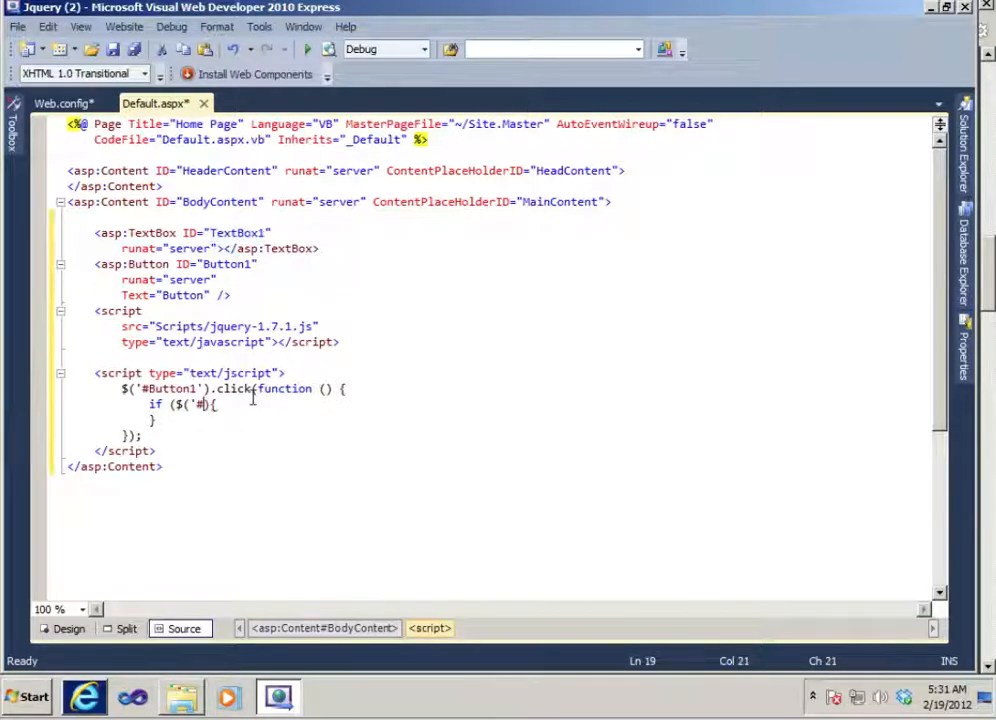
pyautogui.write("TextBox1').val(")
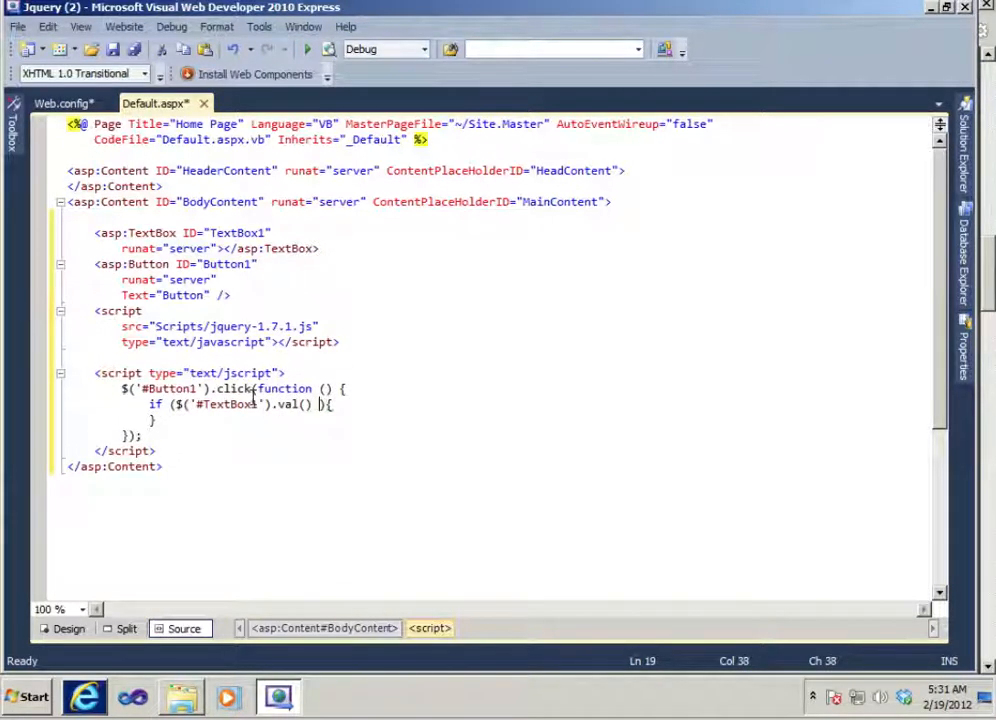
pyautogui.write("== '")
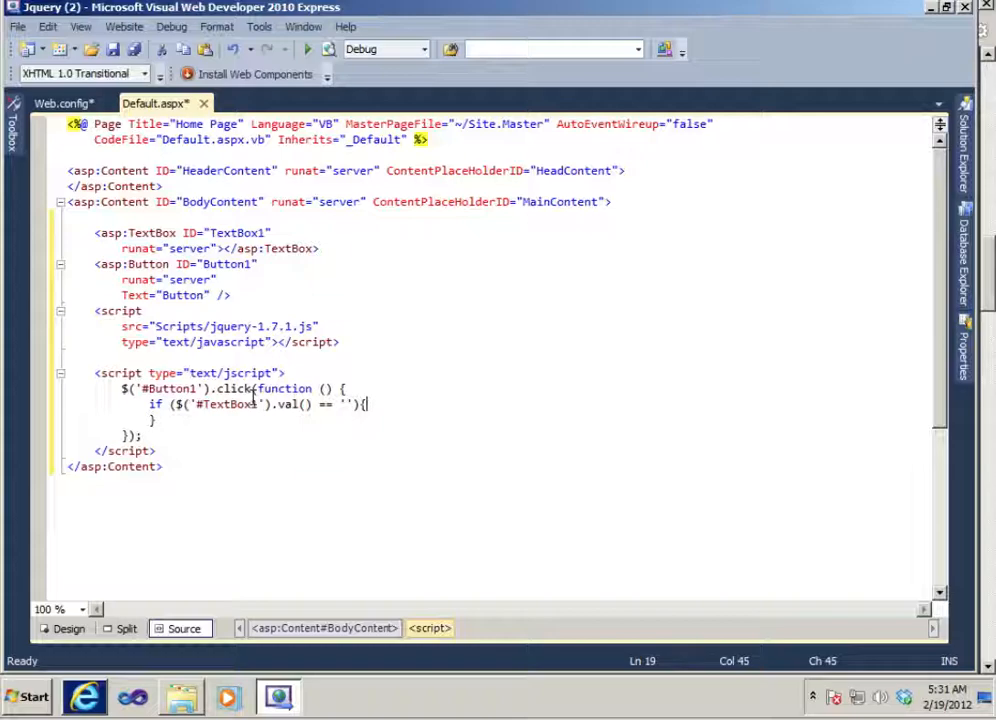
# Inside the if block, alert 'This text box may not be empty'
pyautogui.click(392, 404)
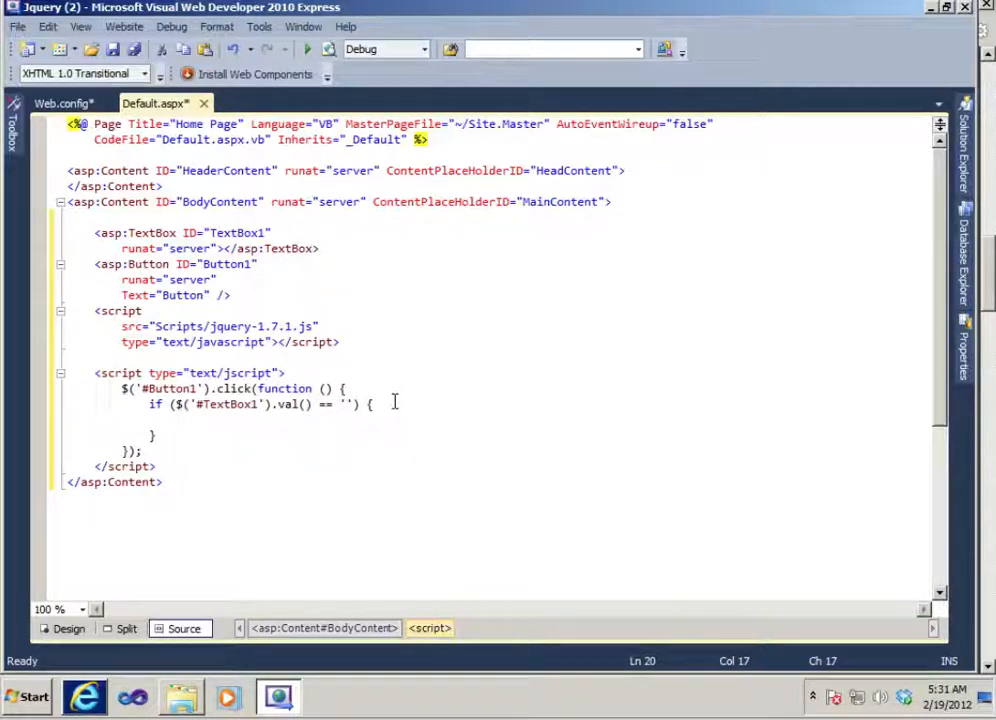
pyautogui.click(259, 404)
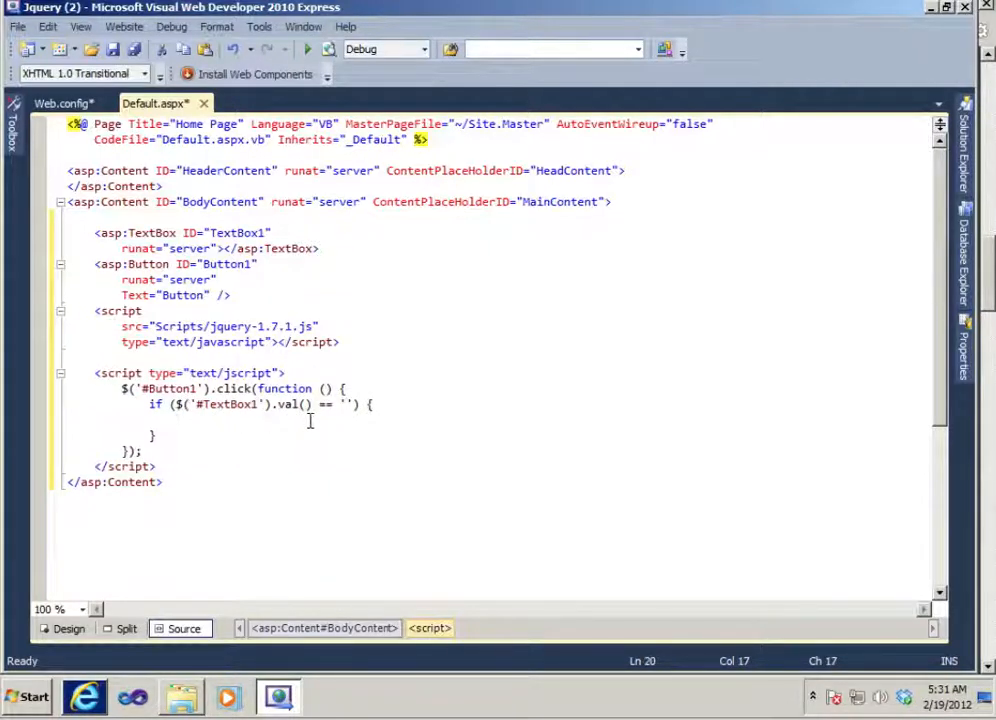
pyautogui.write('alert')
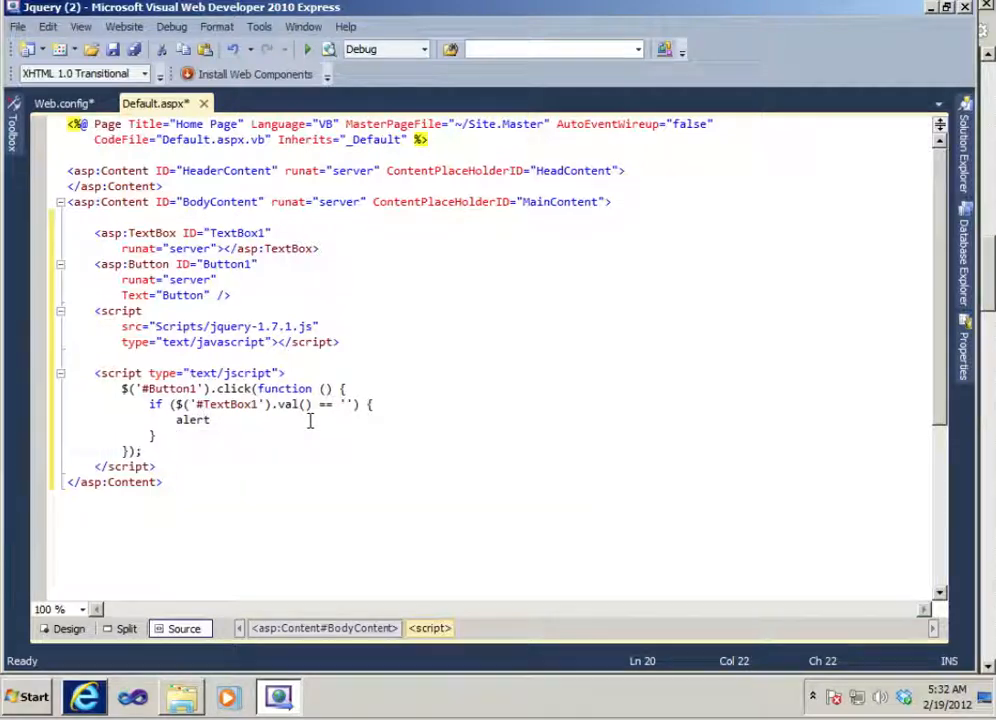
pyautogui.write("('")
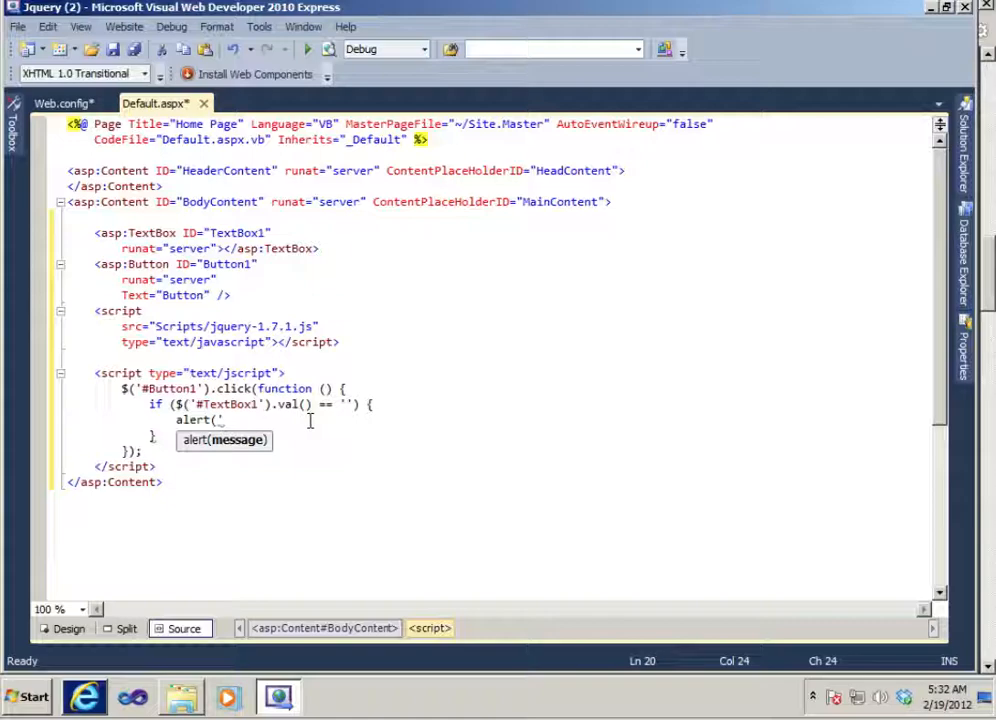
pyautogui.write('This tex')
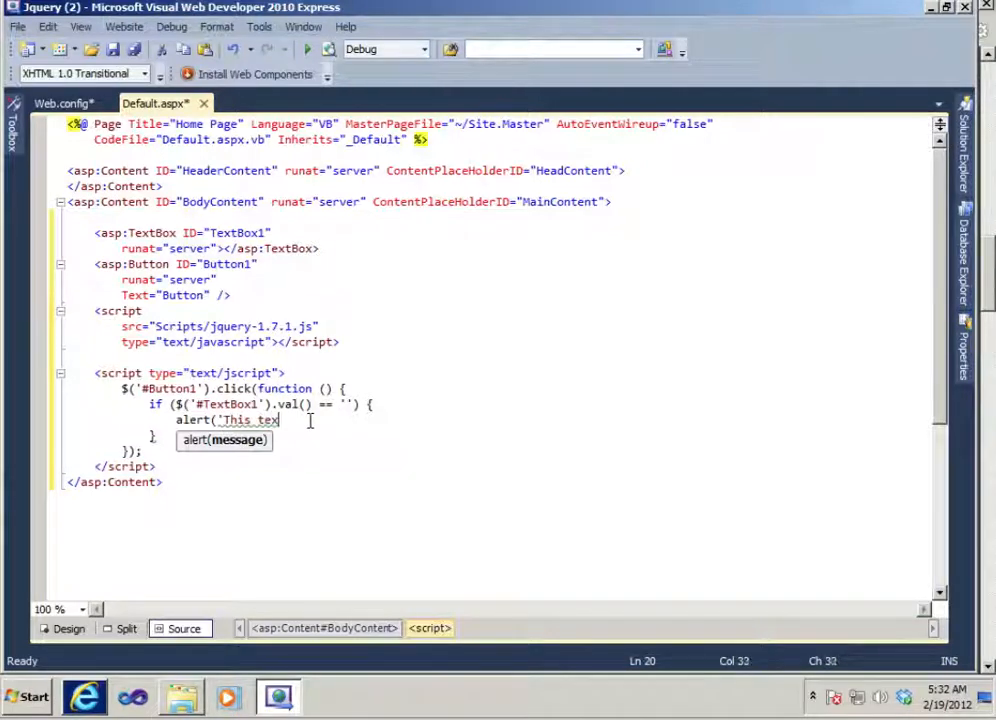
pyautogui.write('t box')
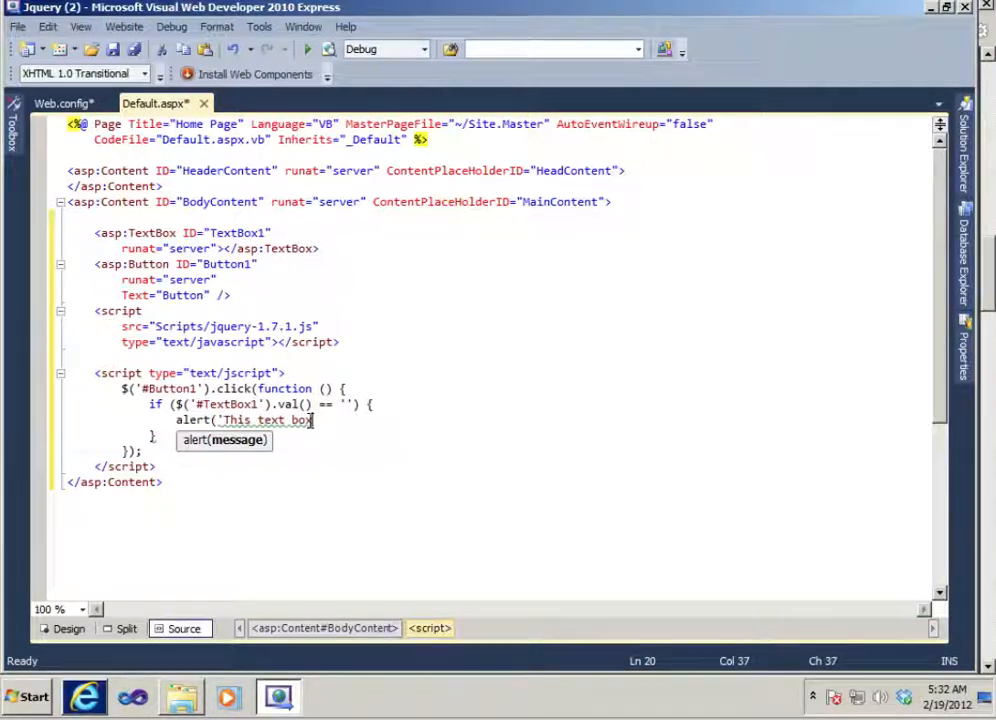
pyautogui.write('may not b')
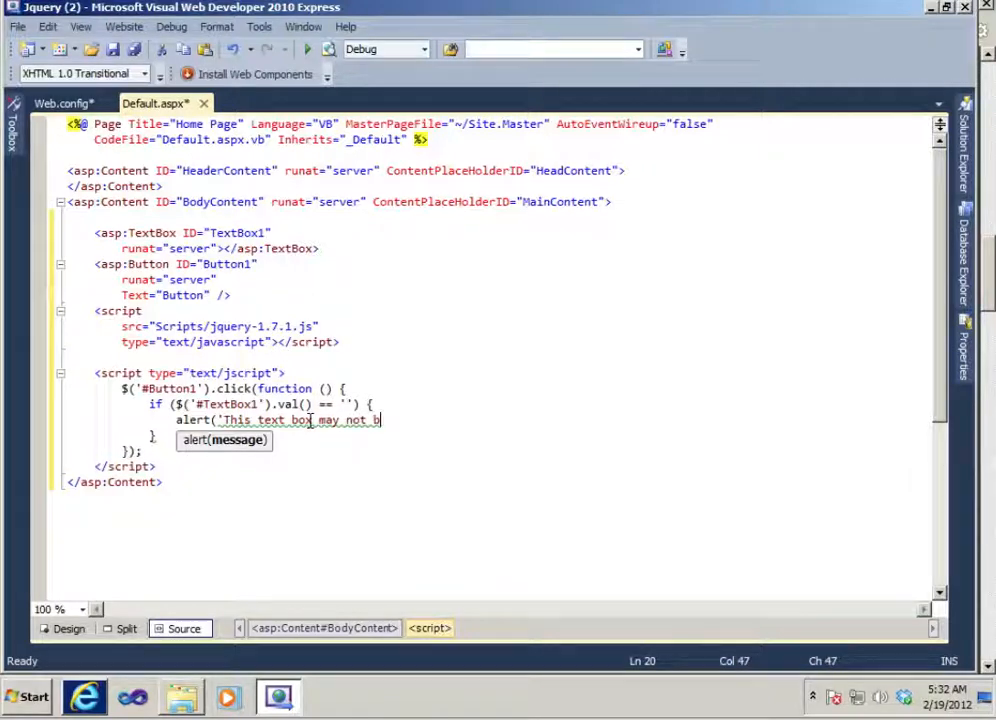
pyautogui.write('e emp')
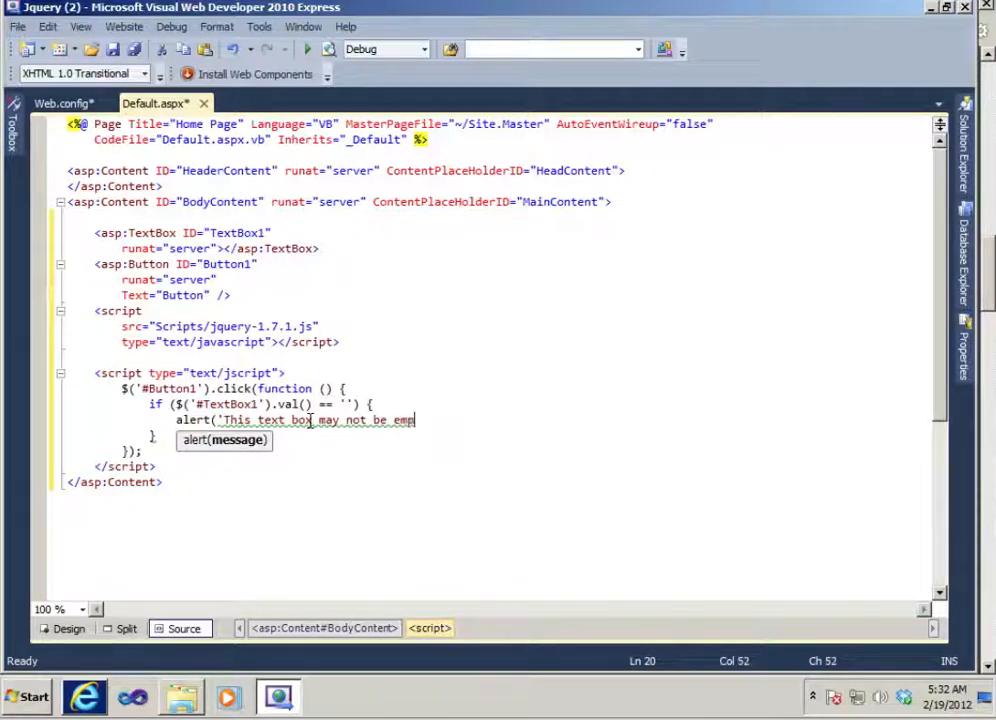
pyautogui.write('ty')
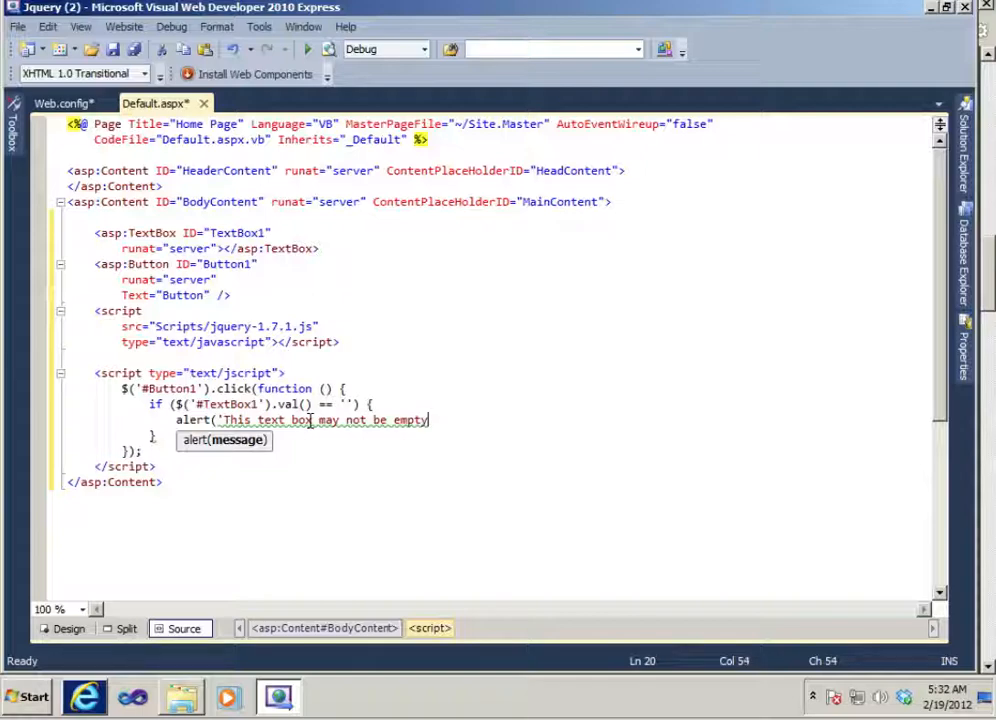
pyautogui.write("')")
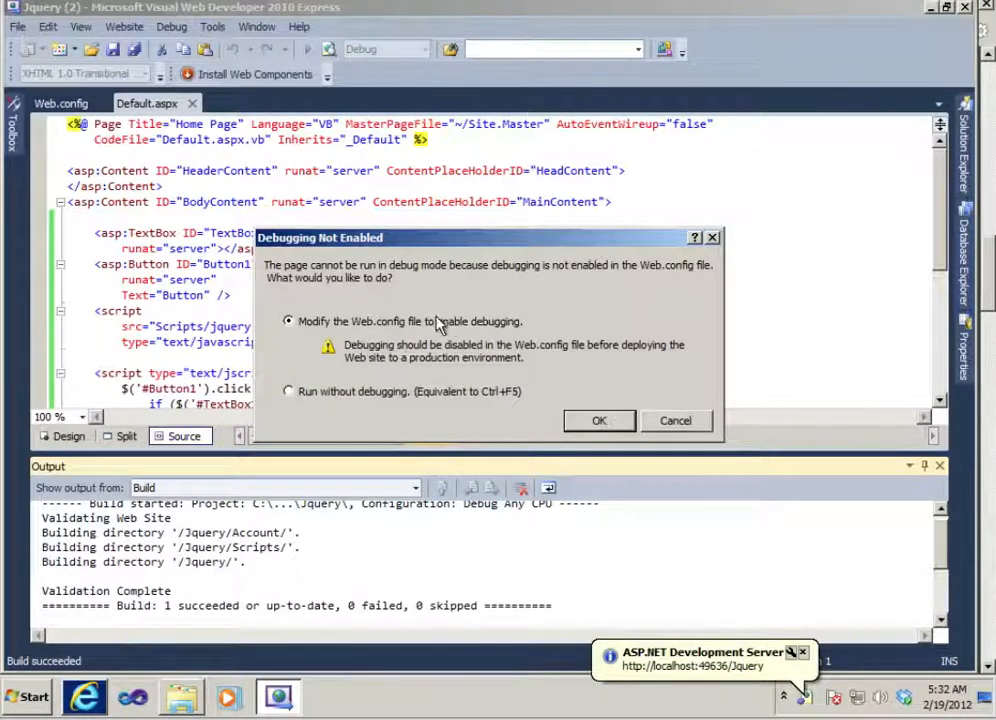
# Let Web.config be modified to enable debugging and run the page
pyautogui.click(599, 420)
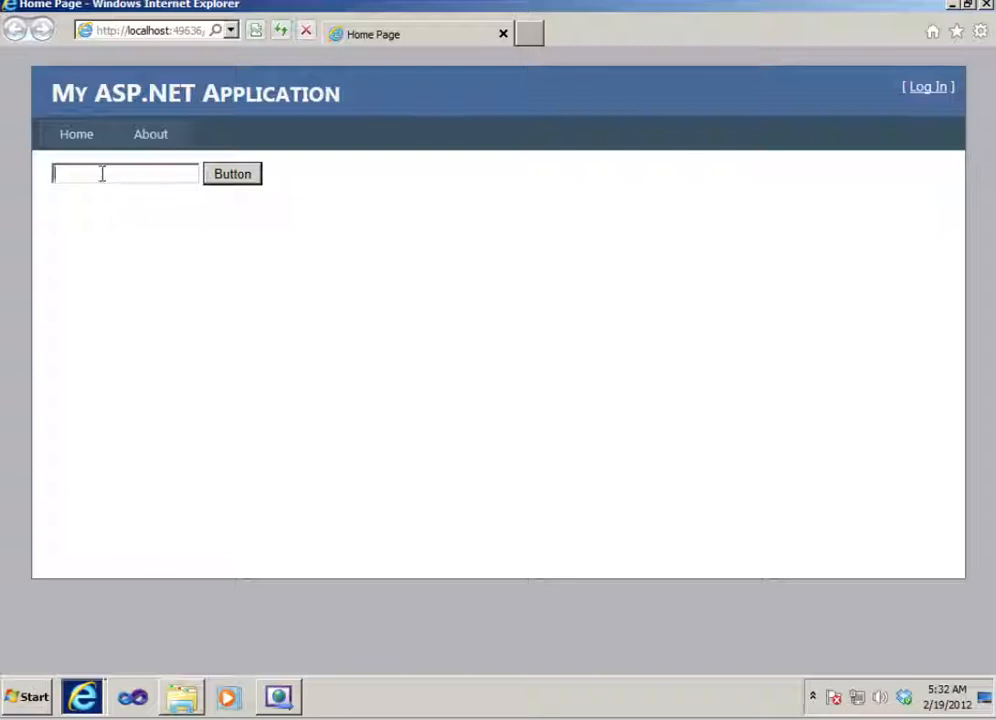
# Submit with the text box empty and dismiss the 'This text box may not be empty' alert
pyautogui.click(232, 173)
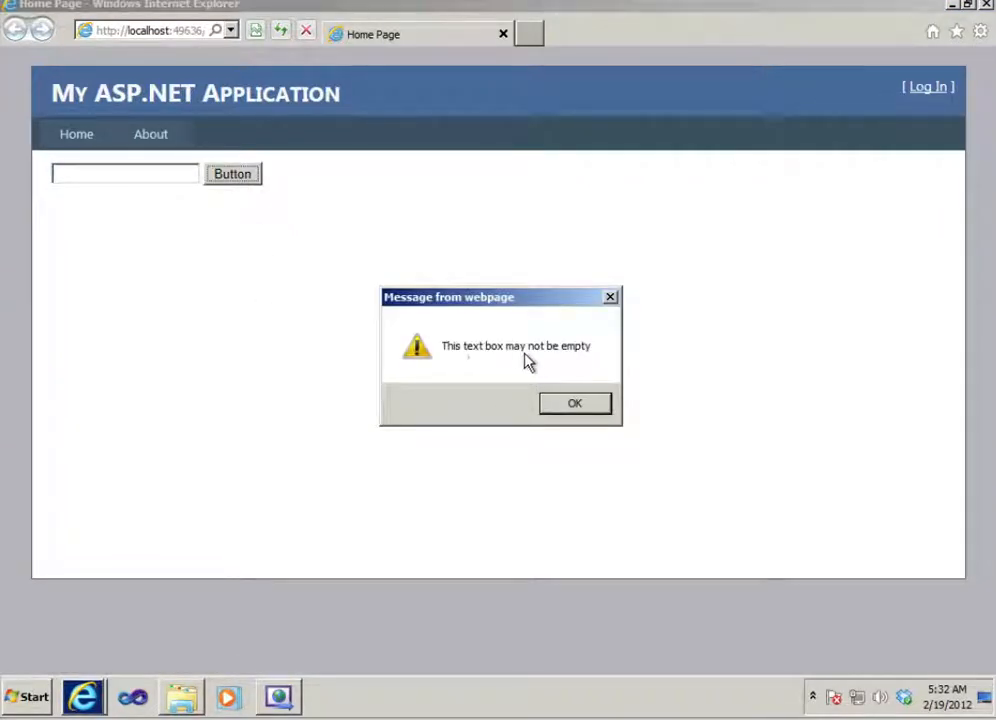
pyautogui.click(574, 402)
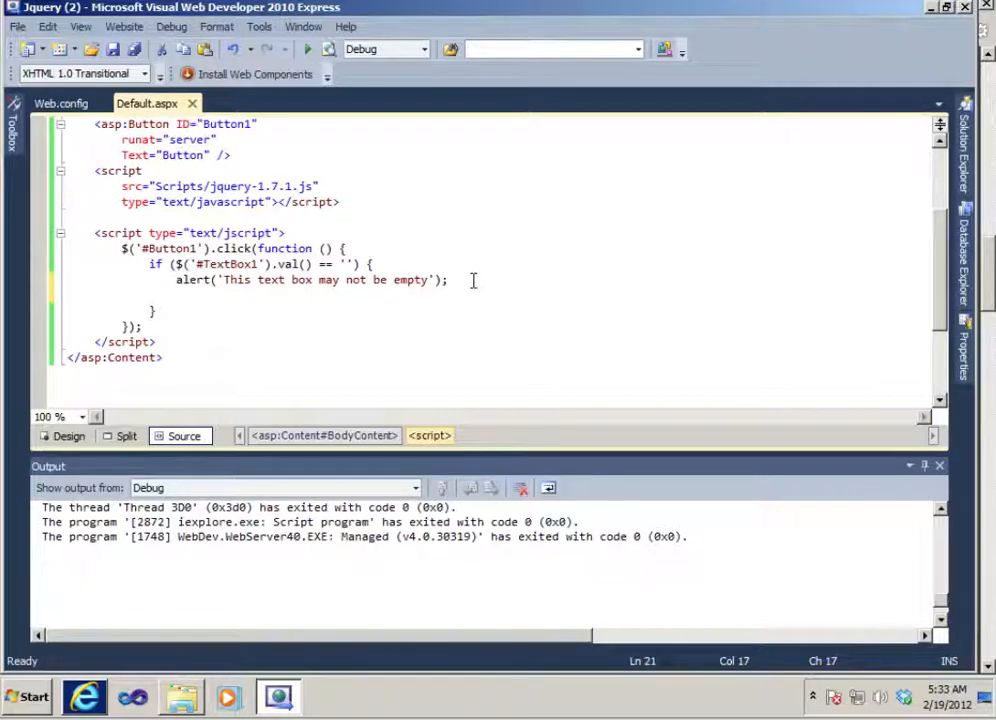
# Add 'return false' on a new line after the alert statement
pyautogui.write('re')
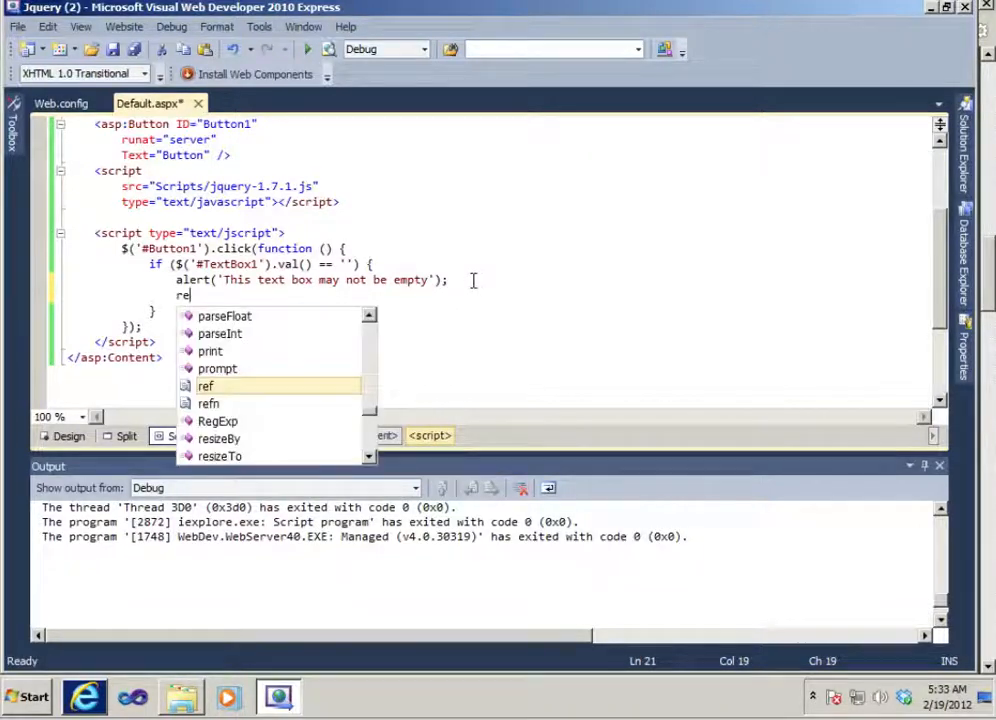
pyautogui.write('turn')
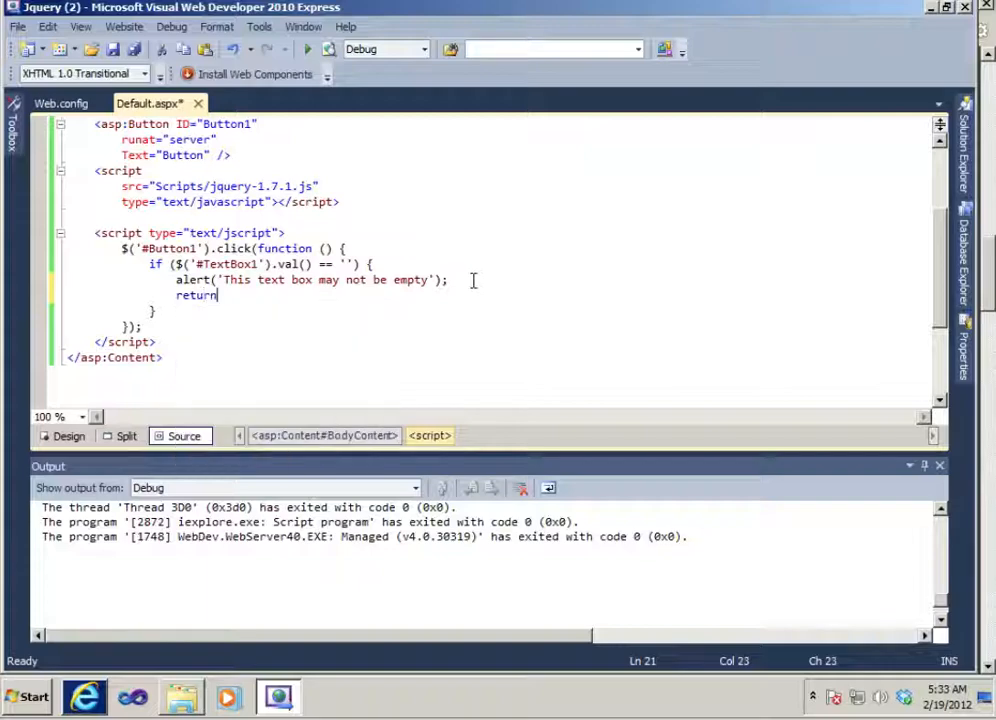
pyautogui.write('false')
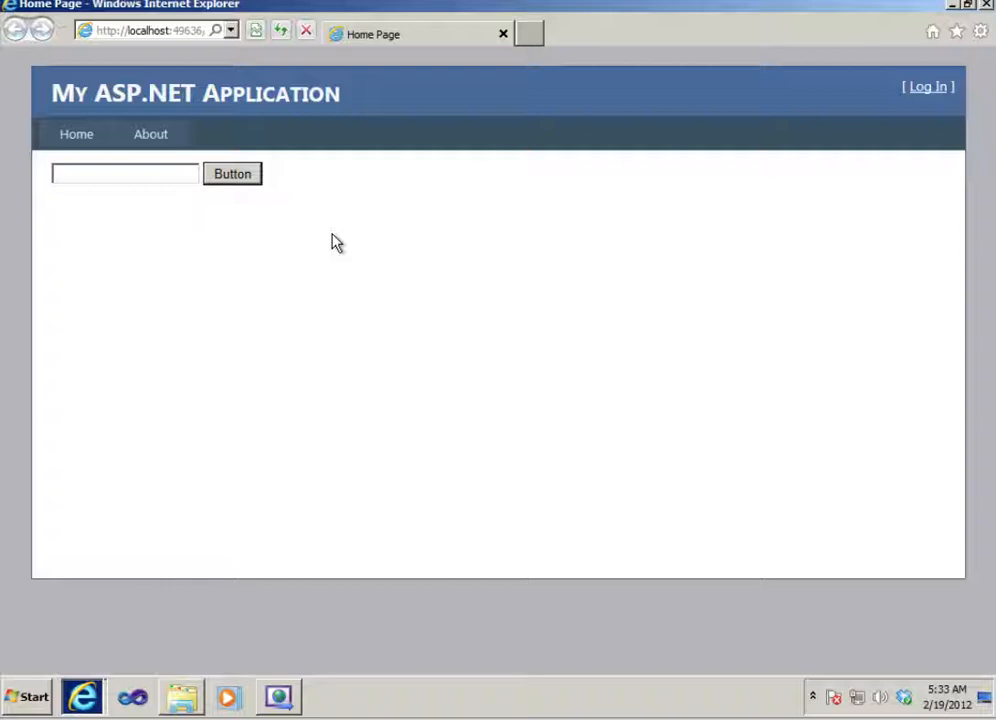
# Retest the empty box, dismiss the warning again, and return to the Default.aspx markup
pyautogui.click(232, 173)
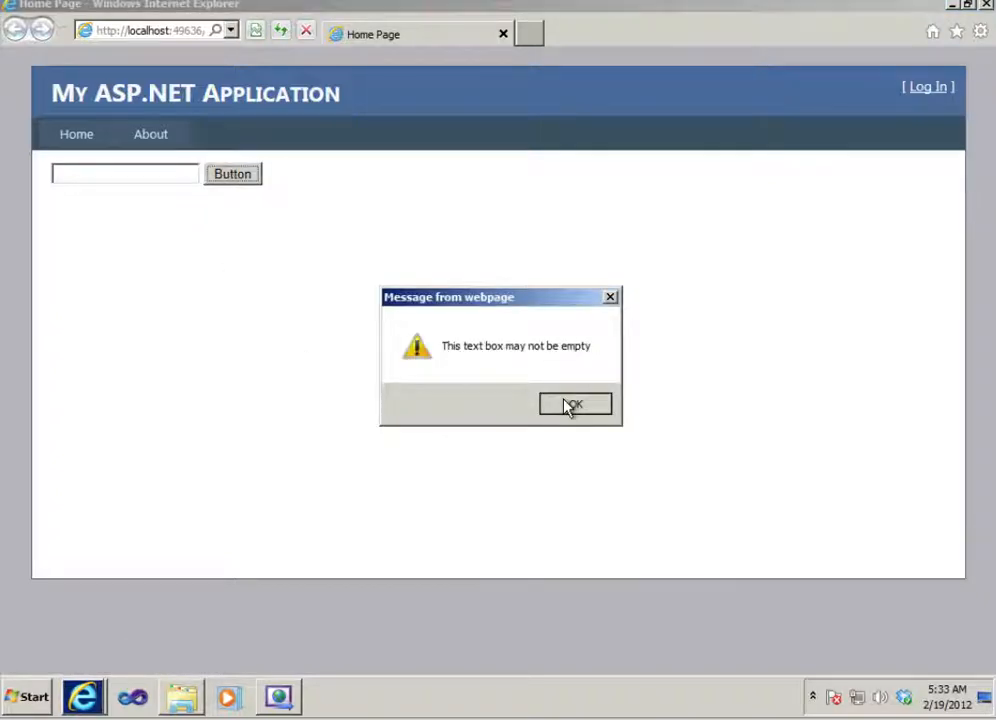
pyautogui.click(575, 404)
pyautogui.write('kjhasdkhfj')
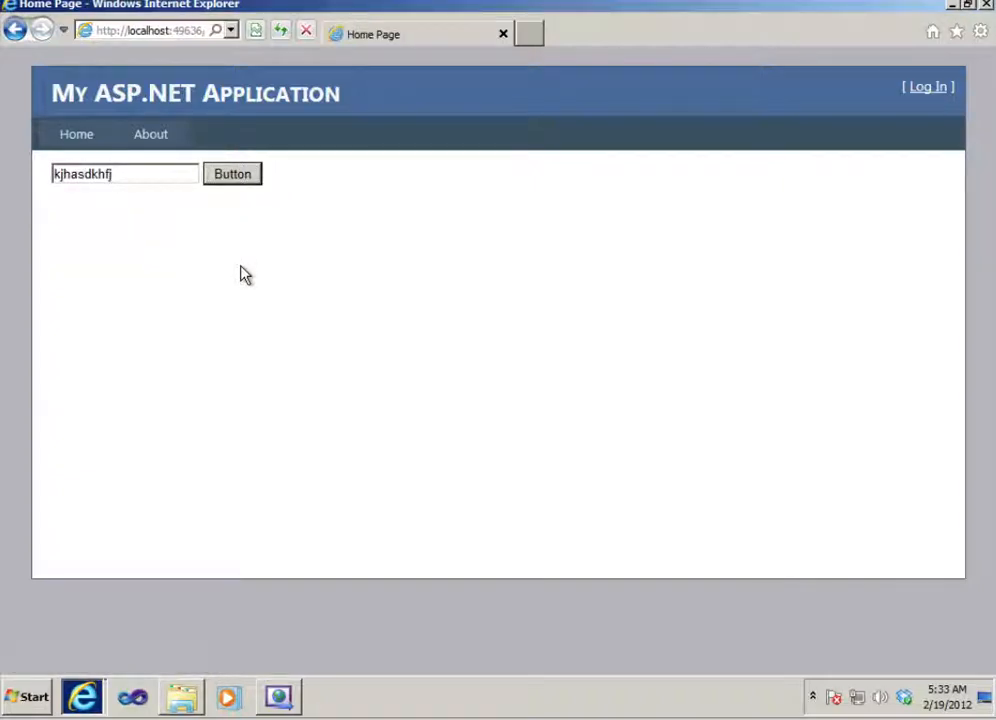
pyautogui.moveTo(910, 84)
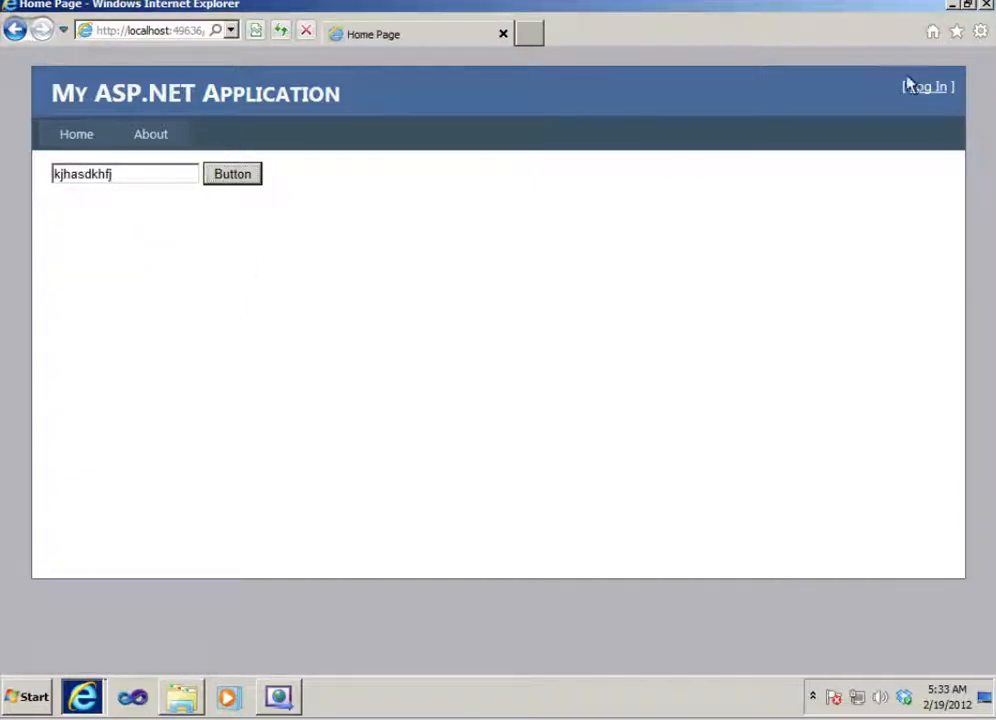
pyautogui.click(278, 697)
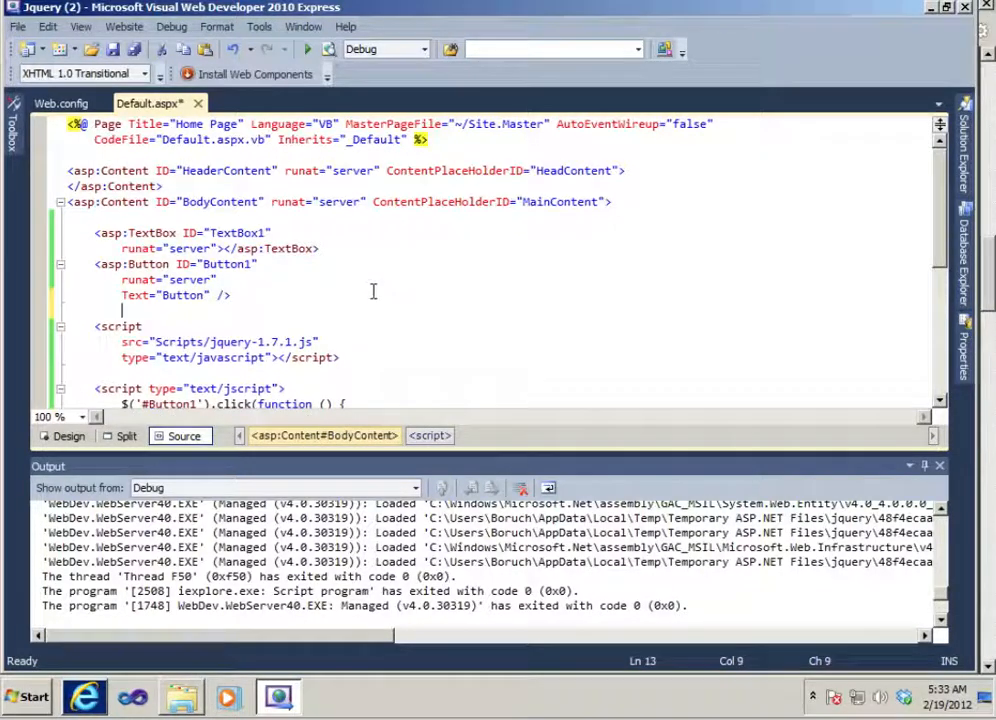
# Add <br /> and <div id="content"></div> after the asp:Button tag
pyautogui.write('<br />')
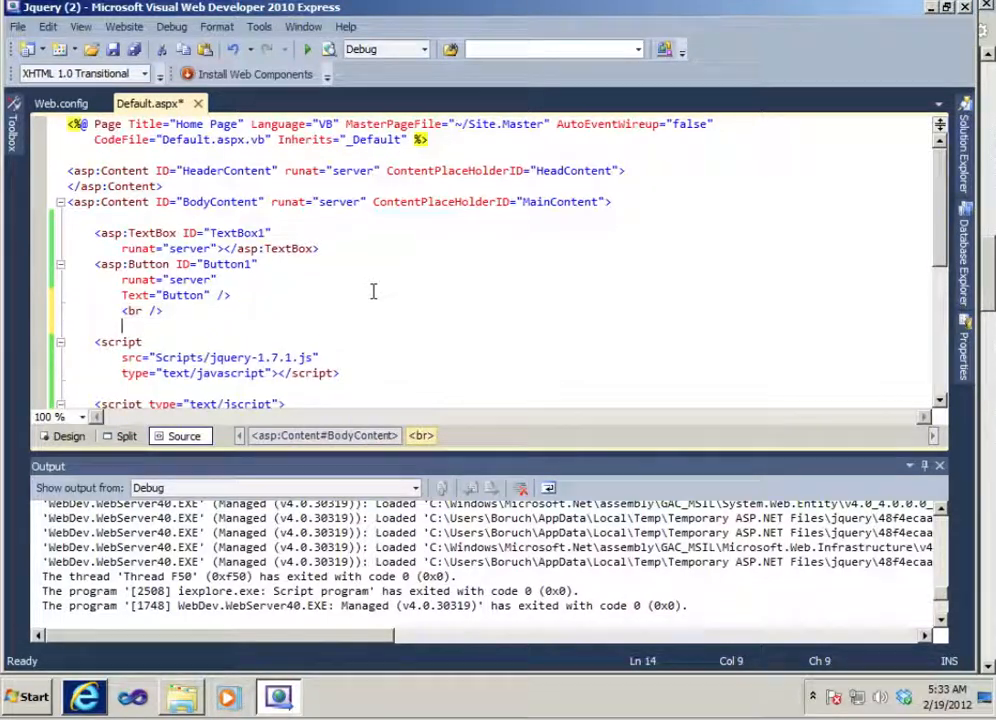
pyautogui.write('<')
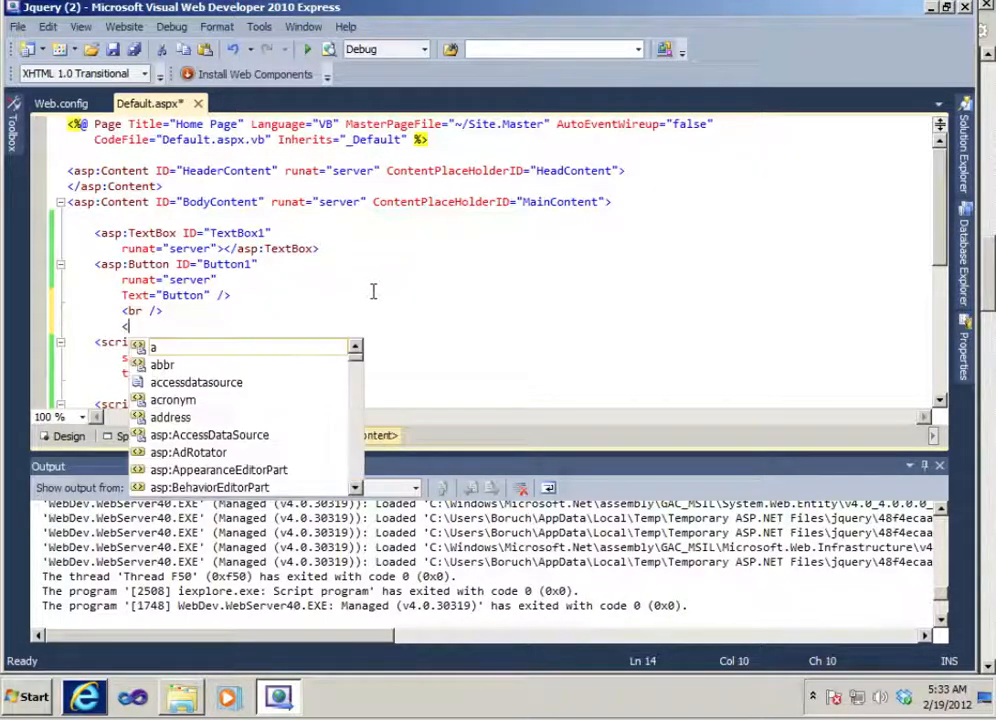
pyautogui.write('div')
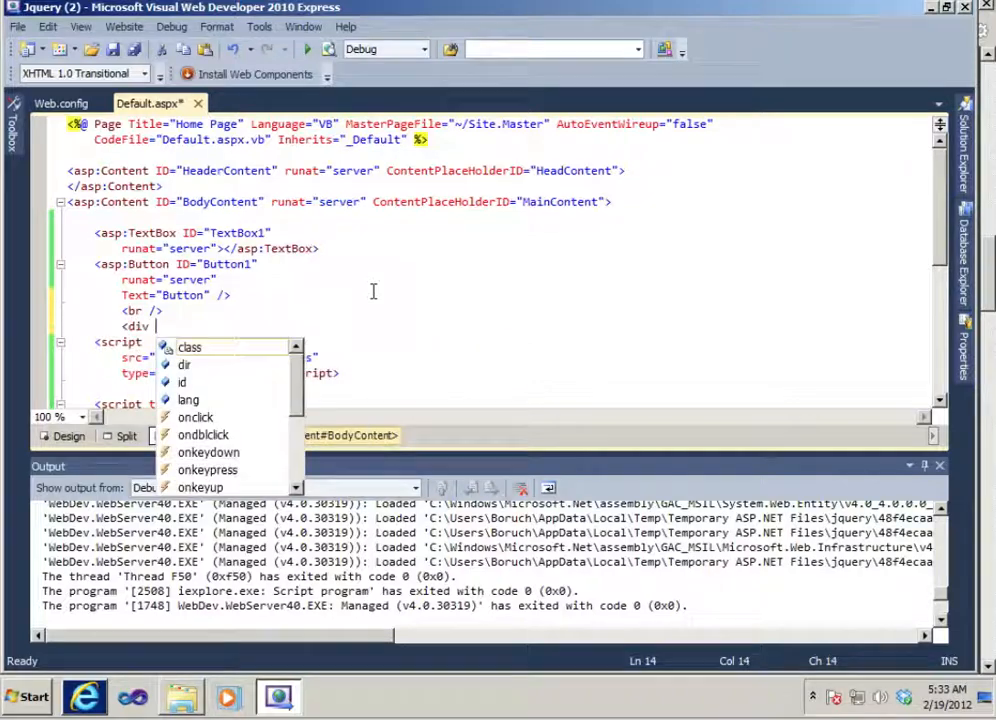
pyautogui.write('id=')
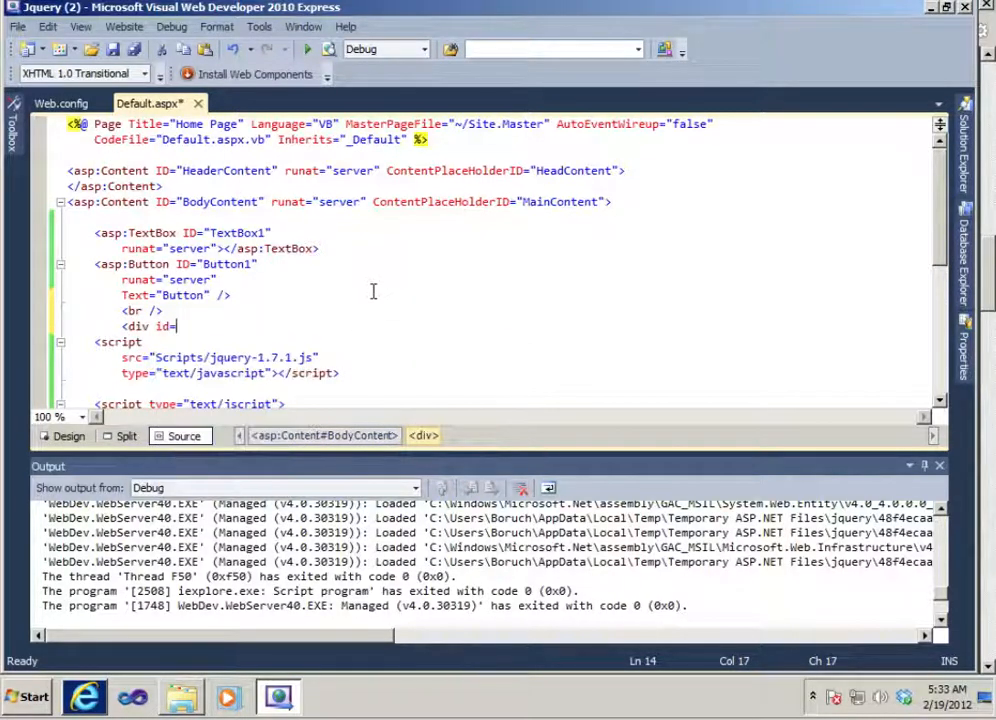
pyautogui.write('"cont')
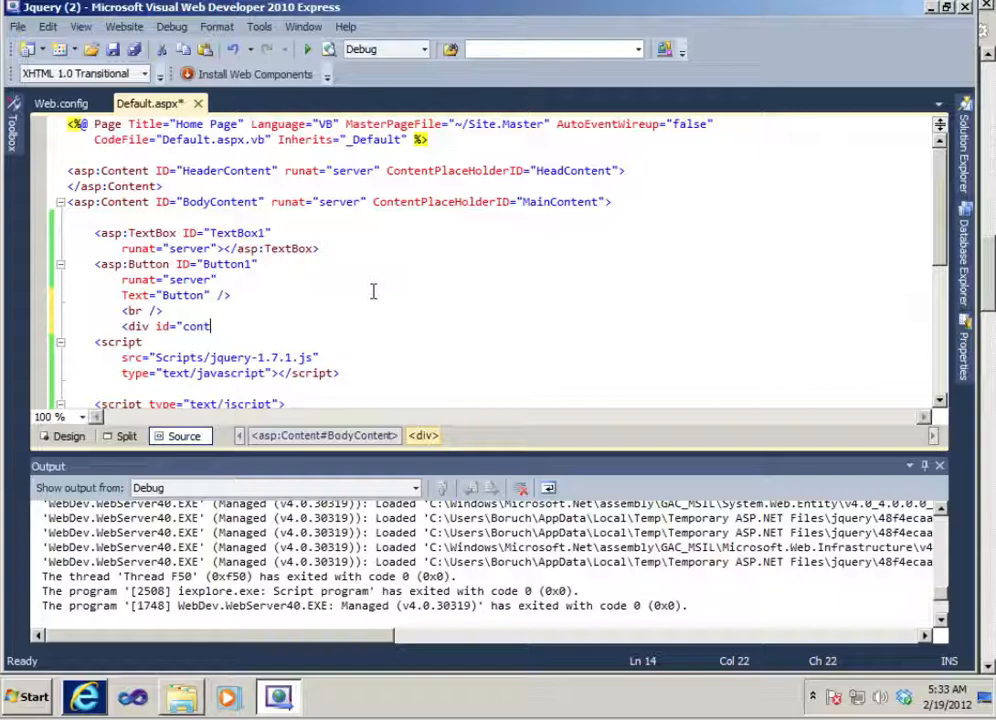
pyautogui.write('ent"></div>')
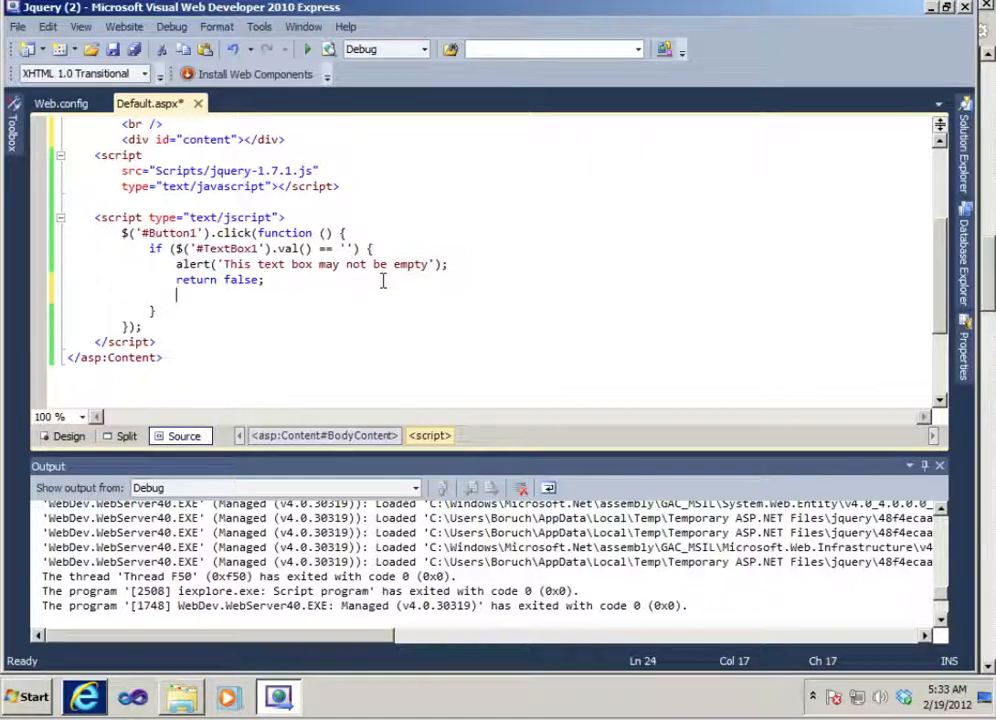
# Add an empty else { } block after the if block and tidy the brace indentation
pyautogui.write('else')
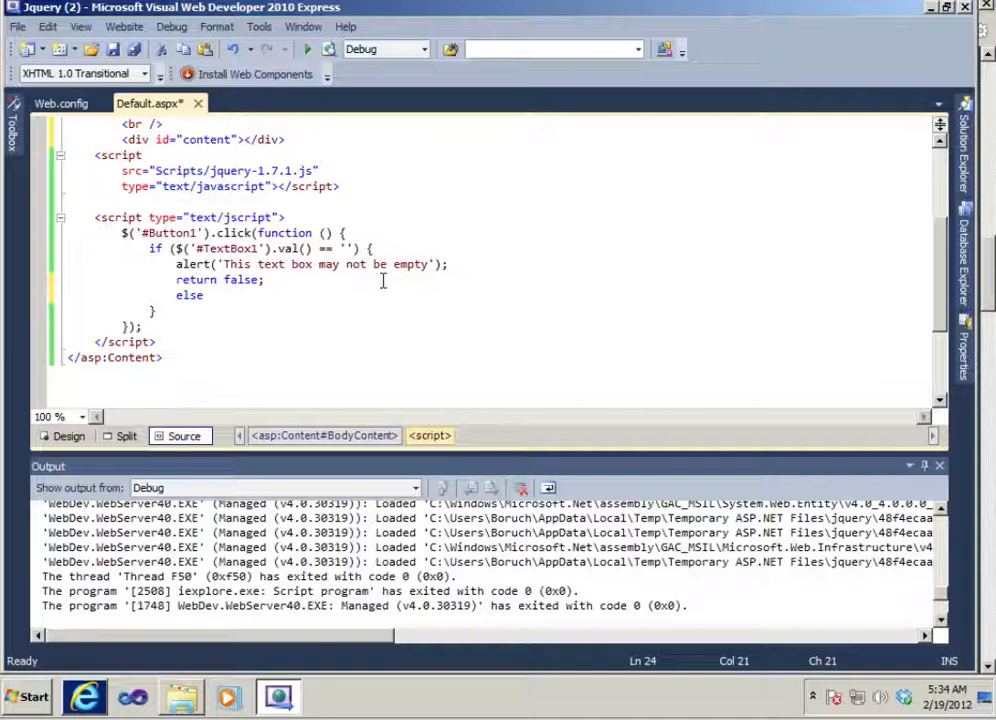
pyautogui.write('if')
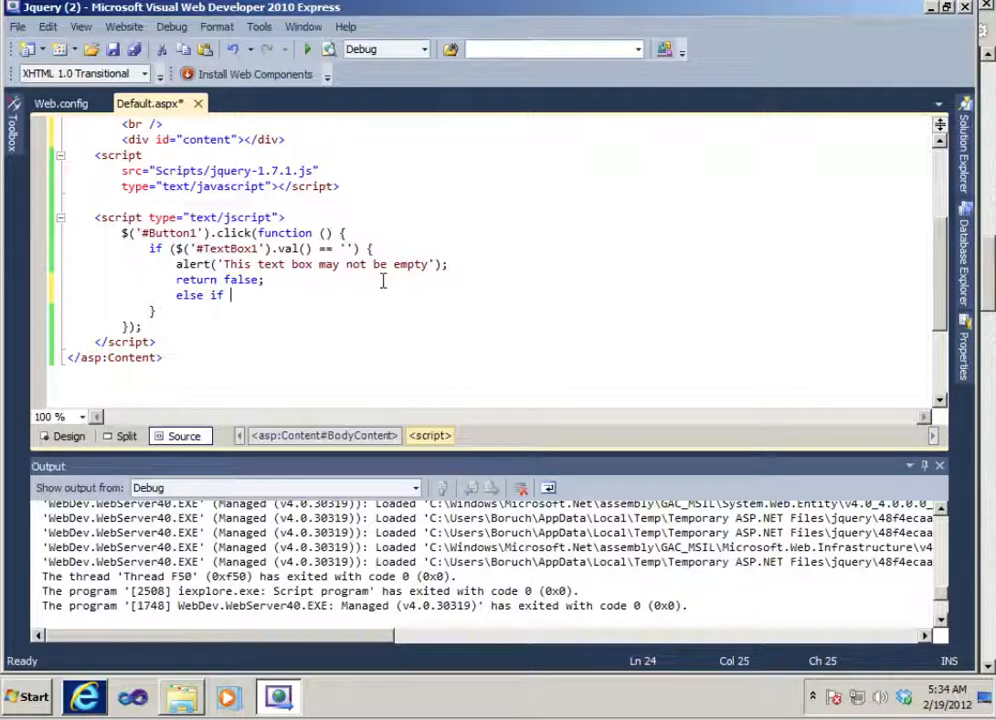
pyautogui.write('()')
pyautogui.write('}')
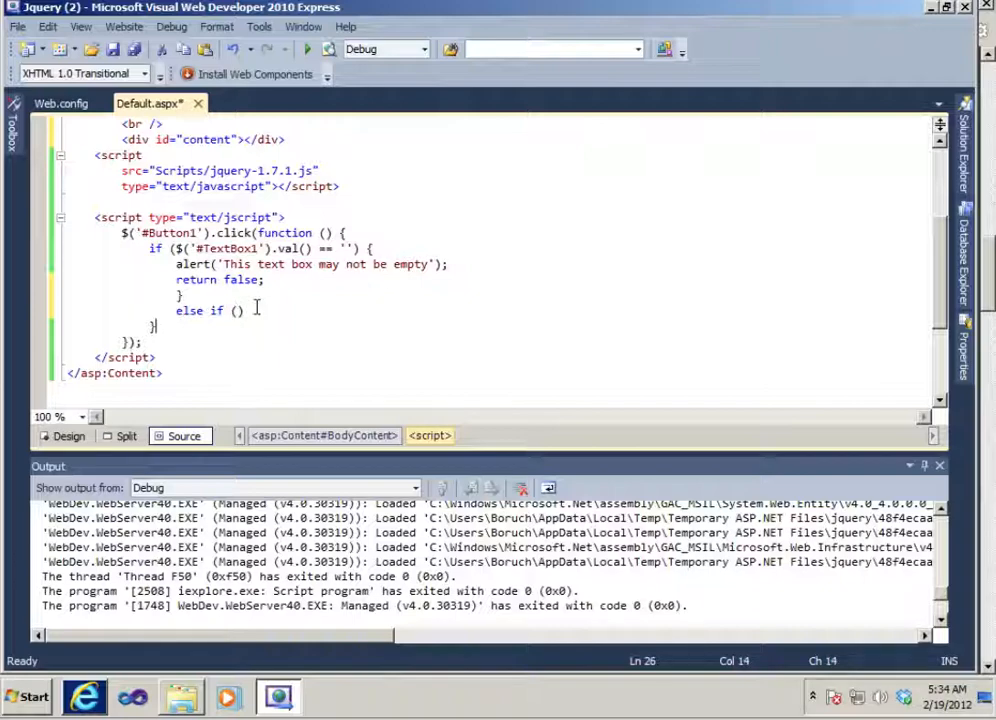
pyautogui.write('{')
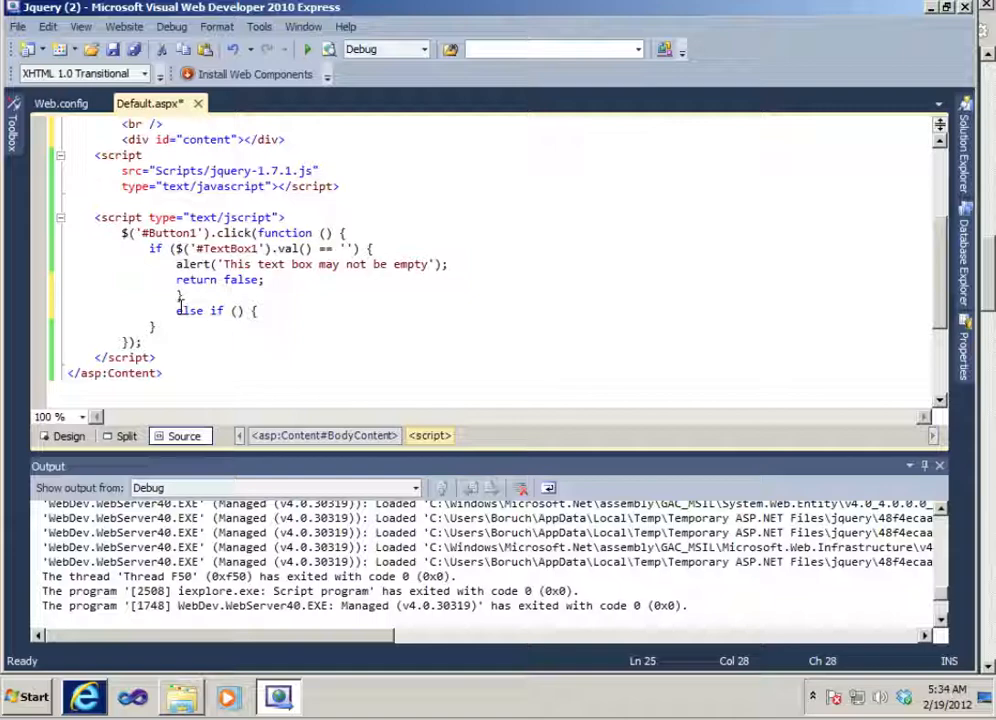
pyautogui.click(178, 311)
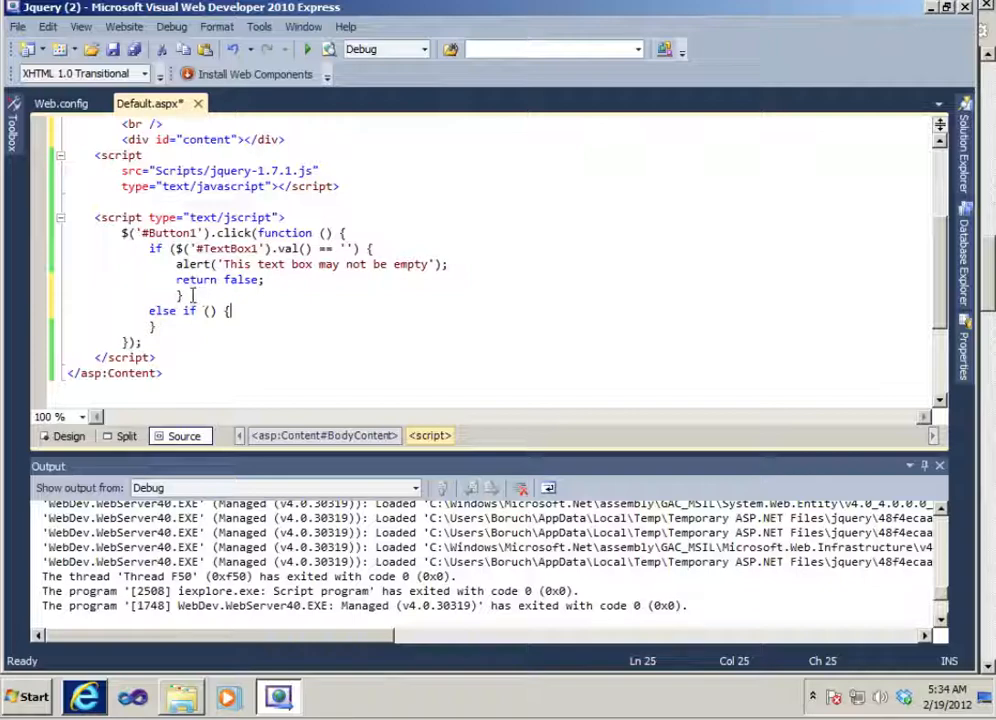
pyautogui.click(342, 232)
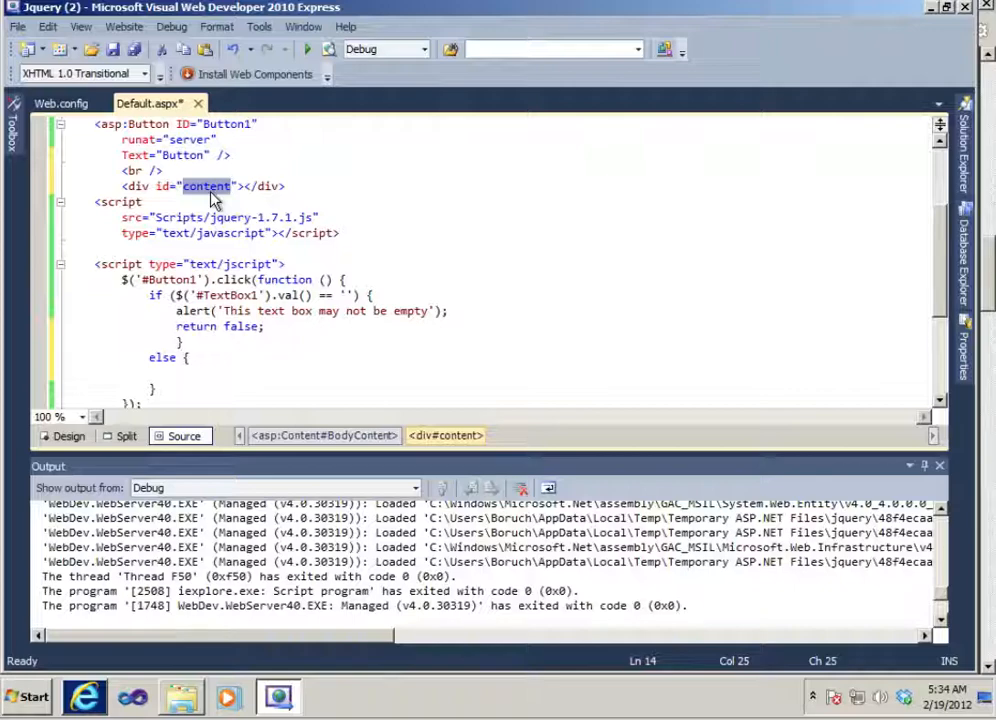
# Start the else block with $('#content').html
pyautogui.click(337, 340)
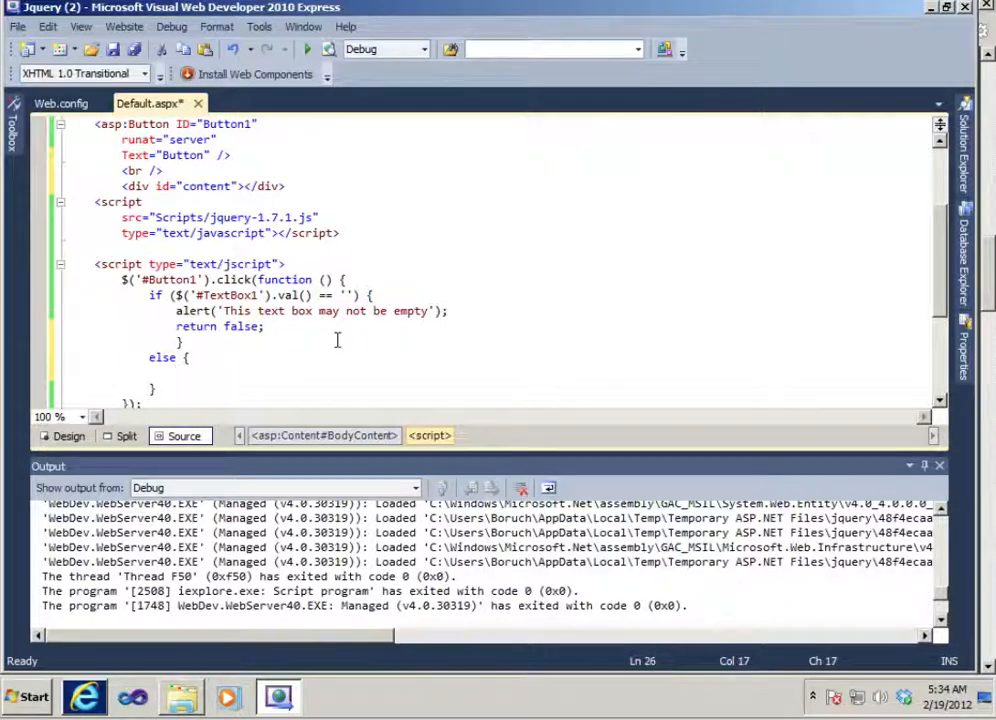
pyautogui.write('$')
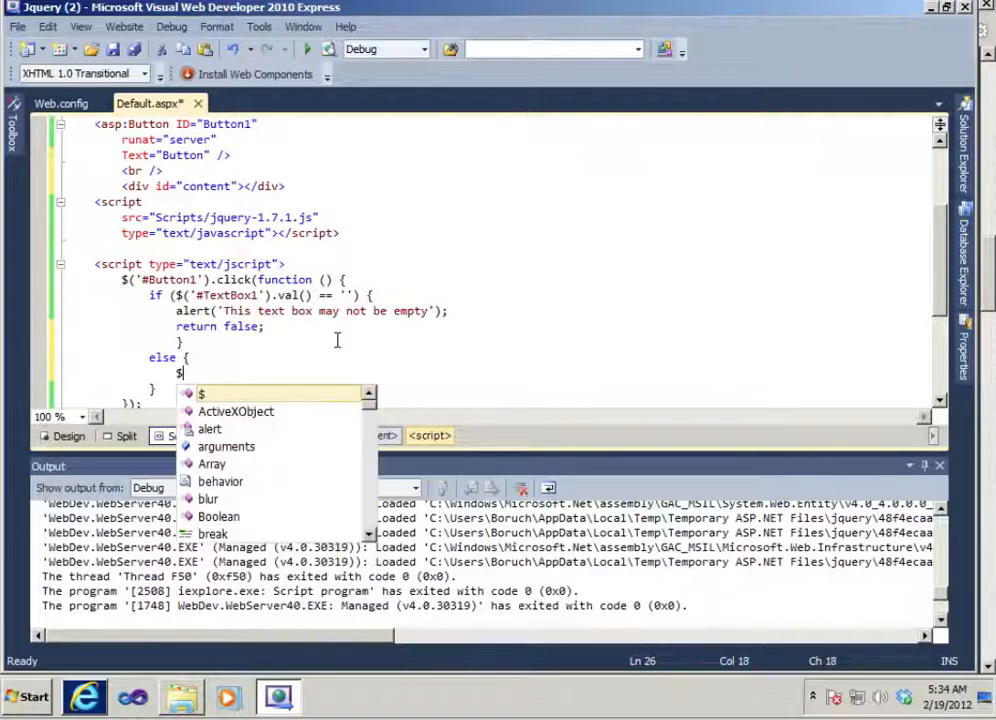
pyautogui.write('(')
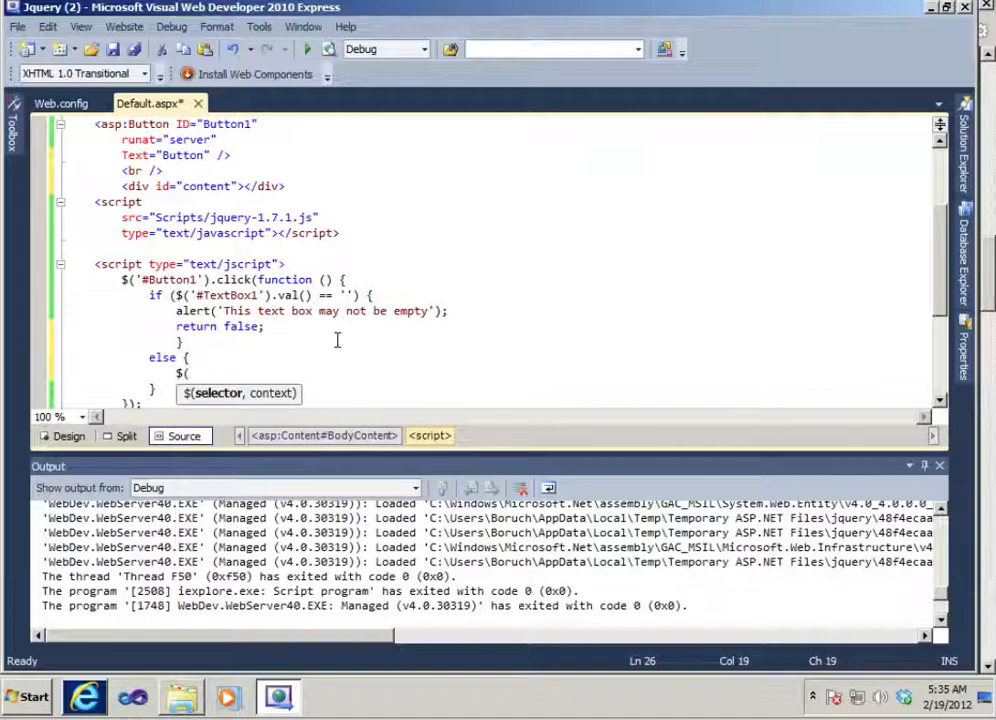
pyautogui.write('#')
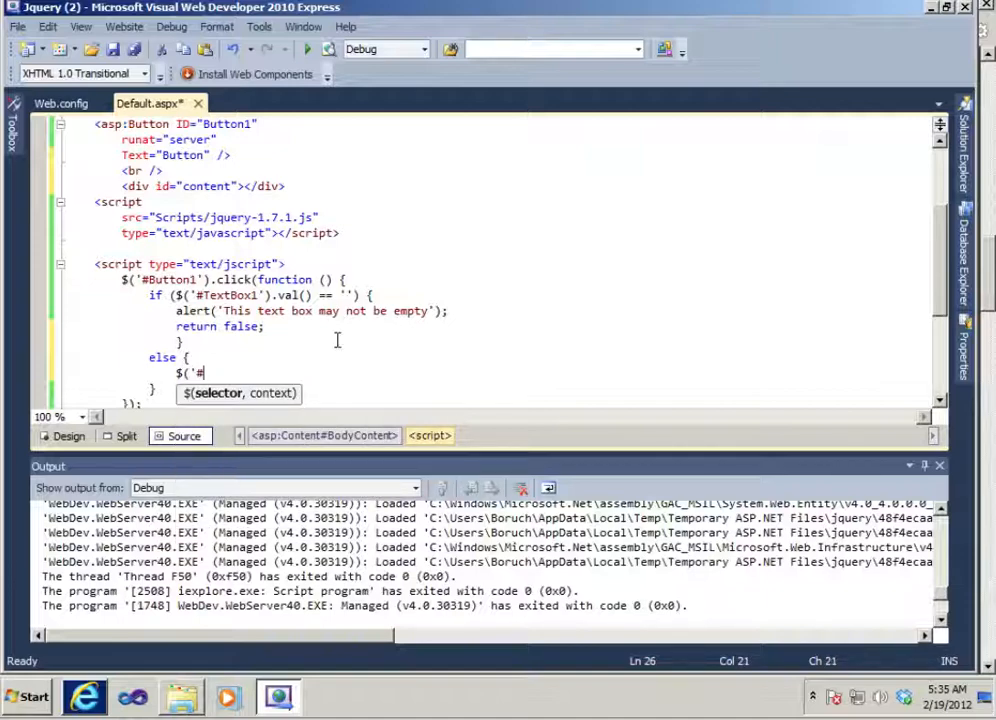
pyautogui.write("content'")
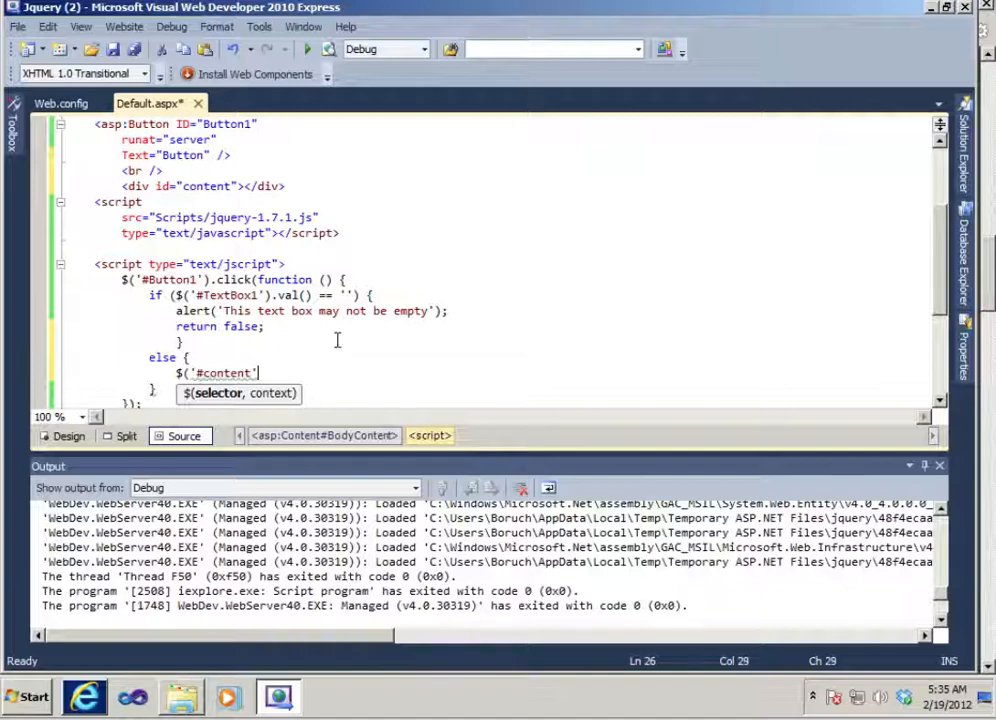
pyautogui.write(')')
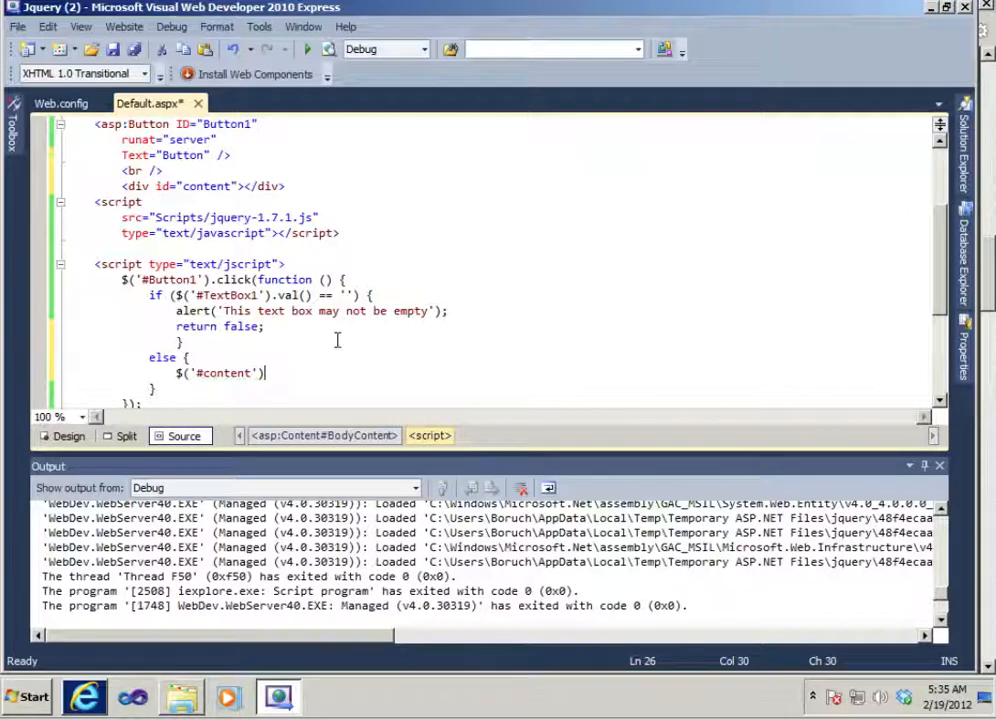
pyautogui.write('.ht')
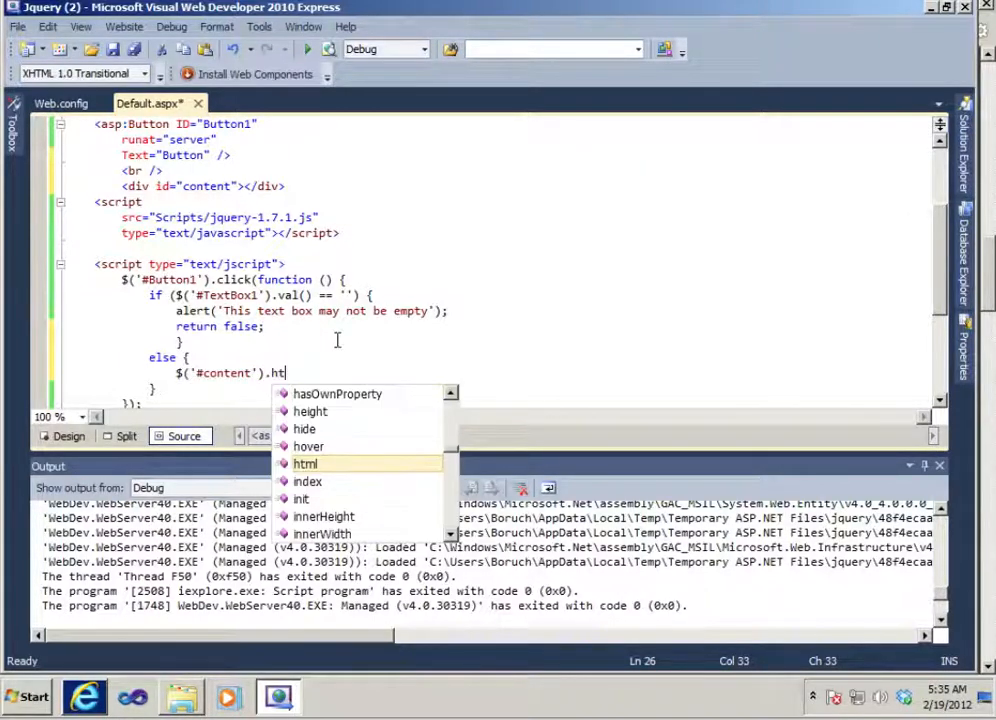
pyautogui.write('ml')
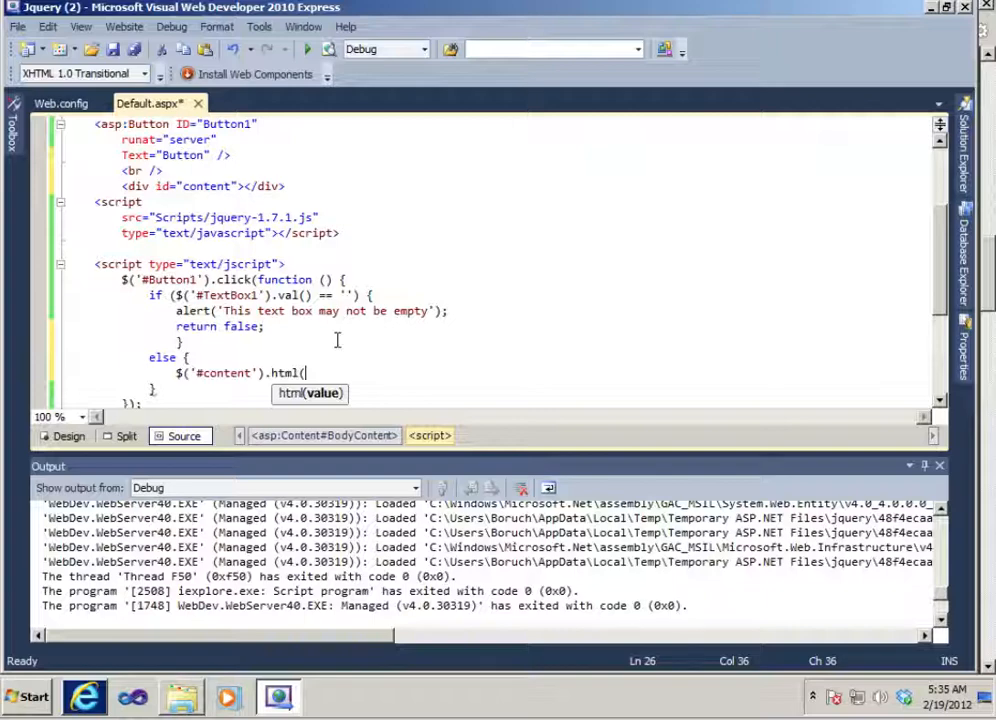
# Continue with ('you entered' + $('#, correcting a mistyped selector character
pyautogui.write('(')
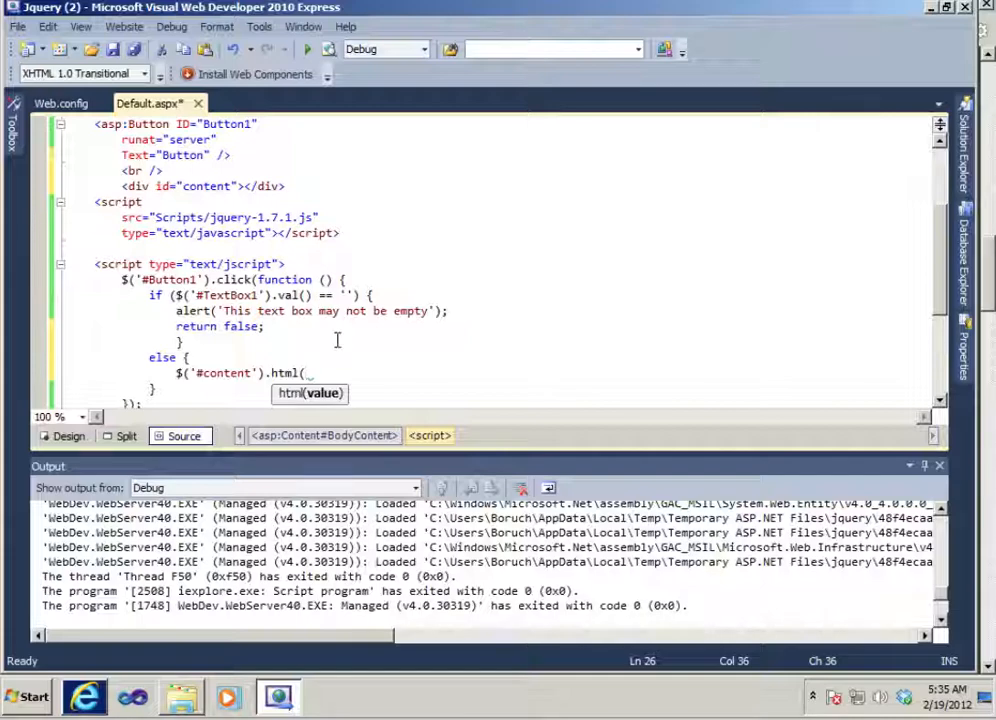
pyautogui.write("'you en")
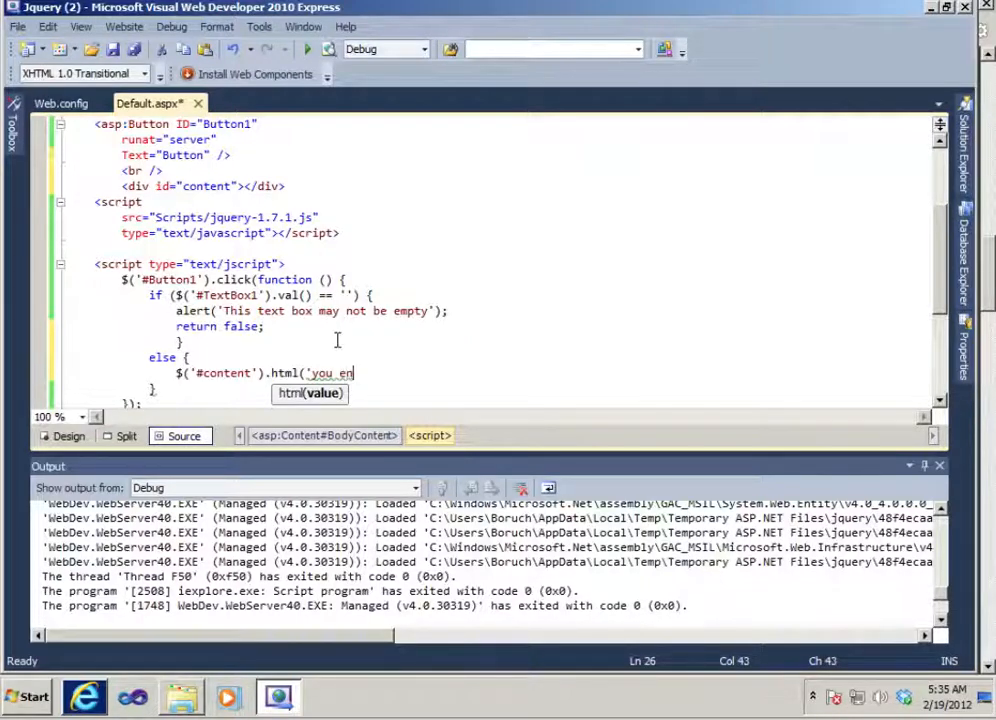
pyautogui.write('tered')
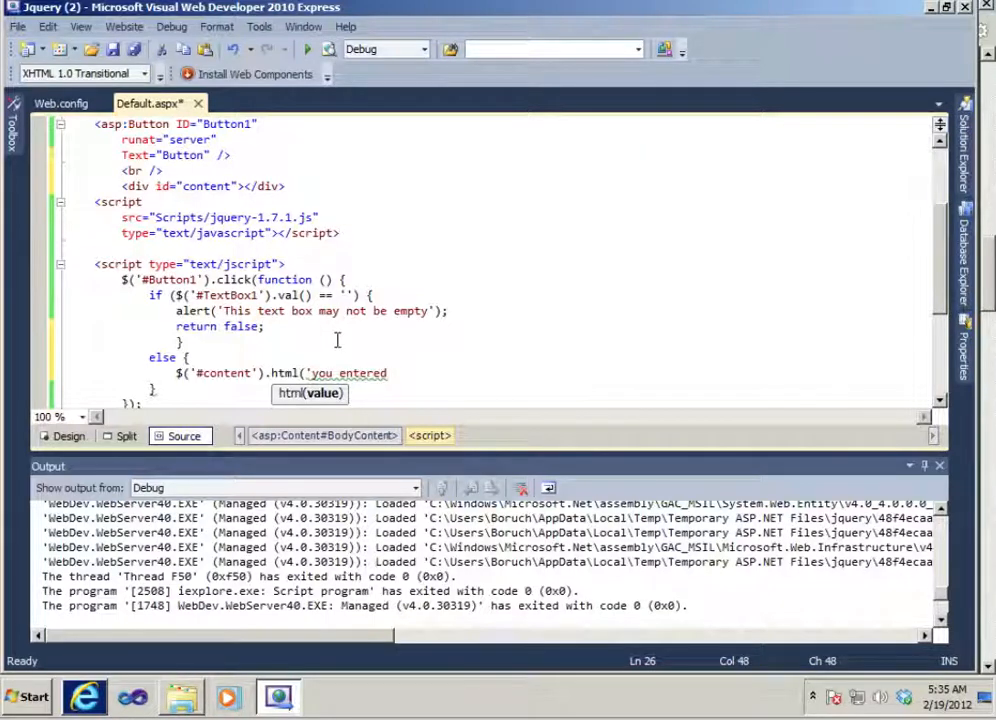
pyautogui.write("'")
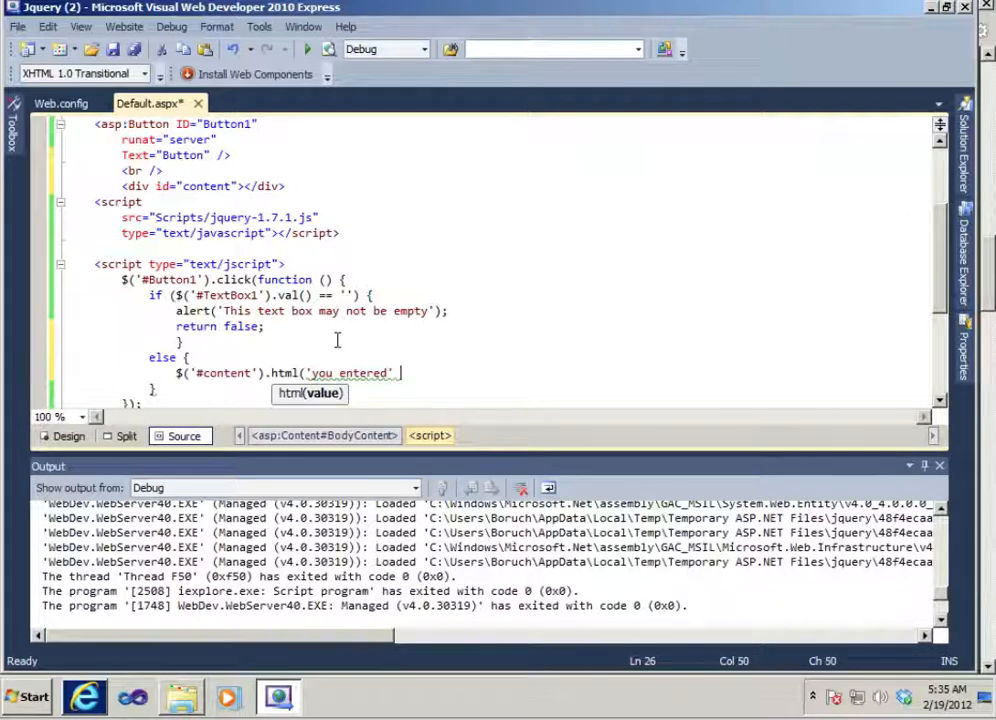
pyautogui.write('+')
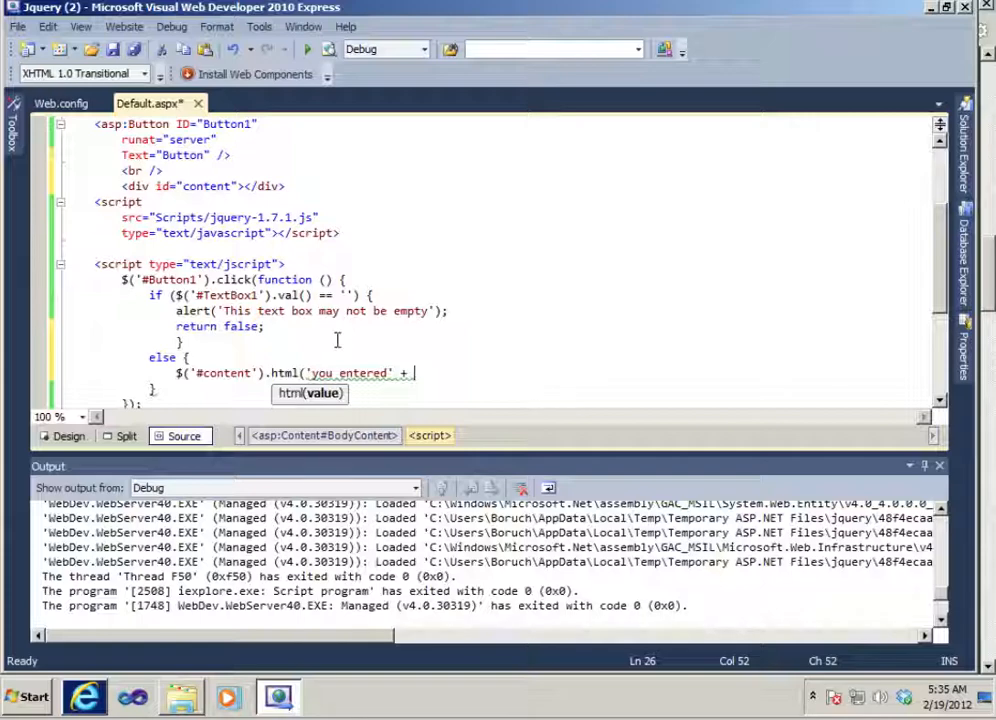
pyautogui.write('$')
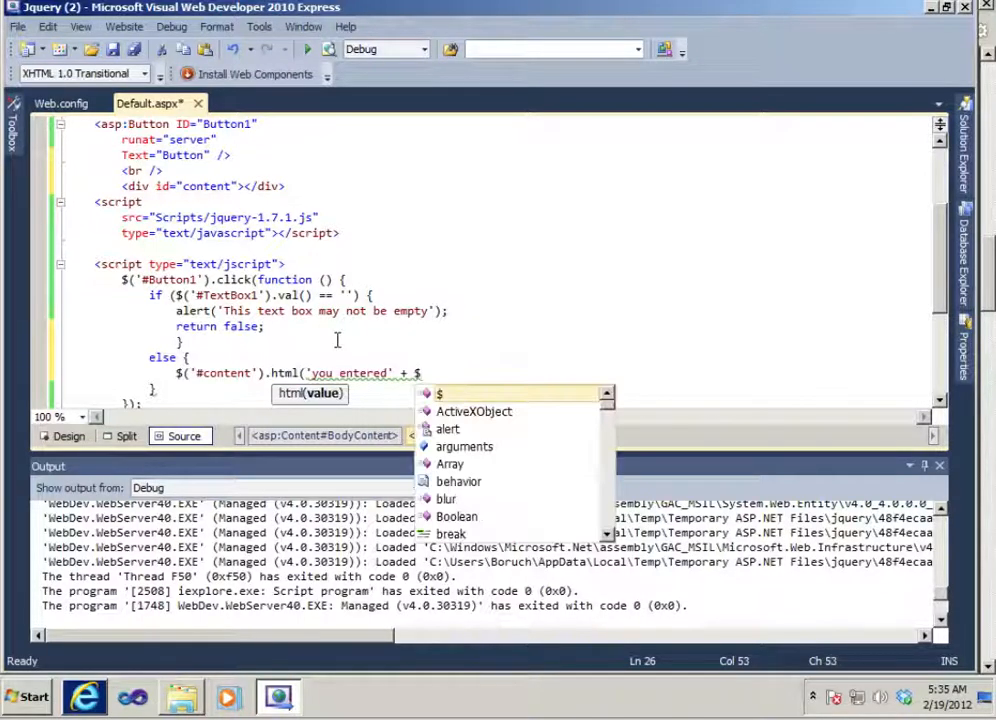
pyautogui.write('(')
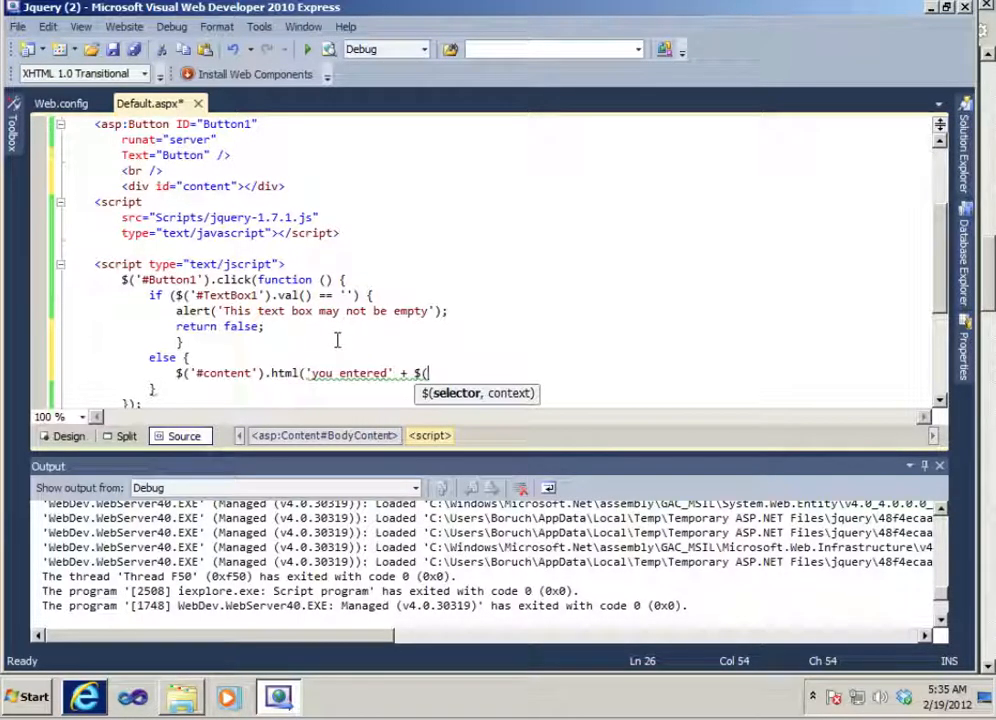
pyautogui.write('#')
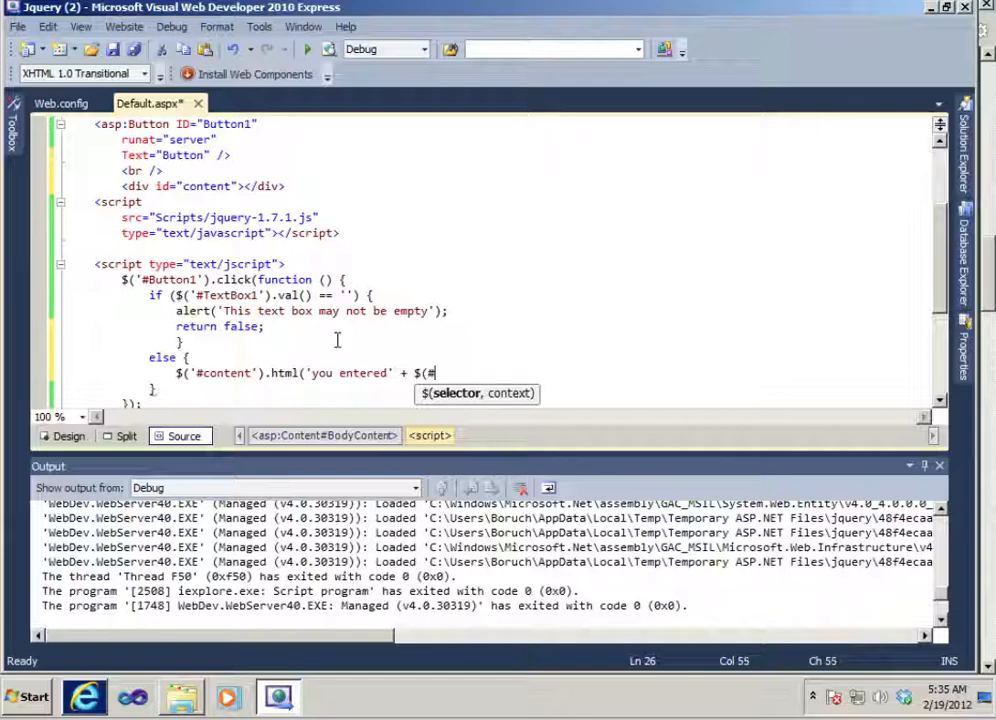
pyautogui.press('Backspace')
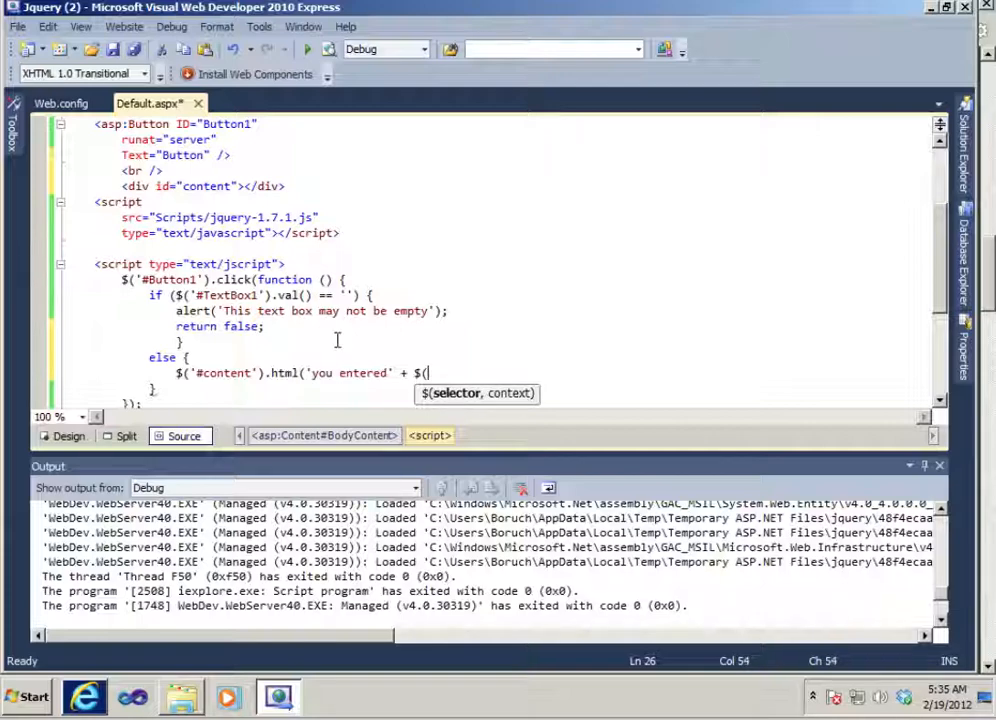
pyautogui.write('#')
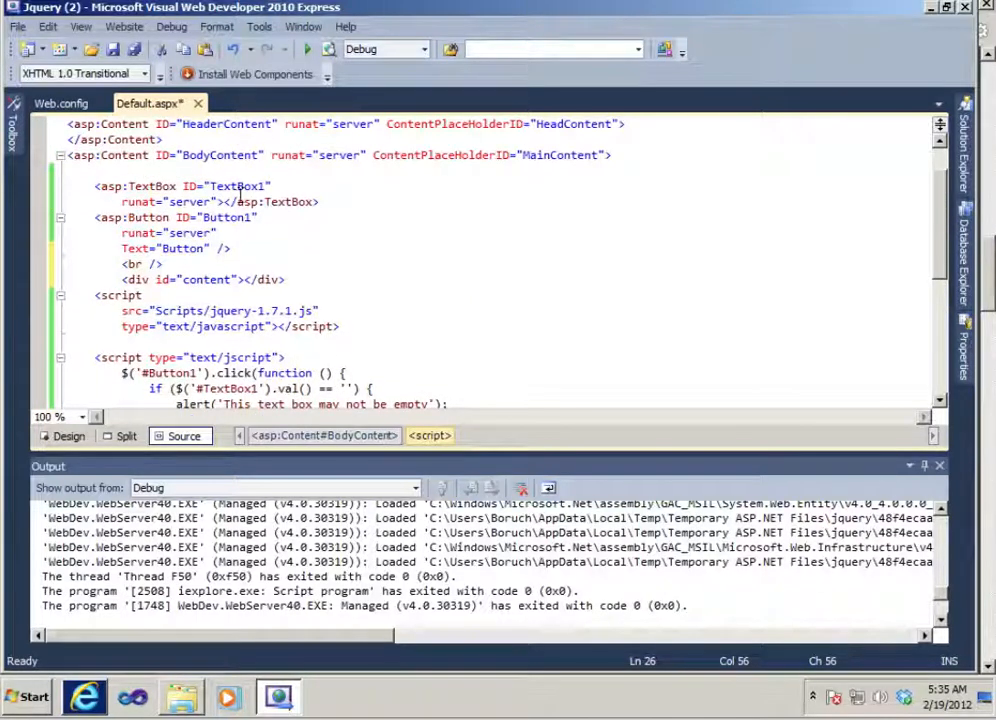
# Finish the line with $('#TextBox1').val()); and begin typing return false;
pyautogui.doubleClick(237, 186)
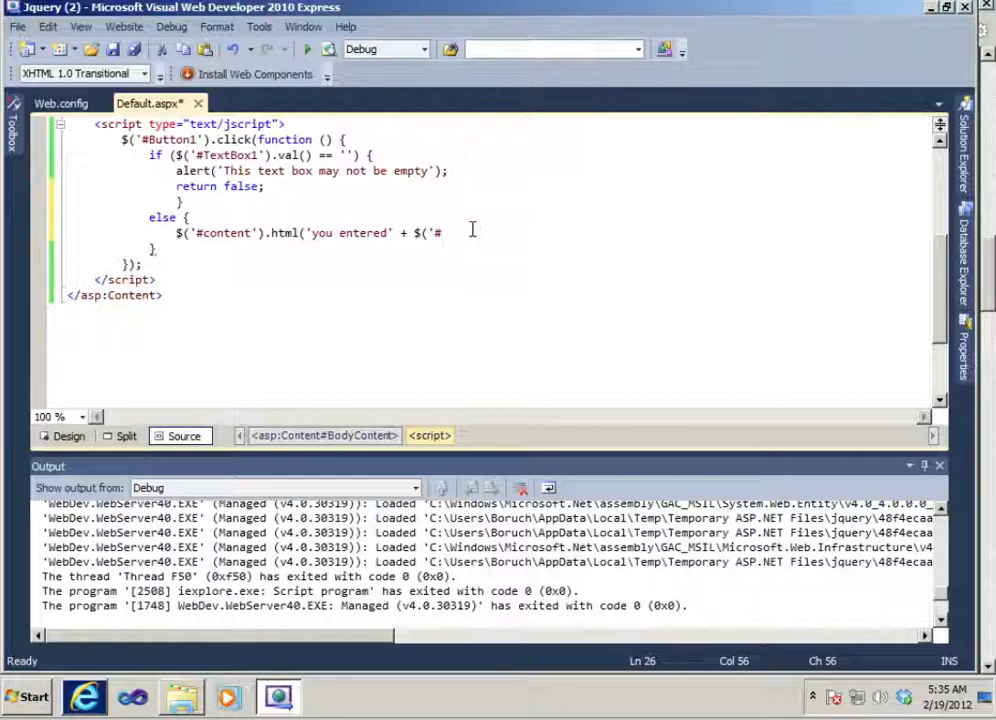
pyautogui.write("TextBox1'")
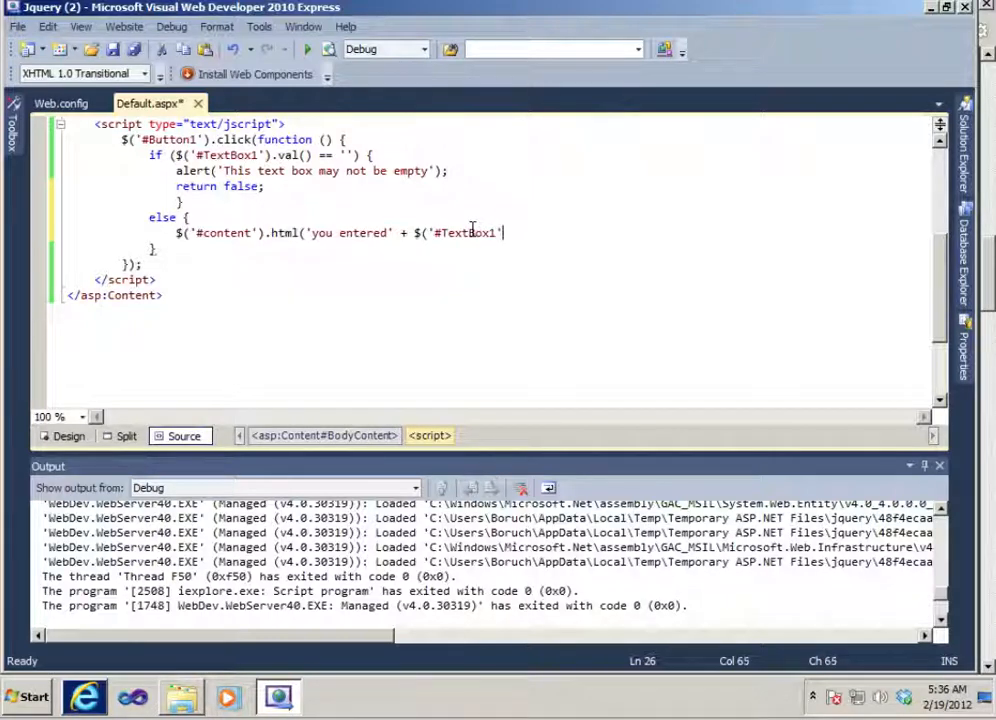
pyautogui.write(').')
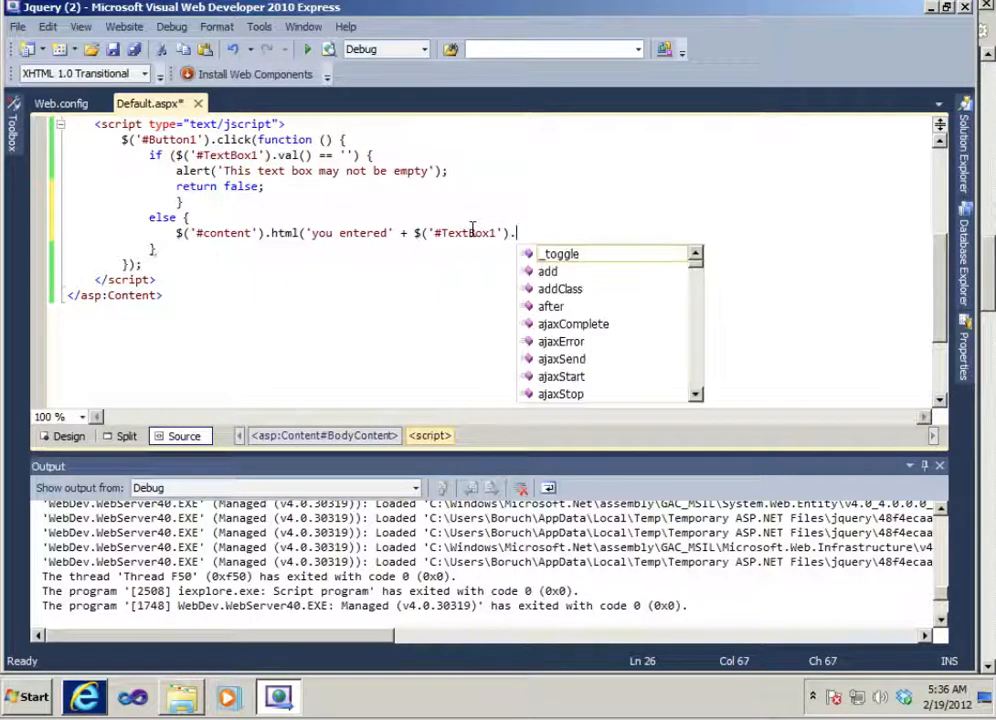
pyautogui.write('val')
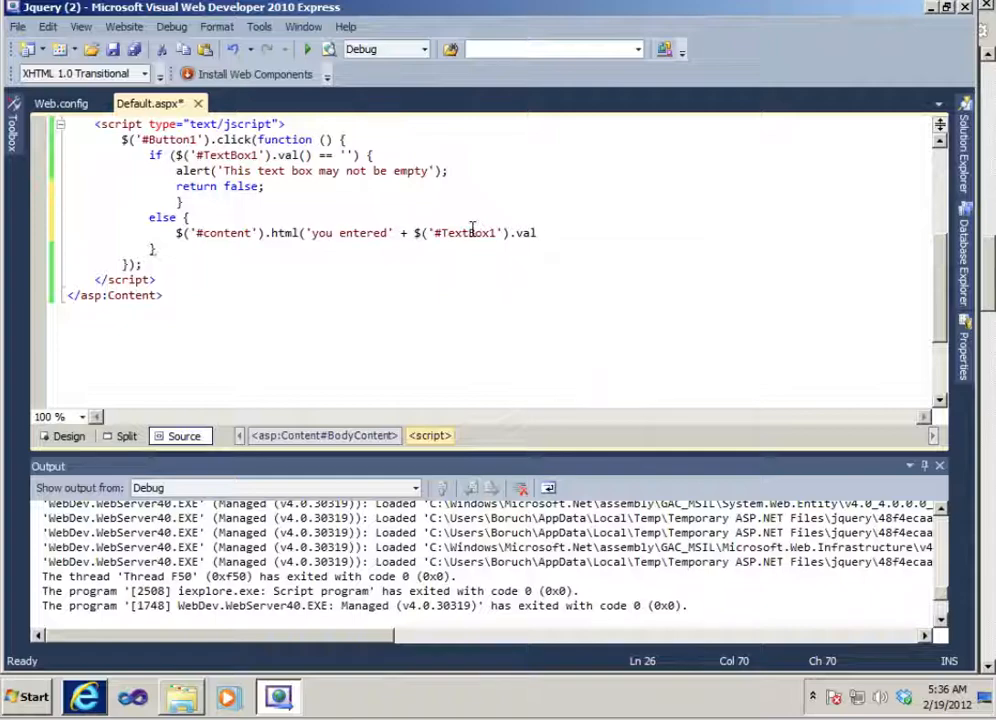
pyautogui.write('()')
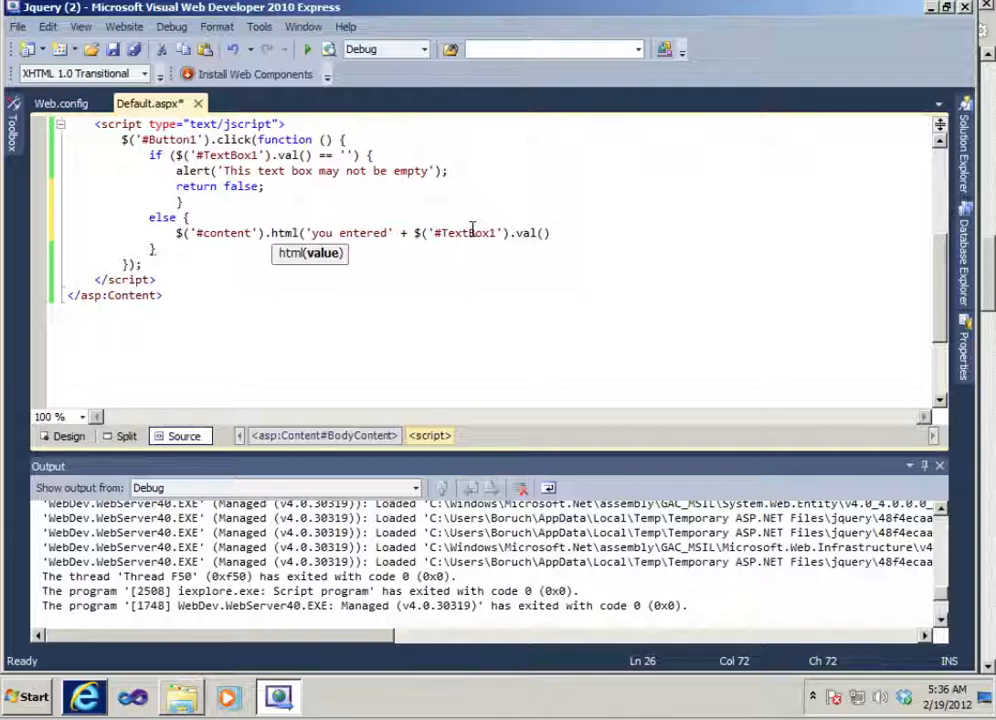
pyautogui.write(');')
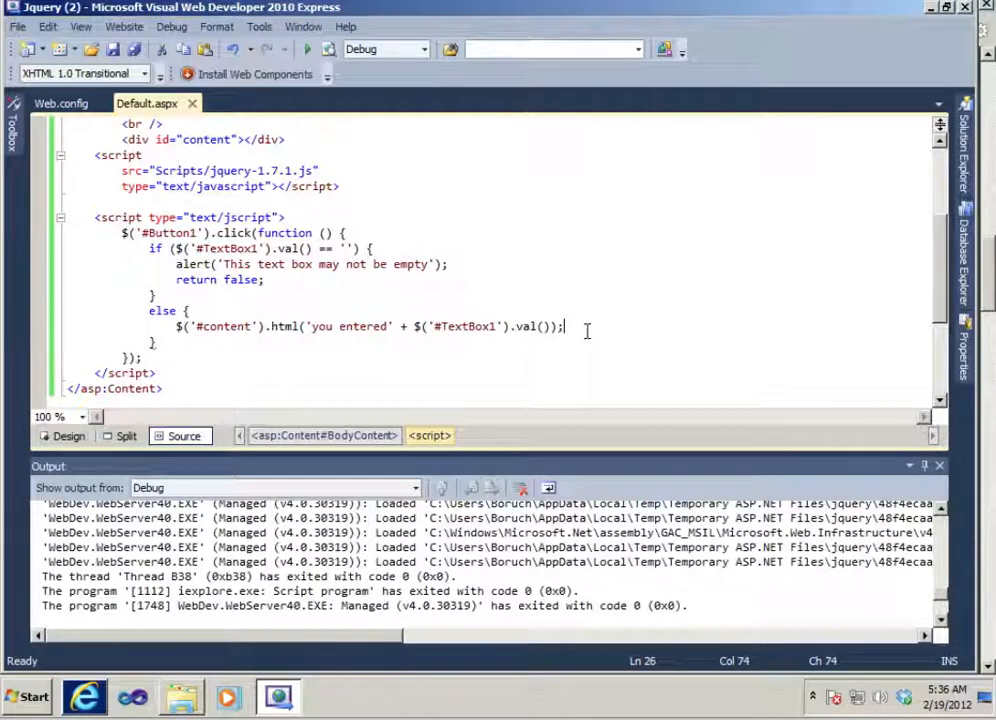
pyautogui.write('return false;')
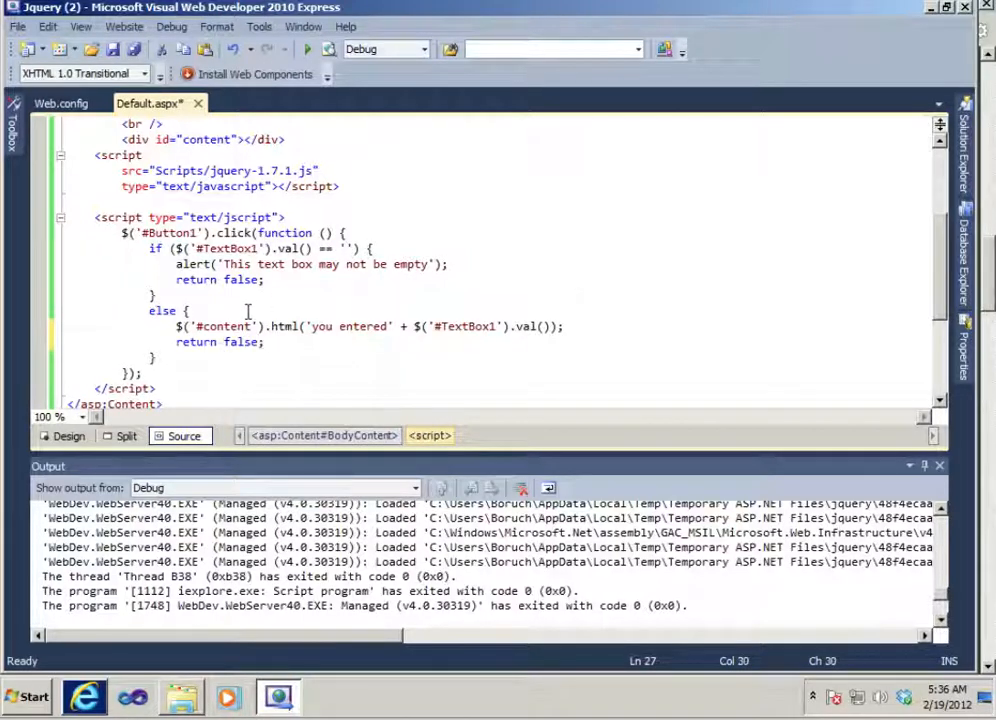
pyautogui.moveTo(307, 49)
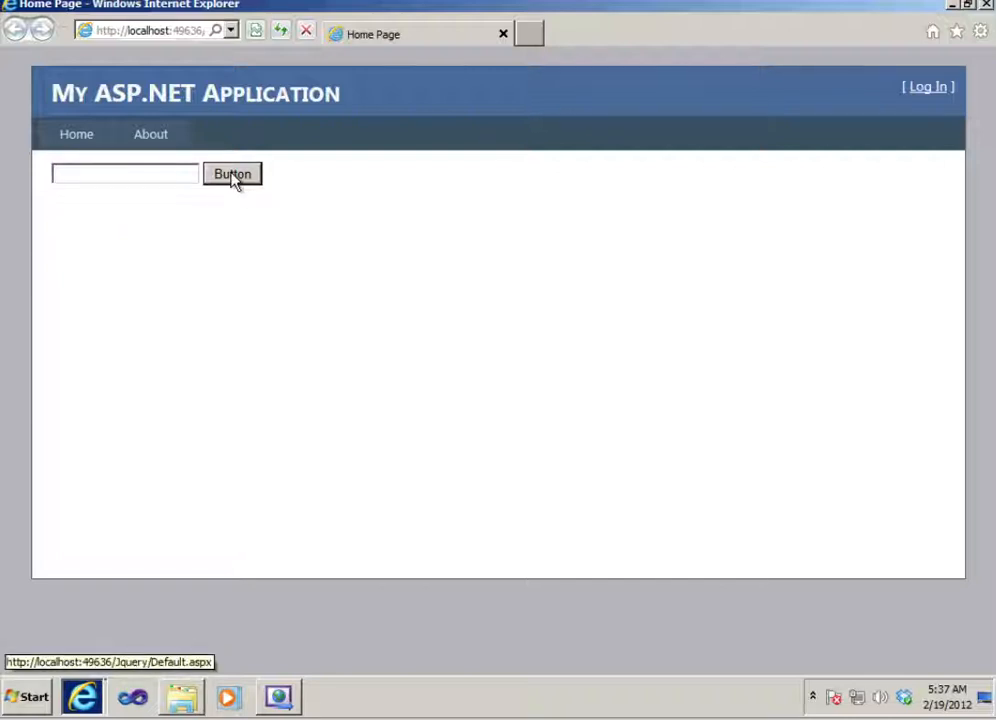
# Dismiss the empty-box warning, then submit 'hello 123' to show 'you enteredhello 123'
pyautogui.click(232, 173)
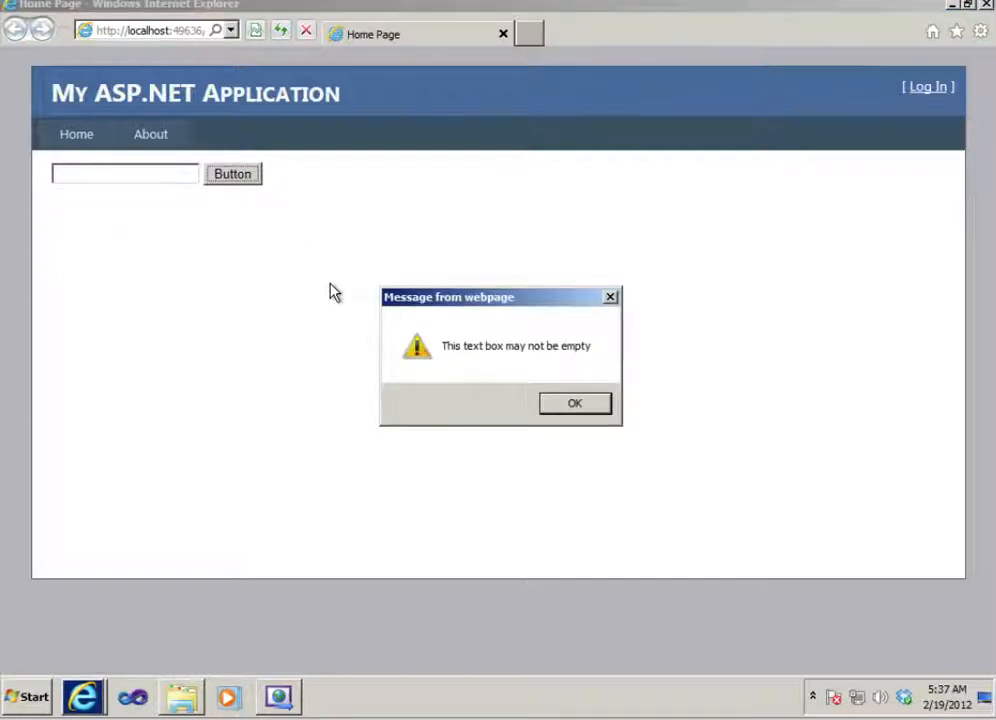
pyautogui.click(574, 403)
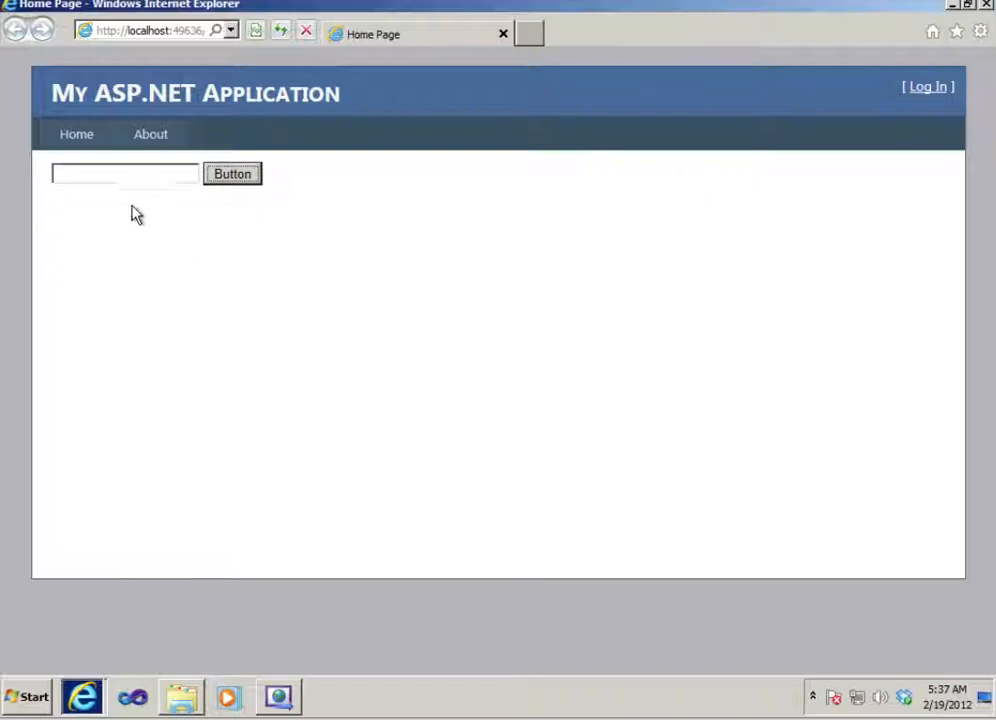
pyautogui.click(125, 173)
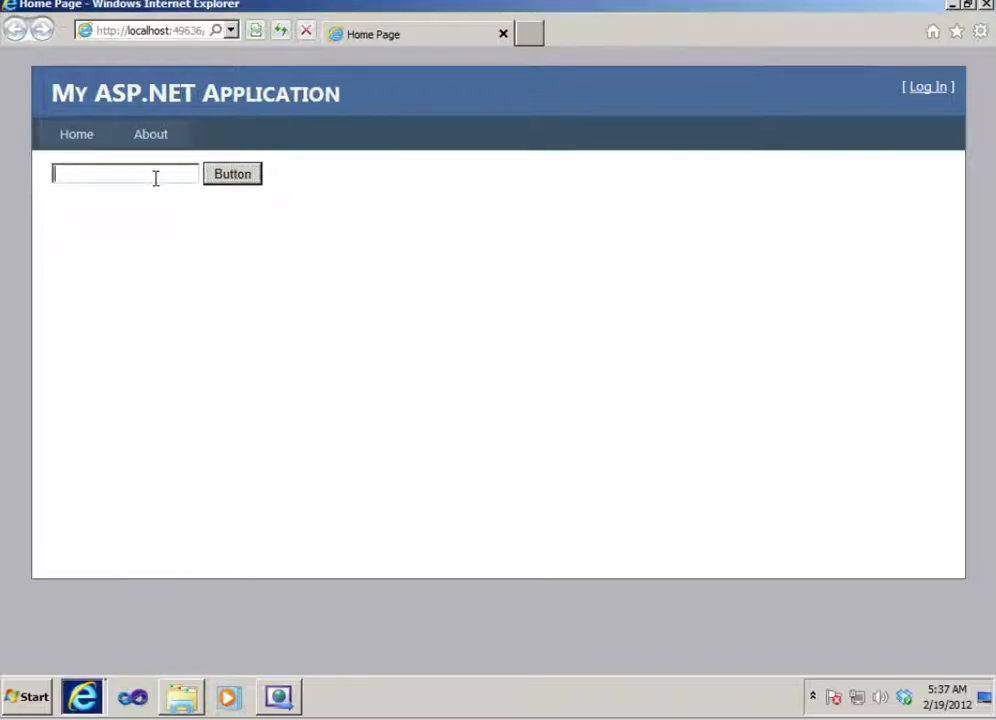
pyautogui.write('hello')
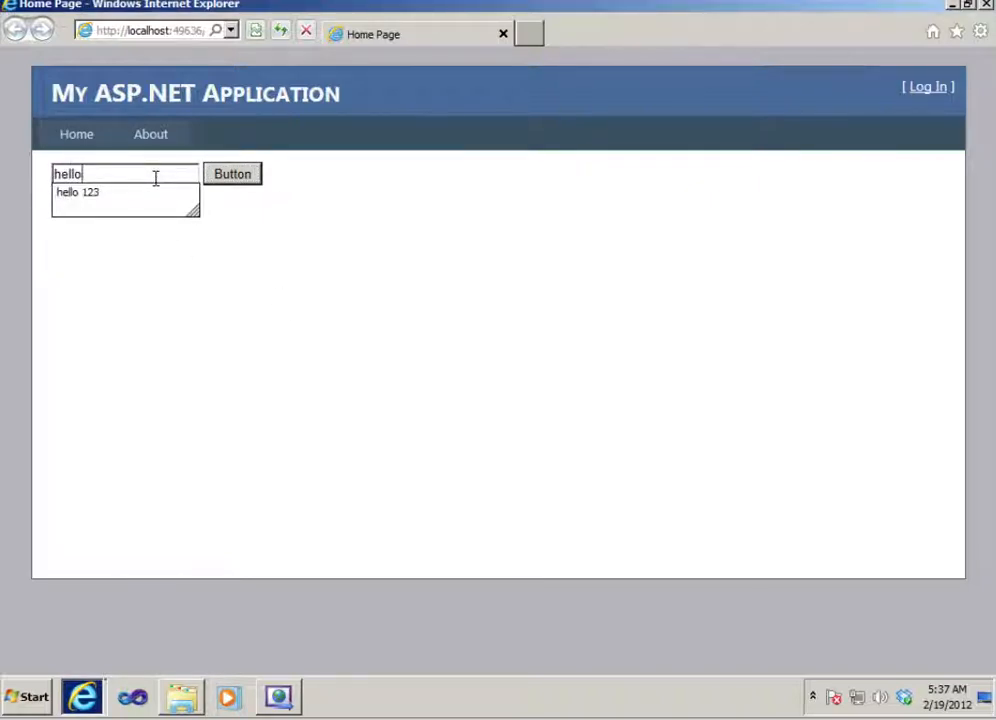
pyautogui.click(232, 173)
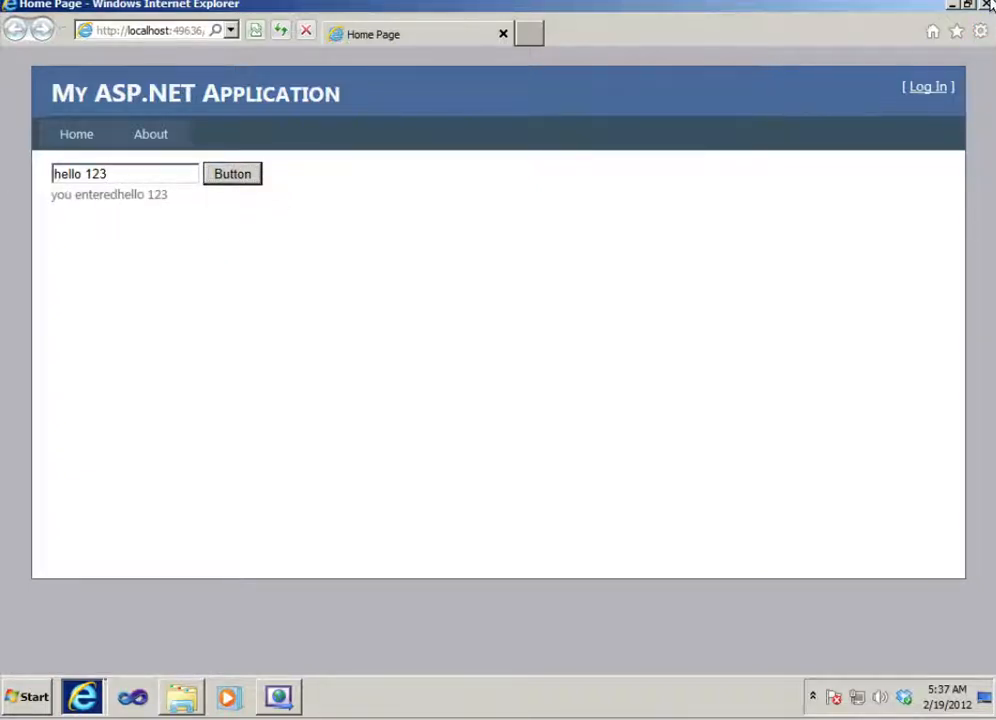
# Close the browser and wrap the entered value in double quotes in the html() message
pyautogui.click(278, 697)
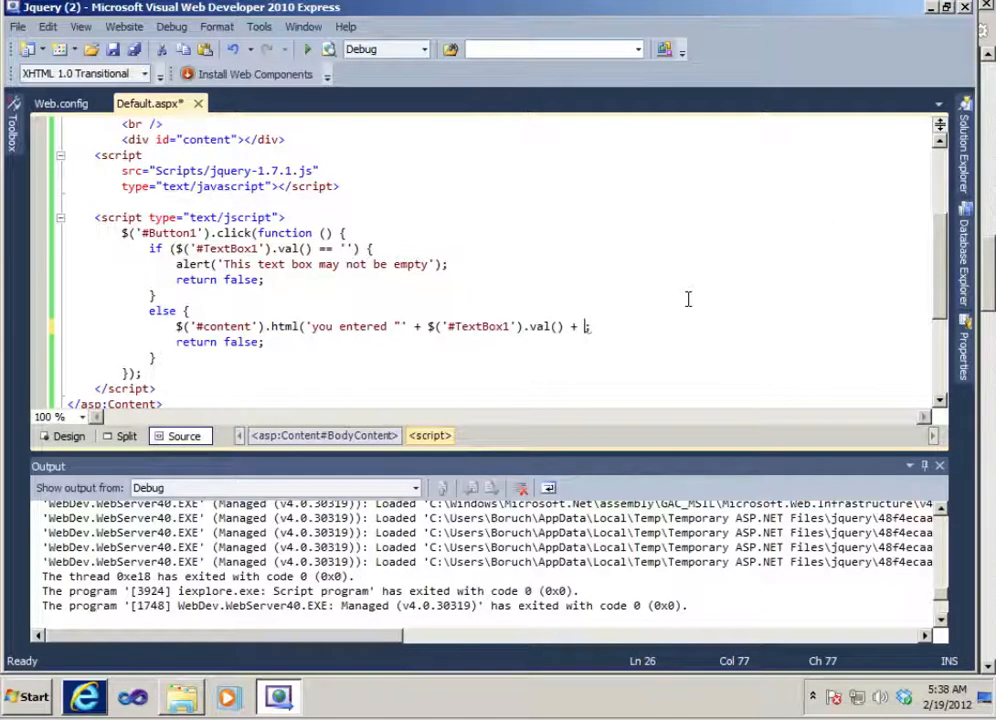
pyautogui.write("'';")
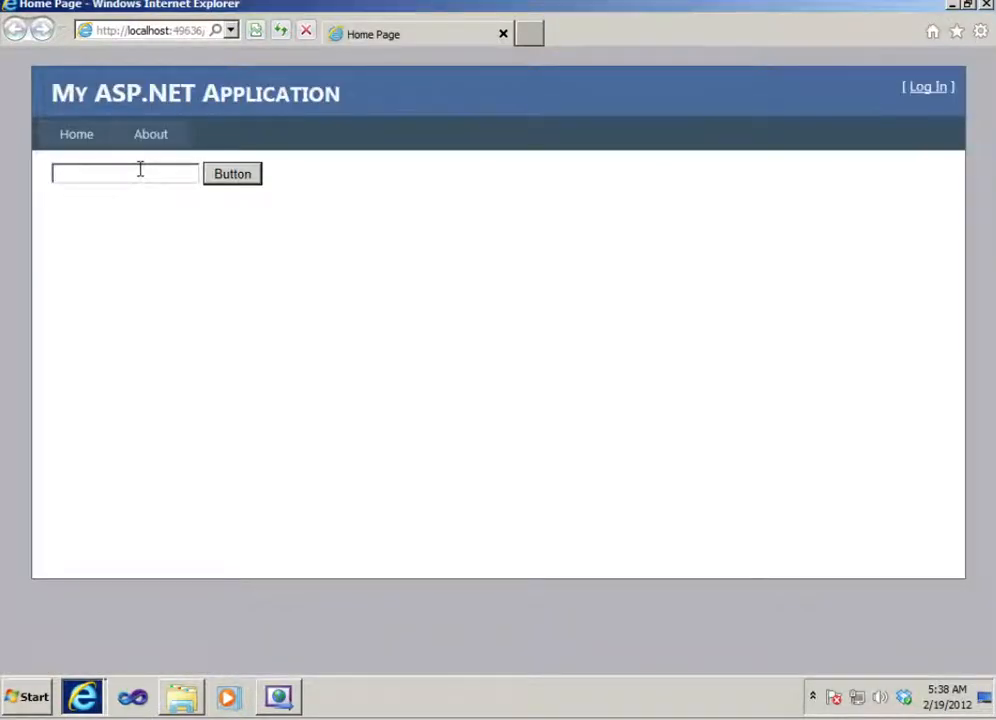
# Submit 'hello 123' to display you entered "hello 123" below the box
pyautogui.write('hello 123')
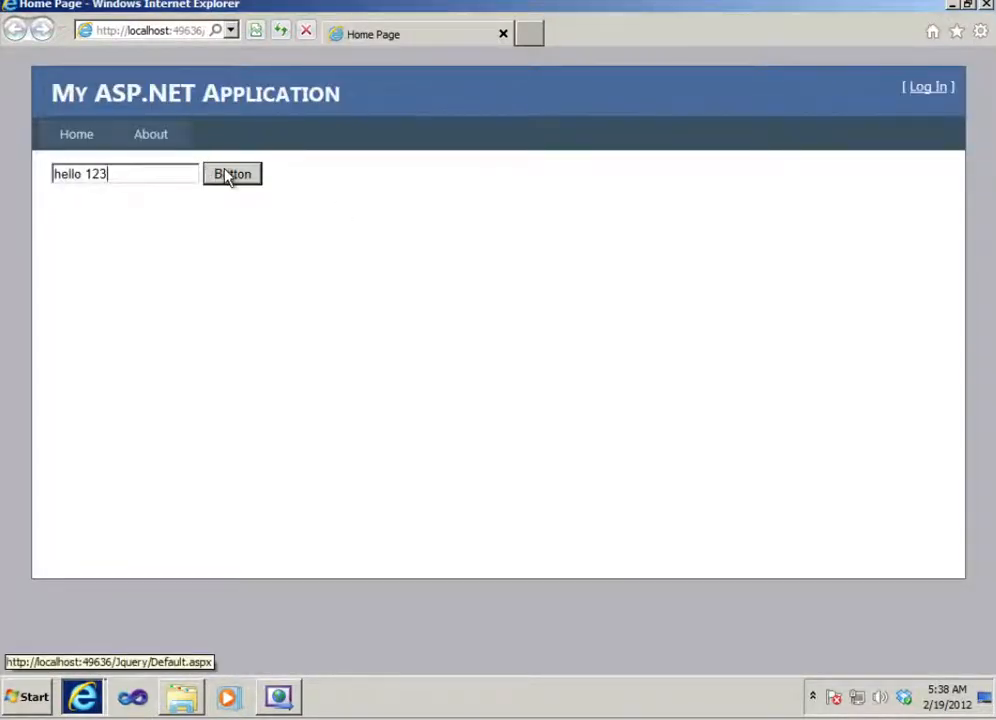
pyautogui.click(232, 173)
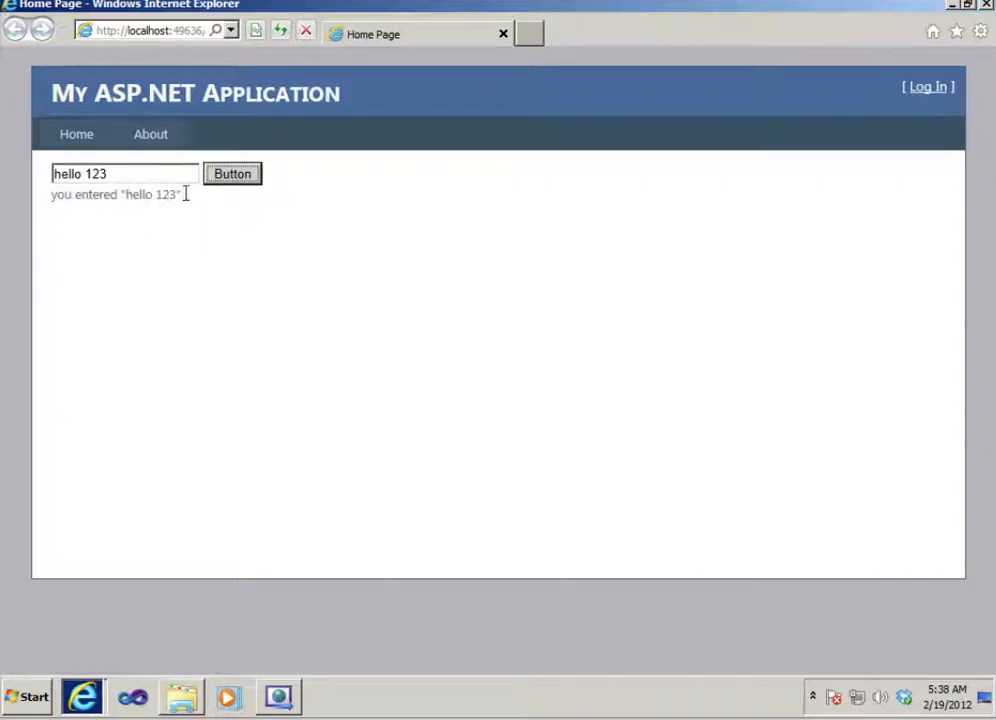